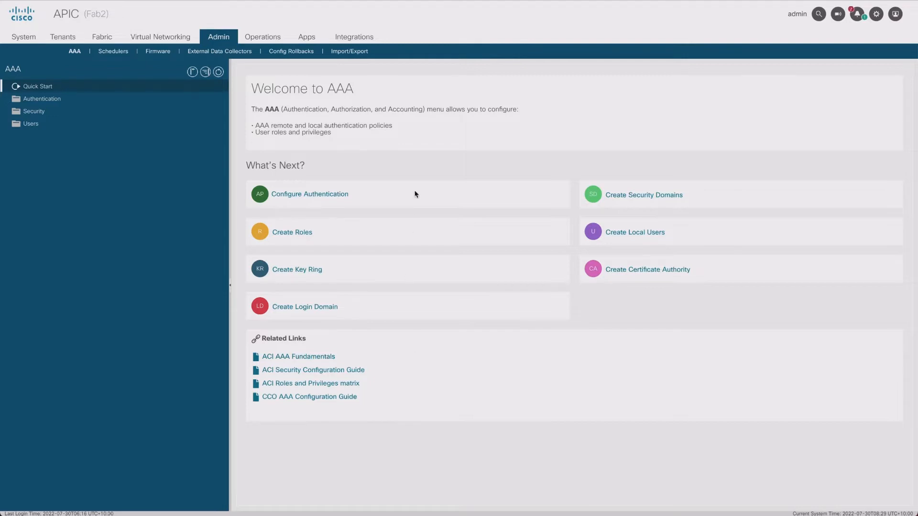
{"action": "mouse_move", "coordinate": [412, 169]}
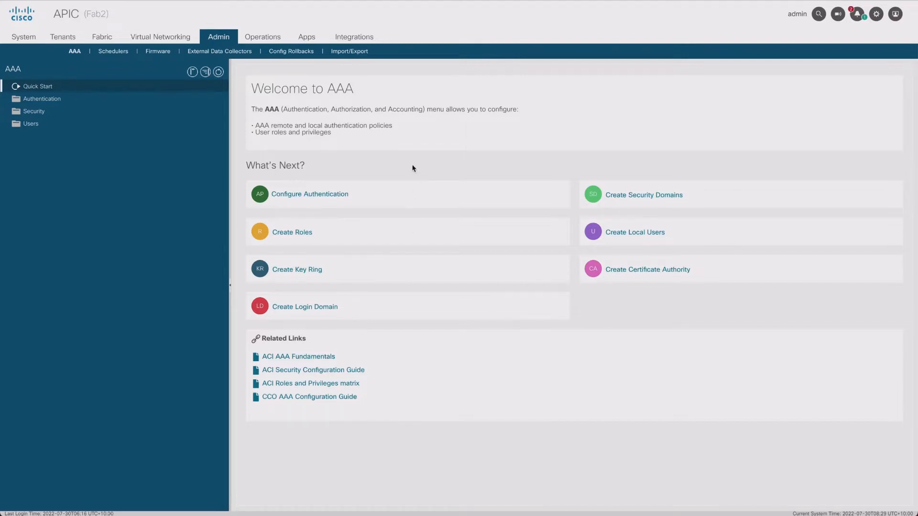
{"action": "mouse_move", "coordinate": [366, 149]}
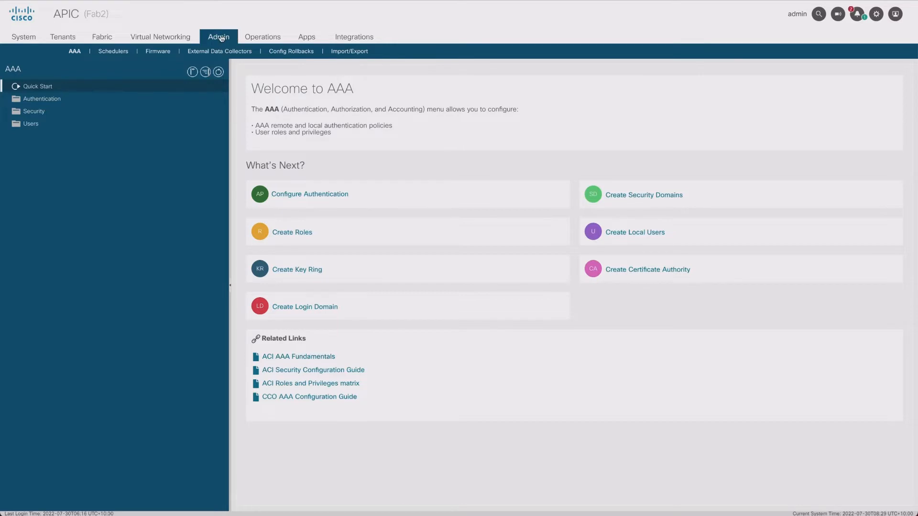
- Navigate to the Firmware Images list and inspect the available image actions
{"action": "left_click", "coordinate": [159, 52]}
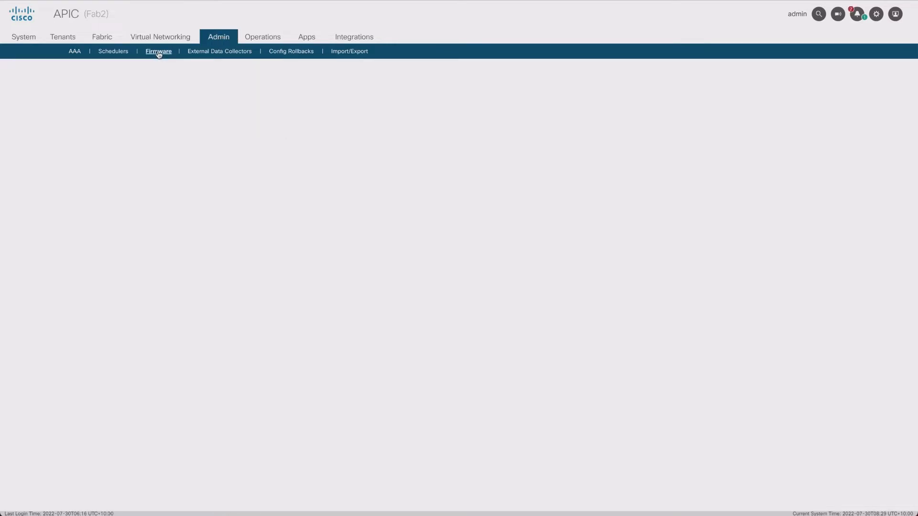
{"action": "left_click", "coordinate": [158, 52]}
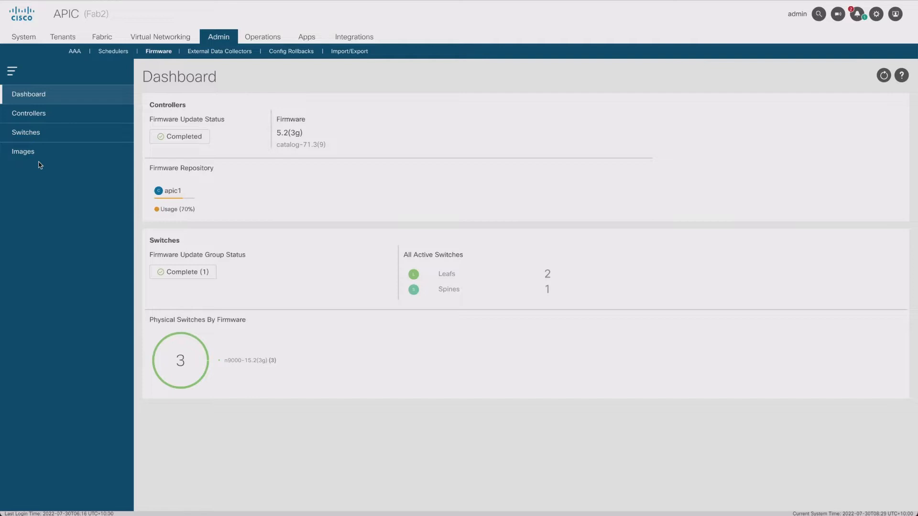
{"action": "left_click", "coordinate": [23, 151]}
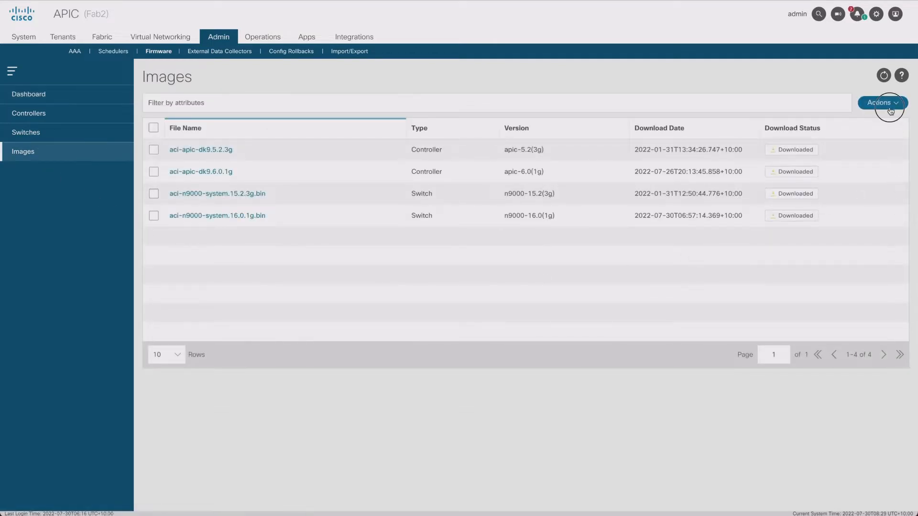
{"action": "left_click", "coordinate": [881, 103]}
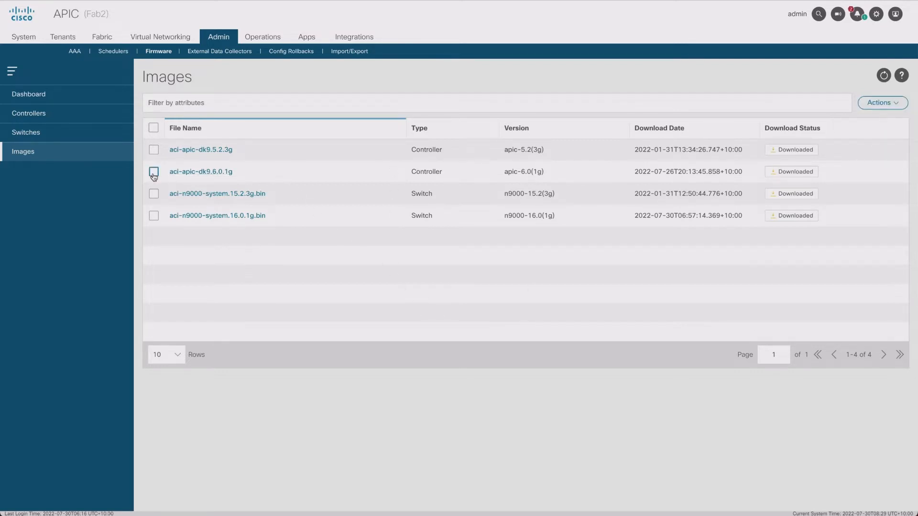
- Select and clear the apic-6.0(1g), n9000-16.0(1g), n9000-15.2(3g) and apic-5.2(3g) image rows
{"action": "left_click", "coordinate": [154, 172]}
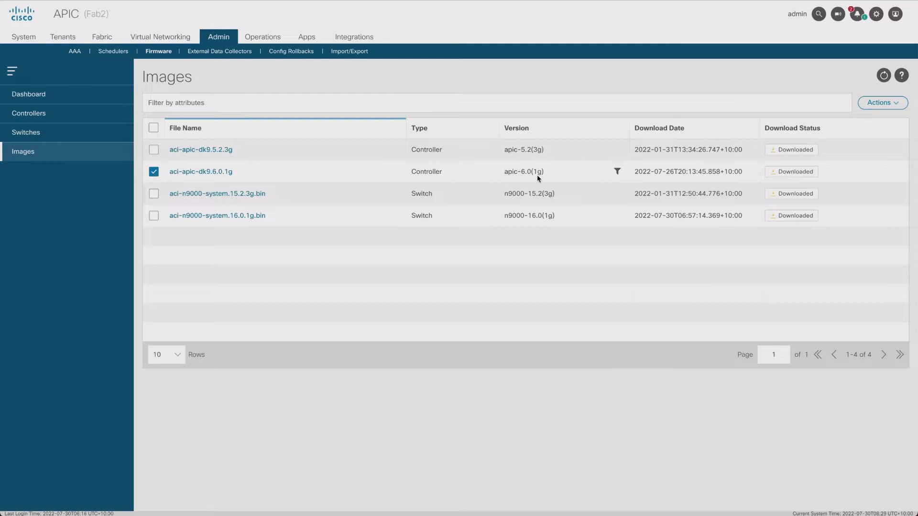
{"action": "left_click", "coordinate": [154, 216]}
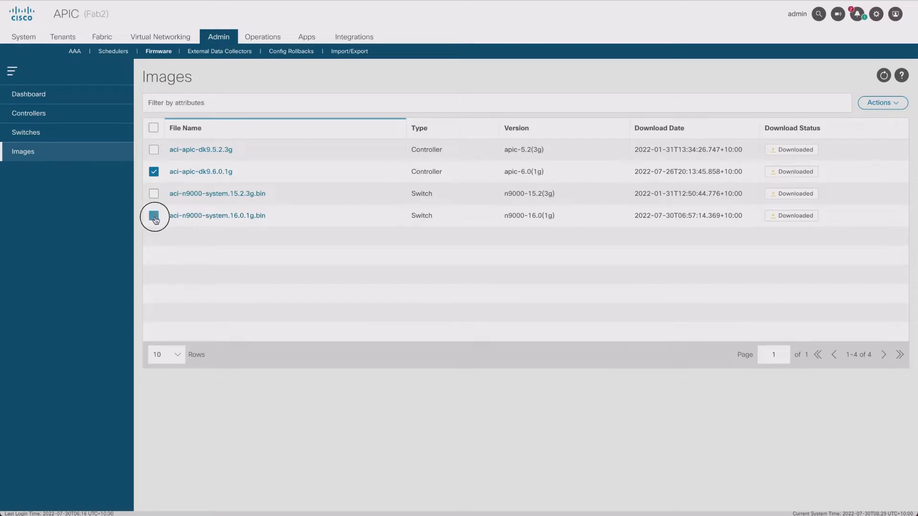
{"action": "left_click", "coordinate": [153, 215]}
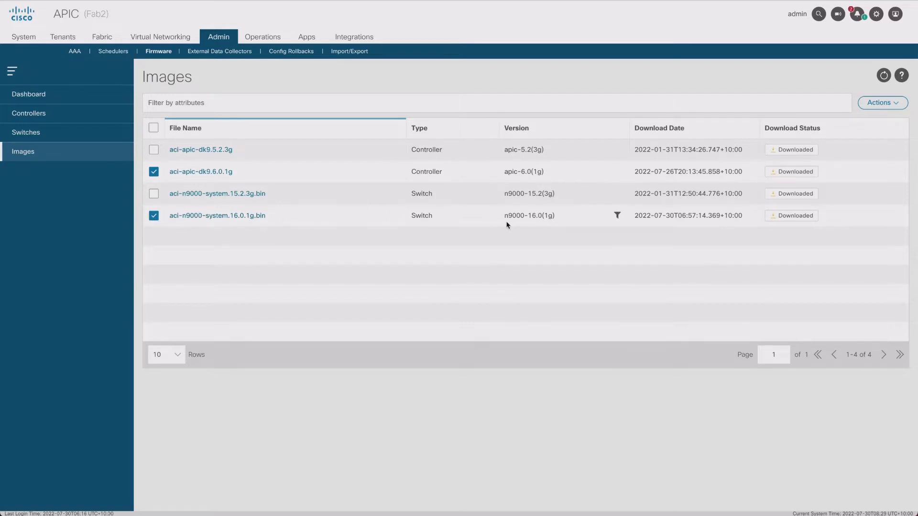
{"action": "mouse_move", "coordinate": [531, 223]}
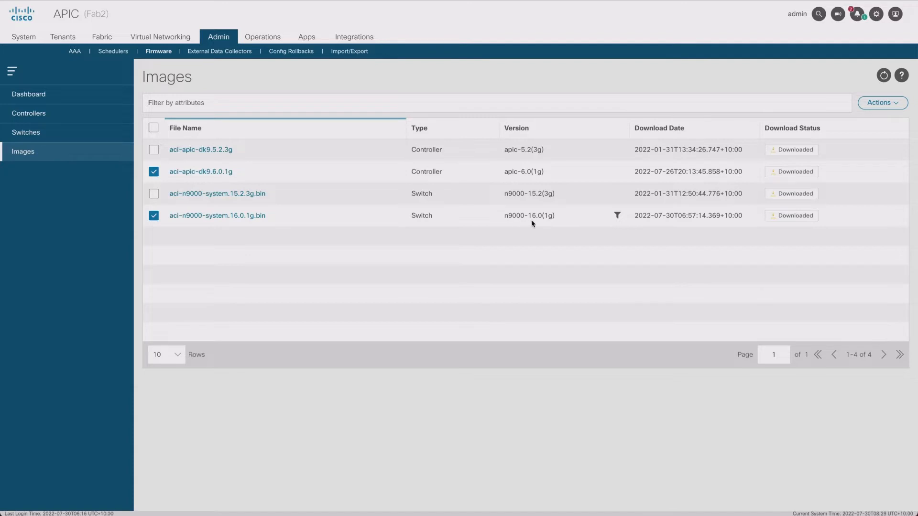
{"action": "mouse_move", "coordinate": [551, 223]}
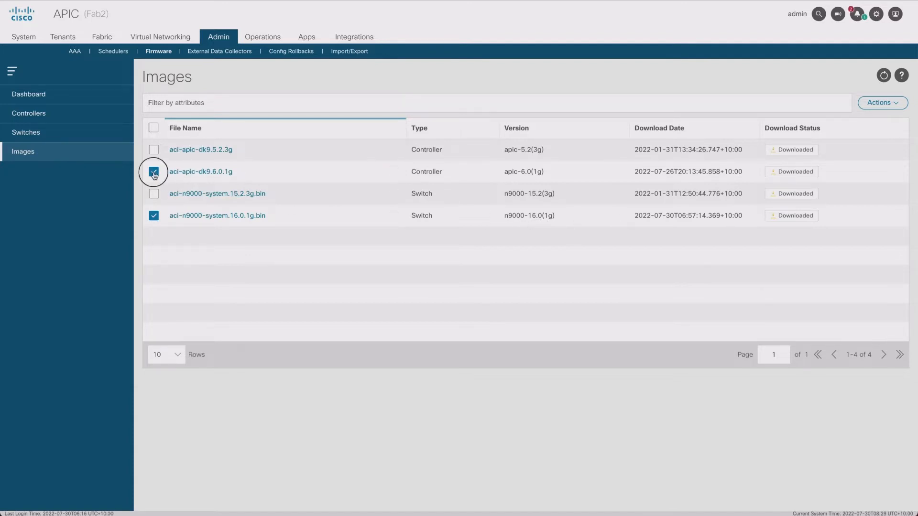
{"action": "left_click", "coordinate": [153, 216]}
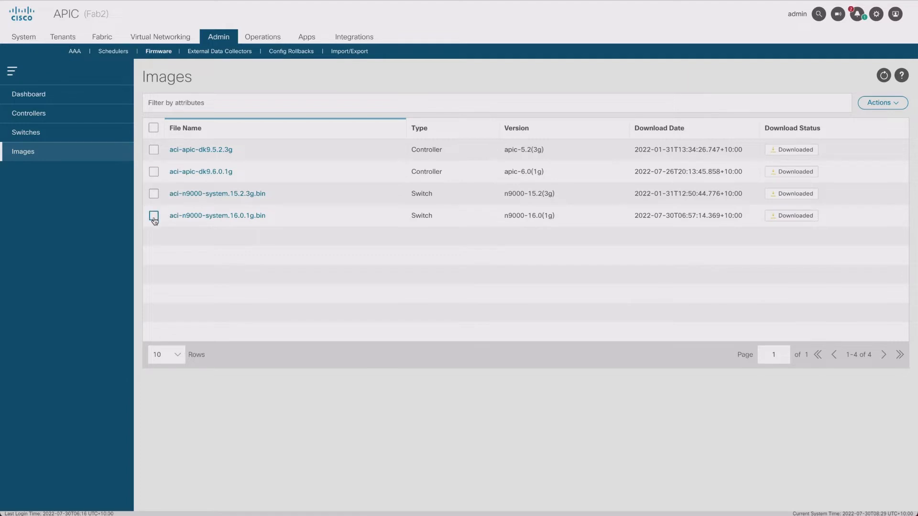
{"action": "left_click", "coordinate": [154, 194]}
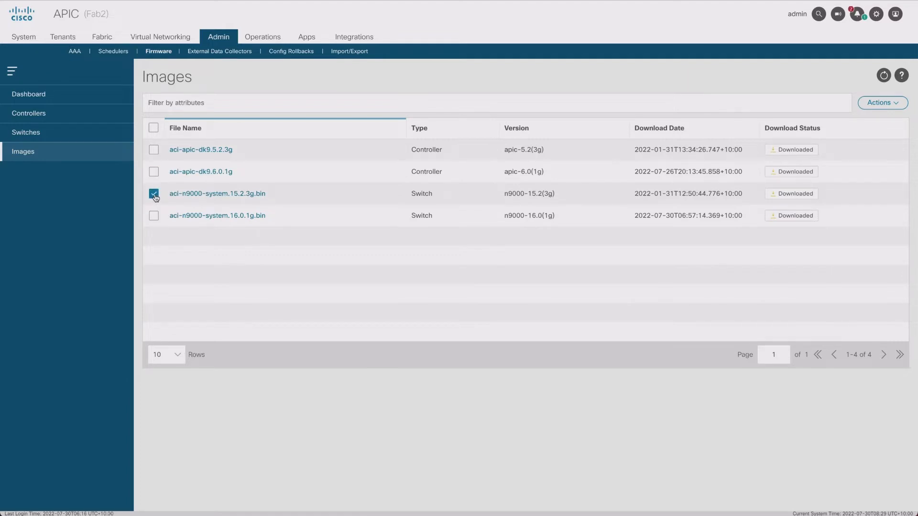
{"action": "left_click", "coordinate": [154, 149]}
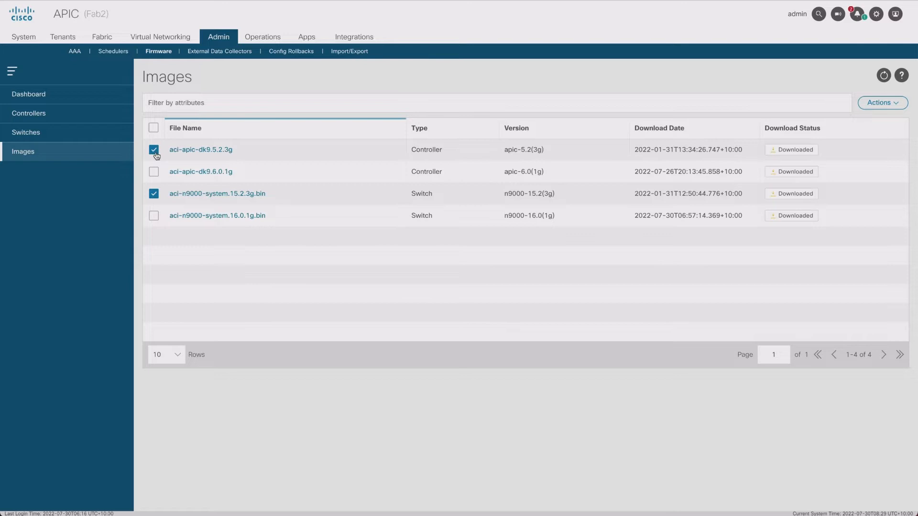
{"action": "left_click", "coordinate": [882, 102]}
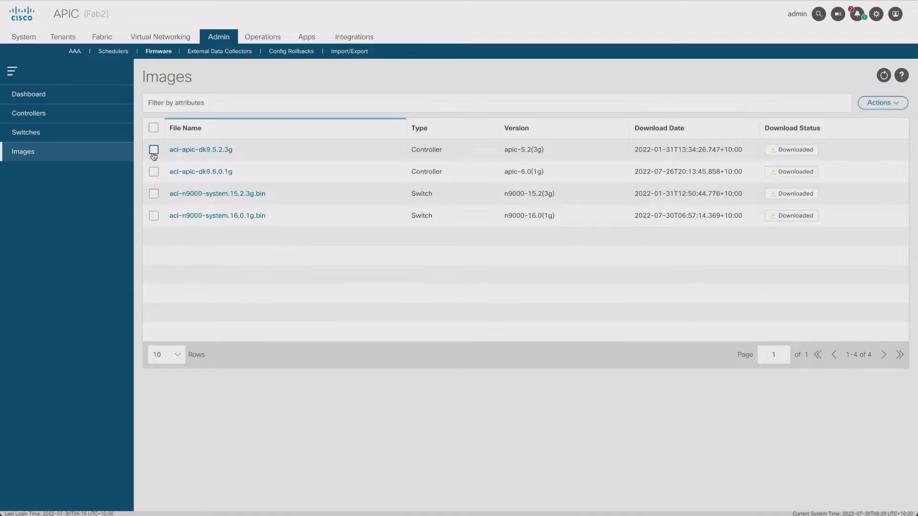
- Start a controller firmware update setup targeting apic-6.0(1g) as a Regular Upgrade
{"action": "left_click", "coordinate": [29, 113]}
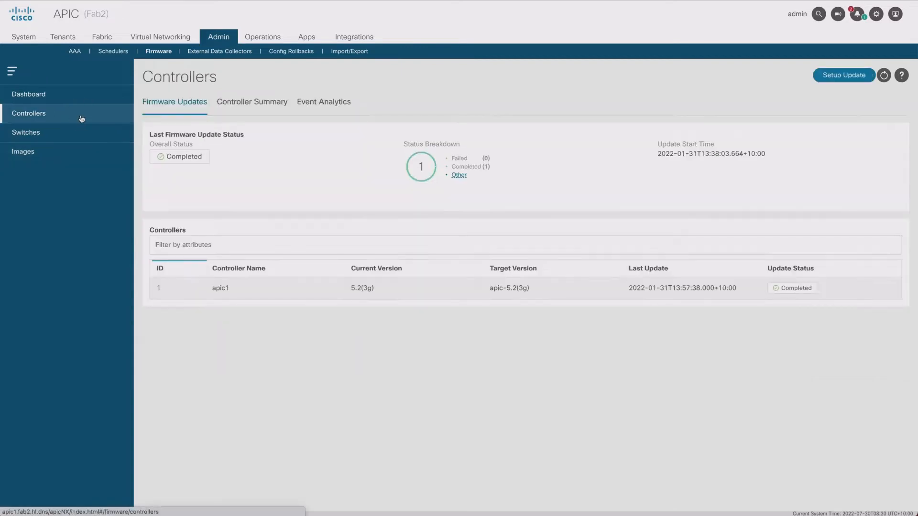
{"action": "mouse_move", "coordinate": [654, 161]}
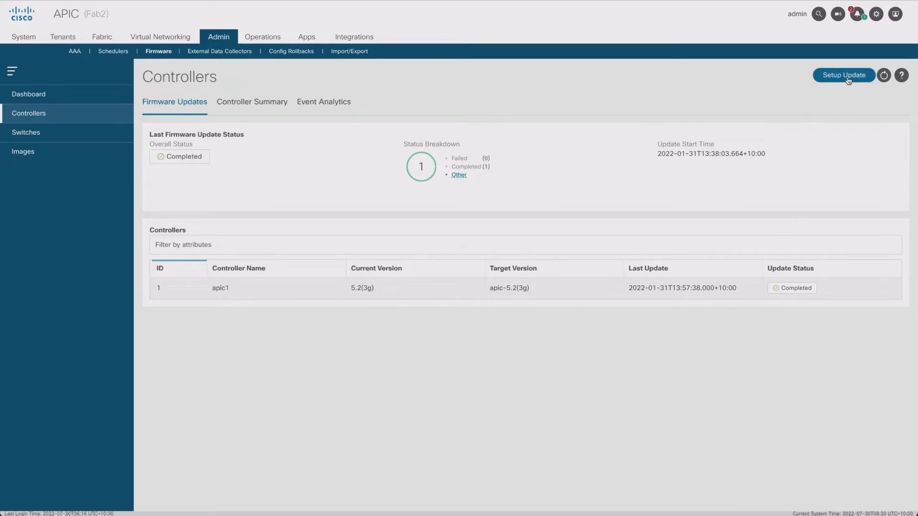
{"action": "left_click", "coordinate": [843, 75]}
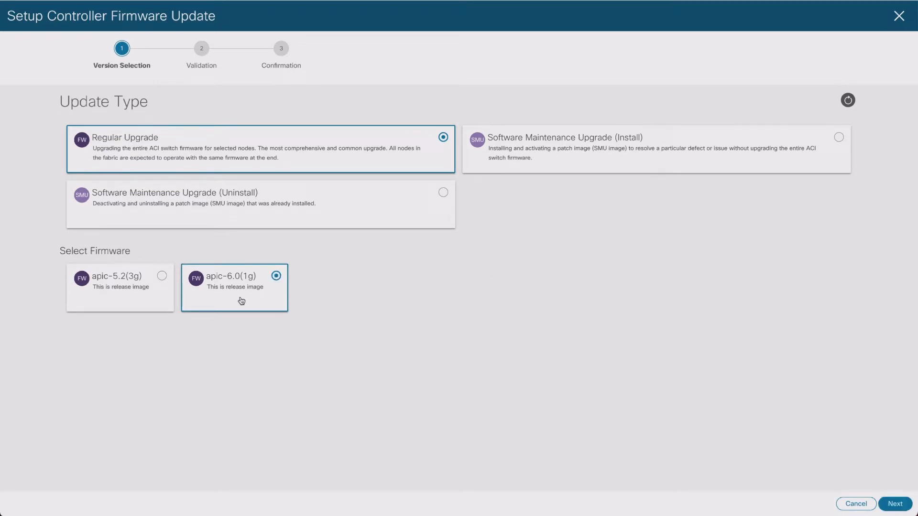
{"action": "mouse_move", "coordinate": [219, 296]}
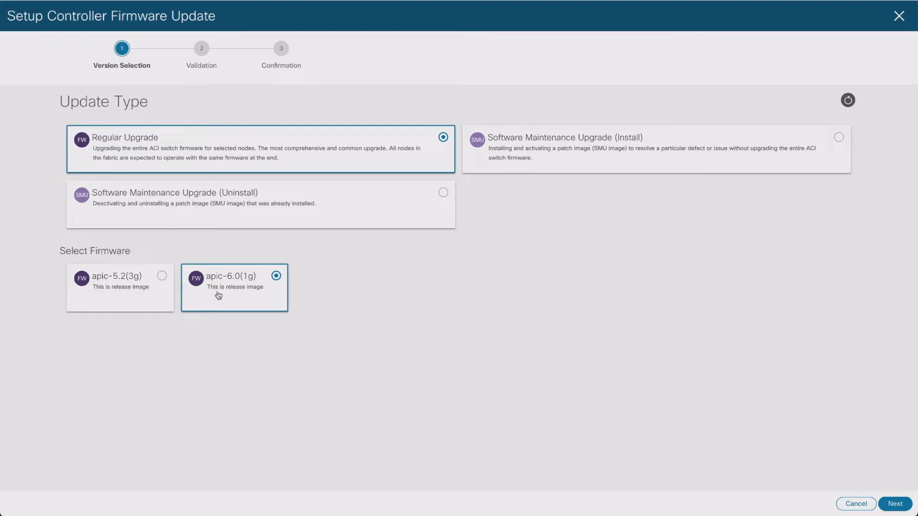
{"action": "mouse_move", "coordinate": [333, 262]}
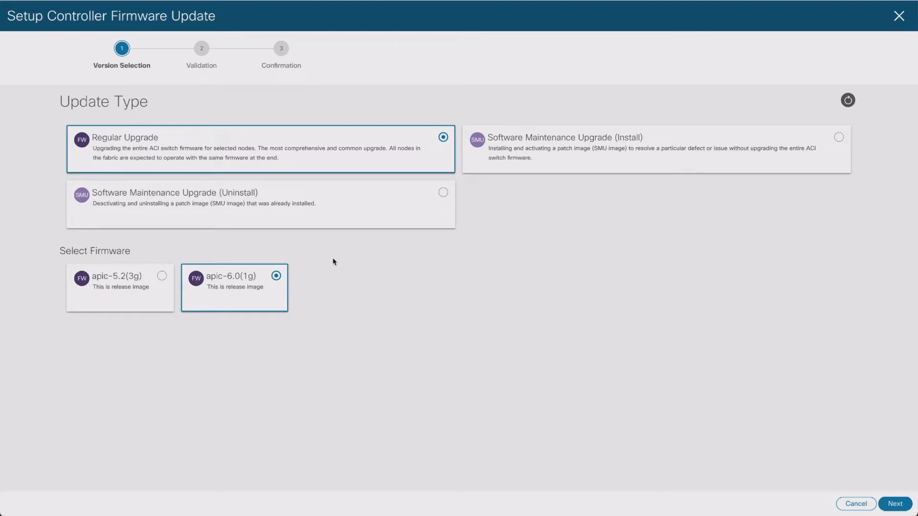
- Run the prevalidation checks and review the critical Route reflectors issue
{"action": "left_click", "coordinate": [894, 504]}
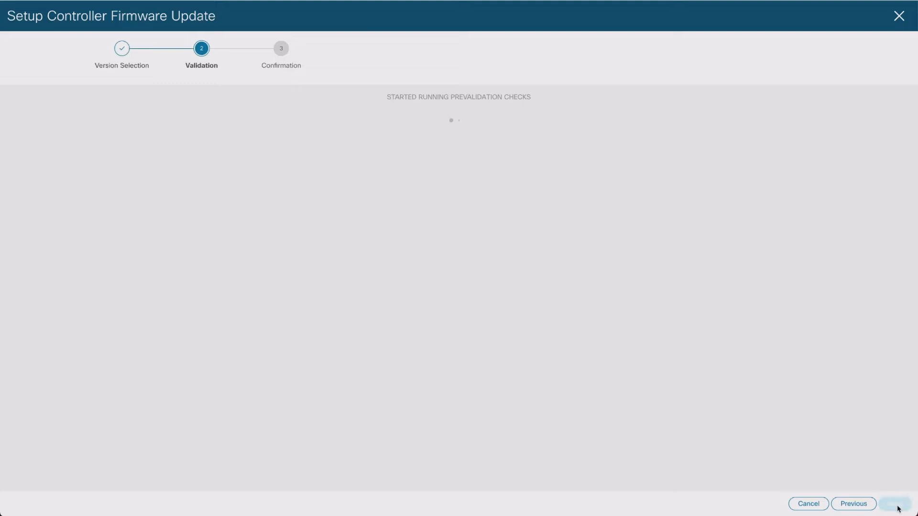
{"action": "mouse_move", "coordinate": [373, 289]}
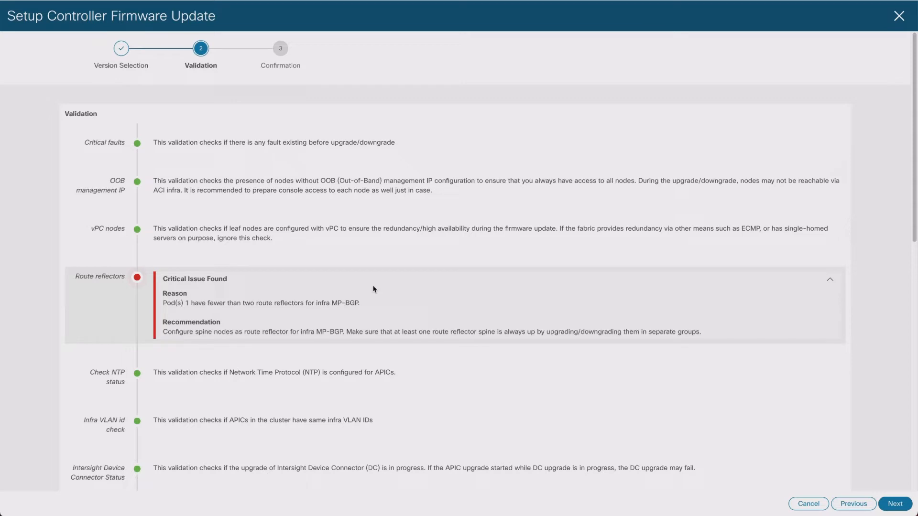
{"action": "mouse_move", "coordinate": [193, 305]}
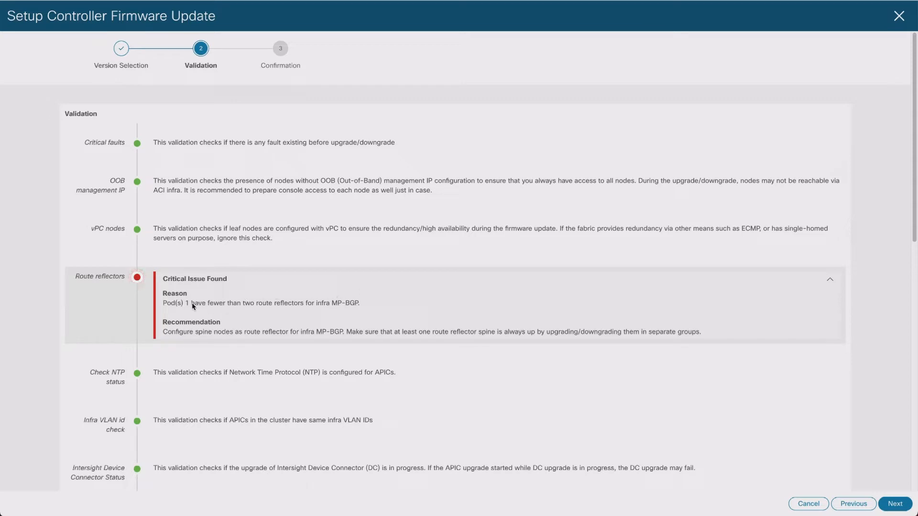
{"action": "left_click_drag", "start_coordinate": [190, 302], "coordinate": [360, 303]}
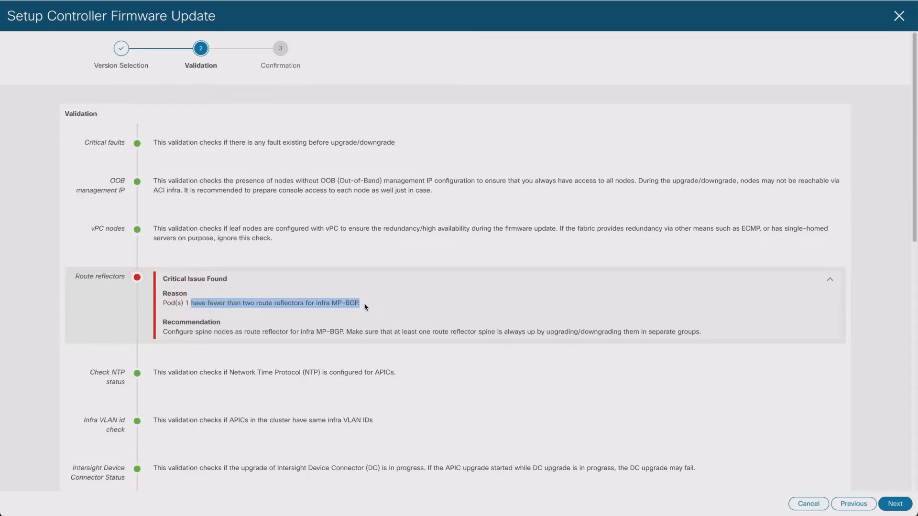
{"action": "scroll", "scroll_direction": "down", "scroll_amount": 3}
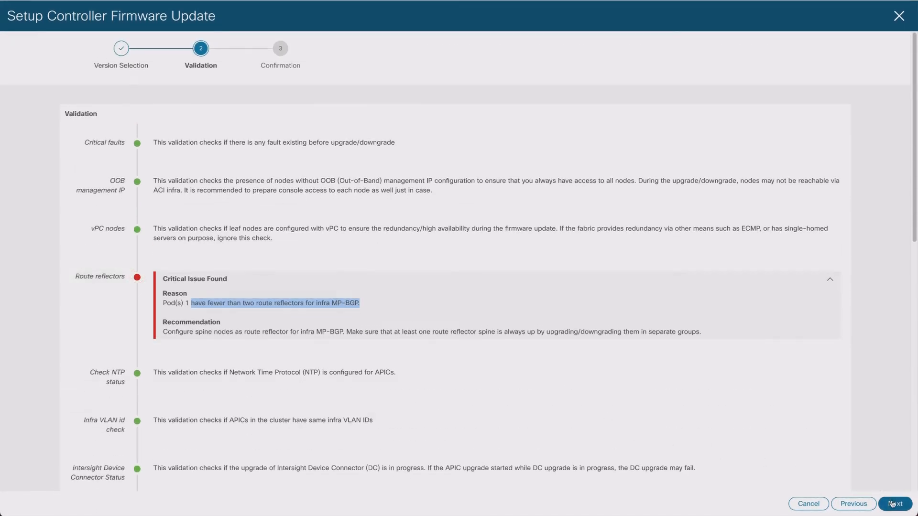
- Advance past the validation results to the Watch Out warning
{"action": "left_click", "coordinate": [894, 504]}
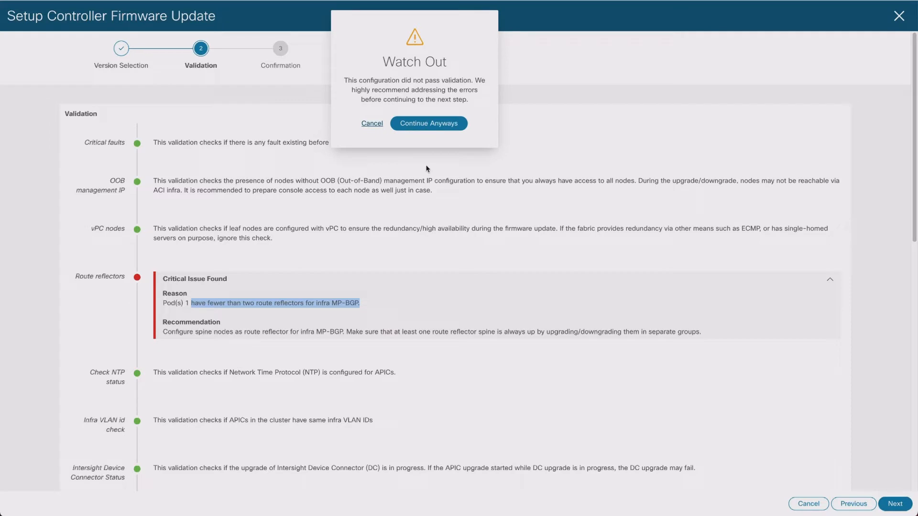
{"action": "mouse_move", "coordinate": [427, 143]}
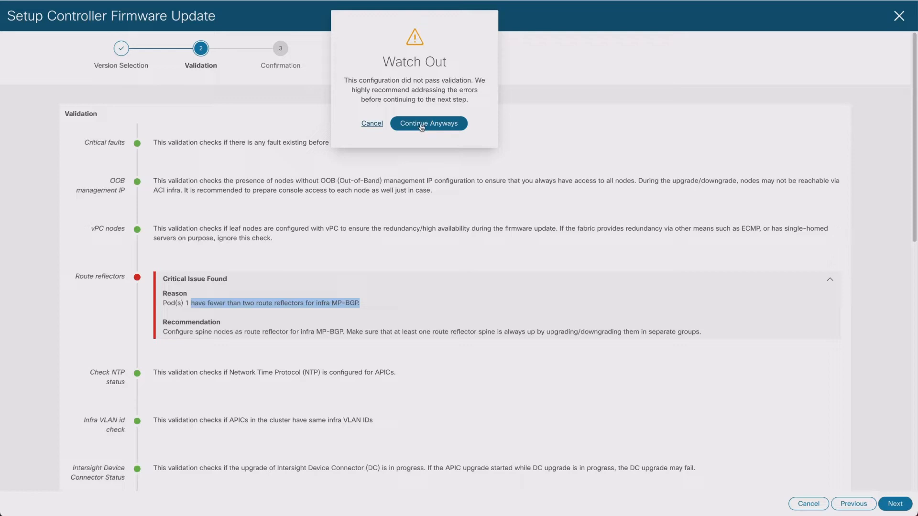
- Continue despite the failed validation to reach the Confirmation step
{"action": "left_click", "coordinate": [428, 123]}
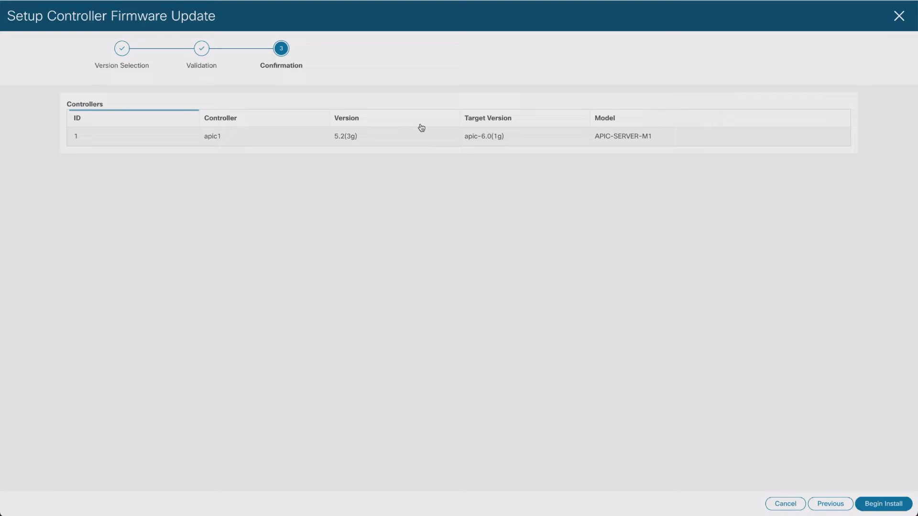
{"action": "mouse_move", "coordinate": [491, 280]}
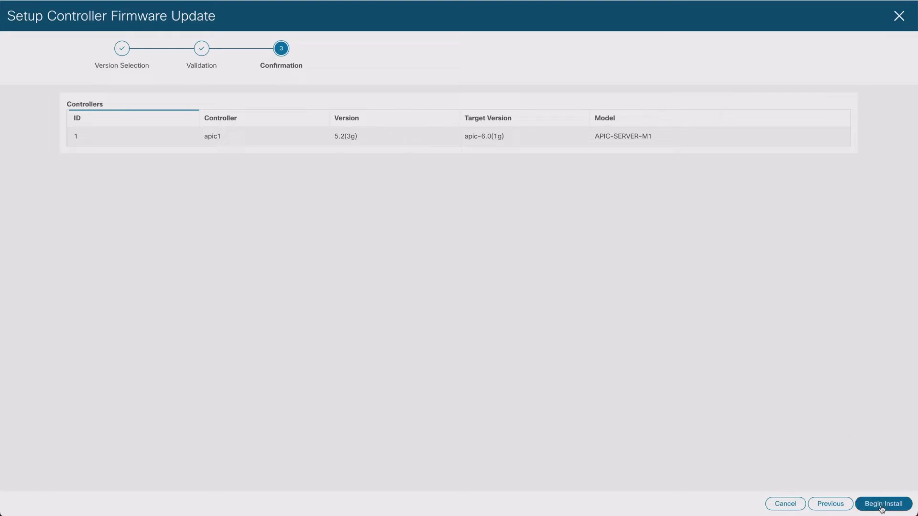
- Begin installing apic-6.0(1g) on apic1
{"action": "left_click", "coordinate": [882, 504]}
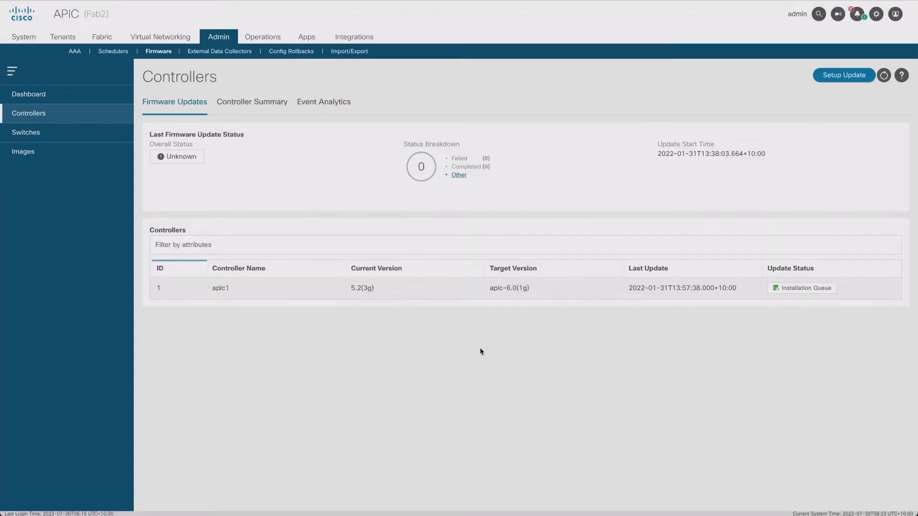
{"action": "mouse_move", "coordinate": [449, 355]}
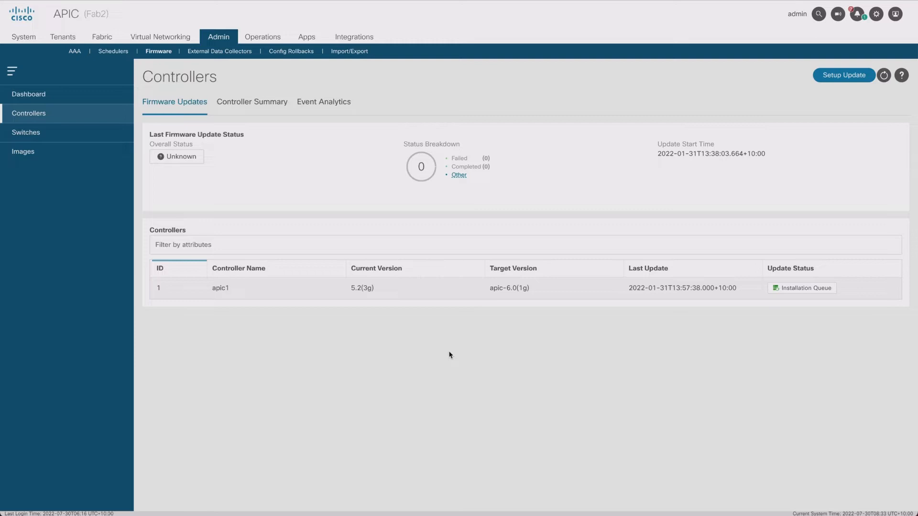
{"action": "mouse_move", "coordinate": [385, 300]}
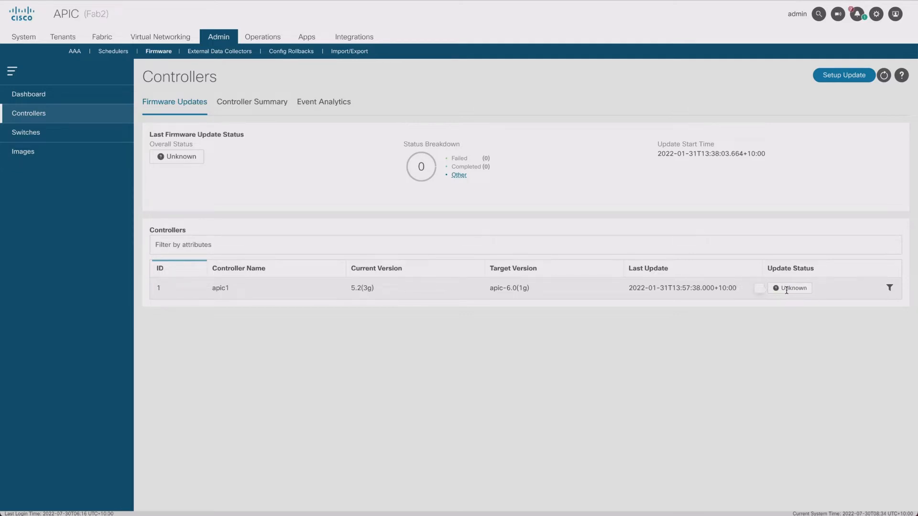
{"action": "mouse_move", "coordinate": [318, 191]}
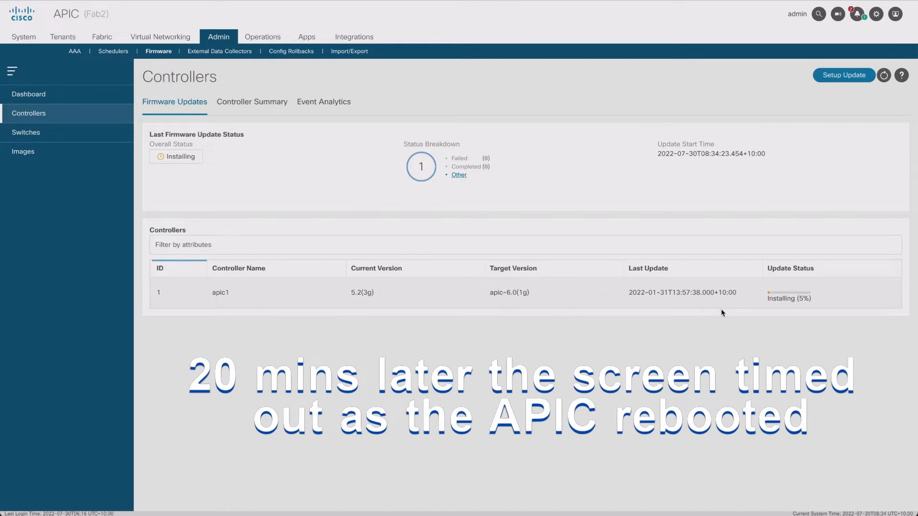
{"action": "mouse_move", "coordinate": [777, 306]}
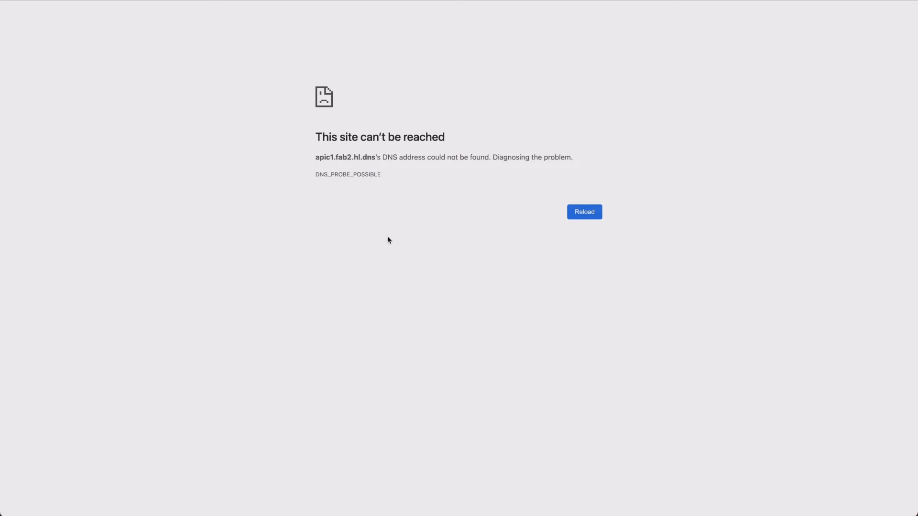
{"action": "mouse_move", "coordinate": [378, 198]}
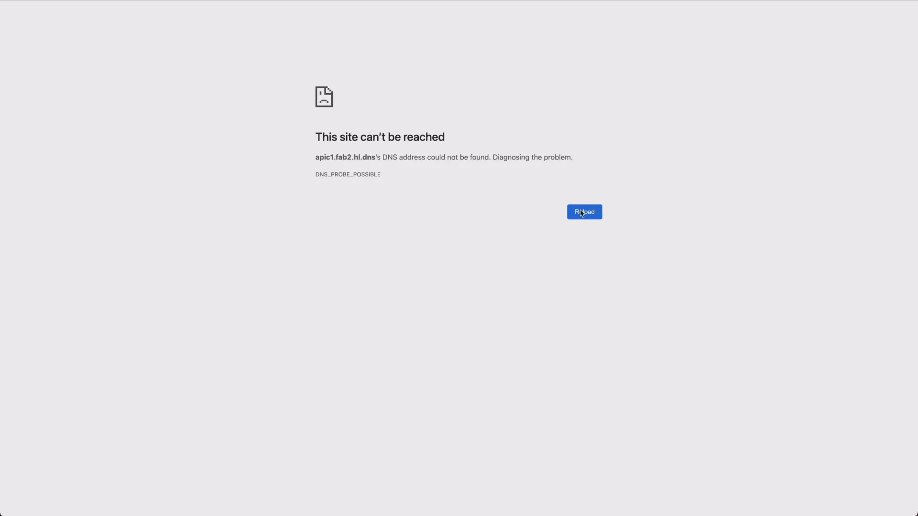
- Reload the unreachable APIC page after the controller reboot
{"action": "left_click", "coordinate": [584, 211]}
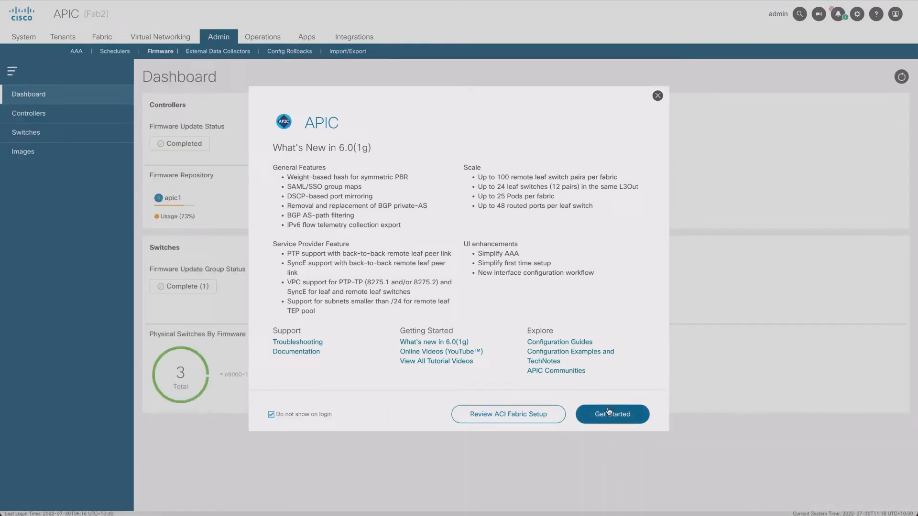
- Dismiss the What's New welcome and view the switch firmware update groups
{"action": "left_click", "coordinate": [611, 414]}
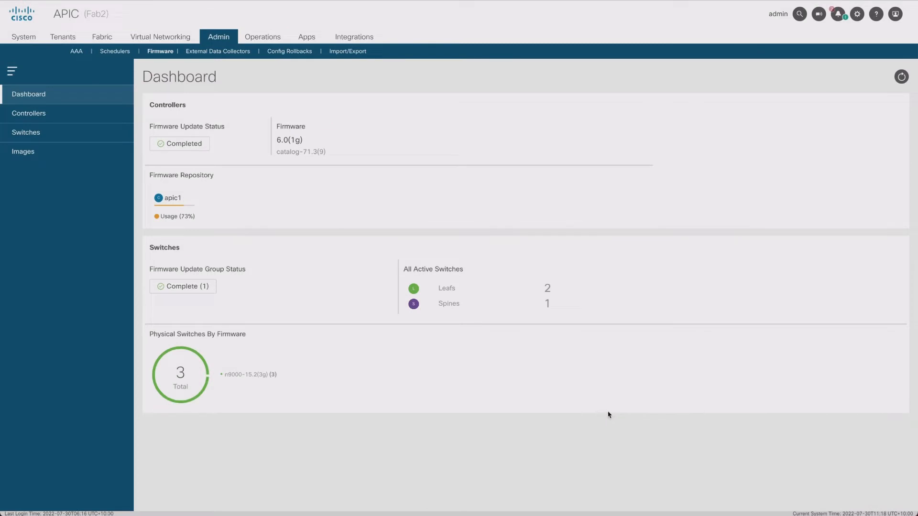
{"action": "mouse_move", "coordinate": [275, 185]}
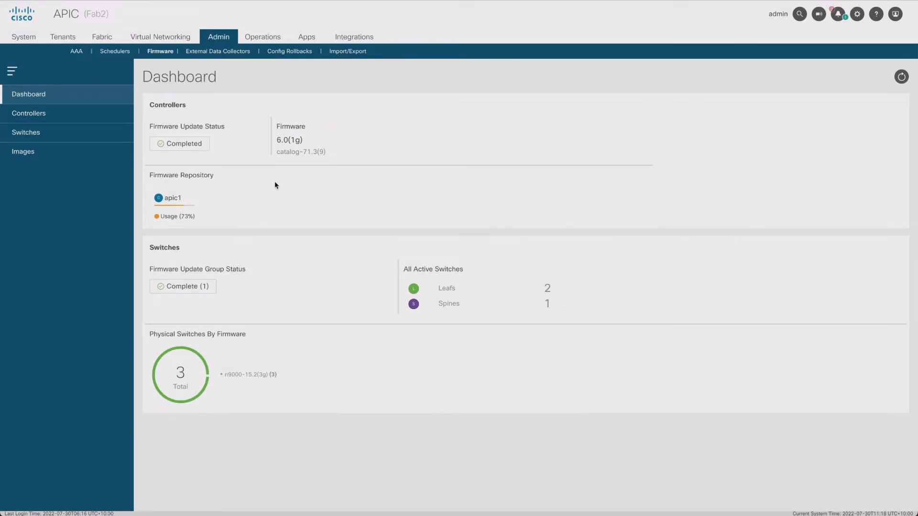
{"action": "mouse_move", "coordinate": [189, 216]}
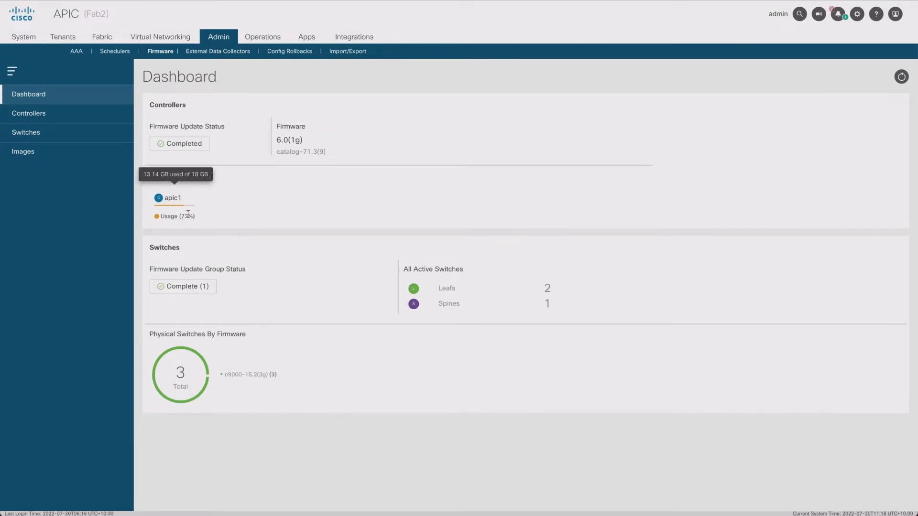
{"action": "mouse_move", "coordinate": [451, 158]}
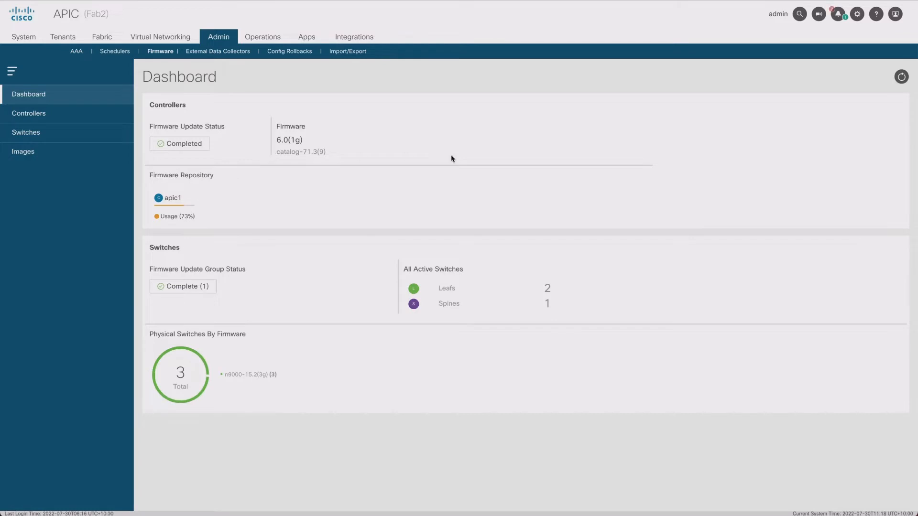
{"action": "left_click", "coordinate": [26, 132]}
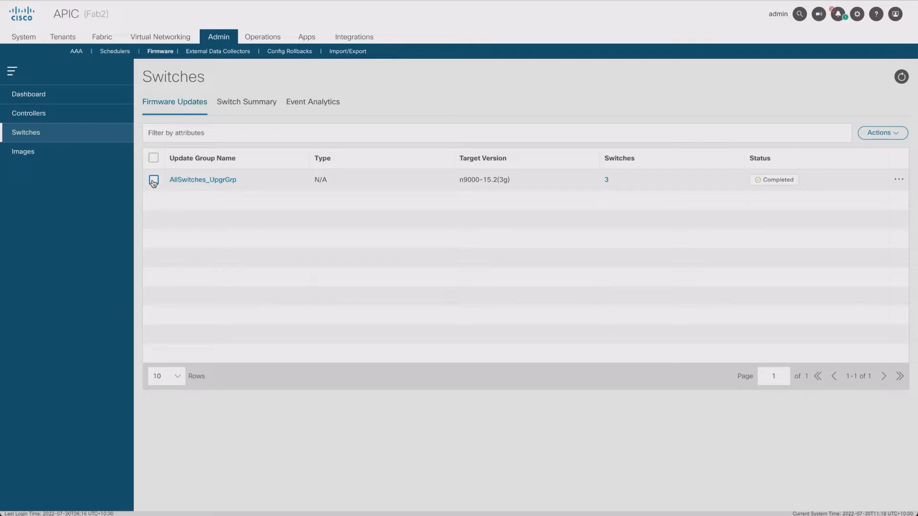
- Review AllSwitches_UpgrGrp's maintenance policy details, then select the group in the list
{"action": "left_click", "coordinate": [202, 180]}
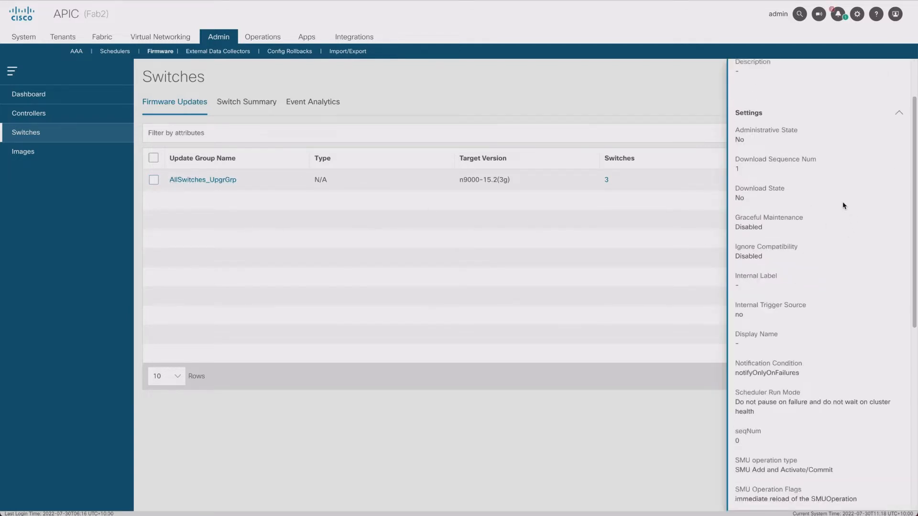
{"action": "scroll", "scroll_direction": "down", "scroll_amount": 3}
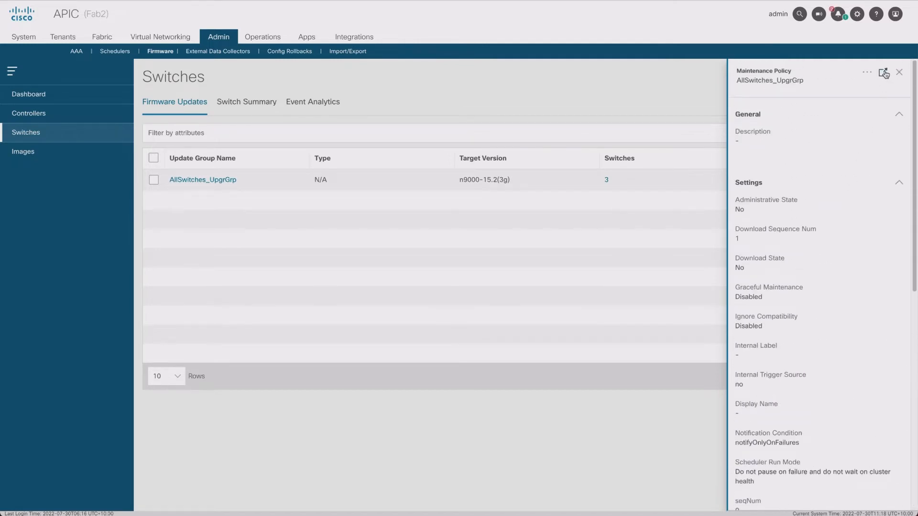
{"action": "left_click", "coordinate": [900, 72]}
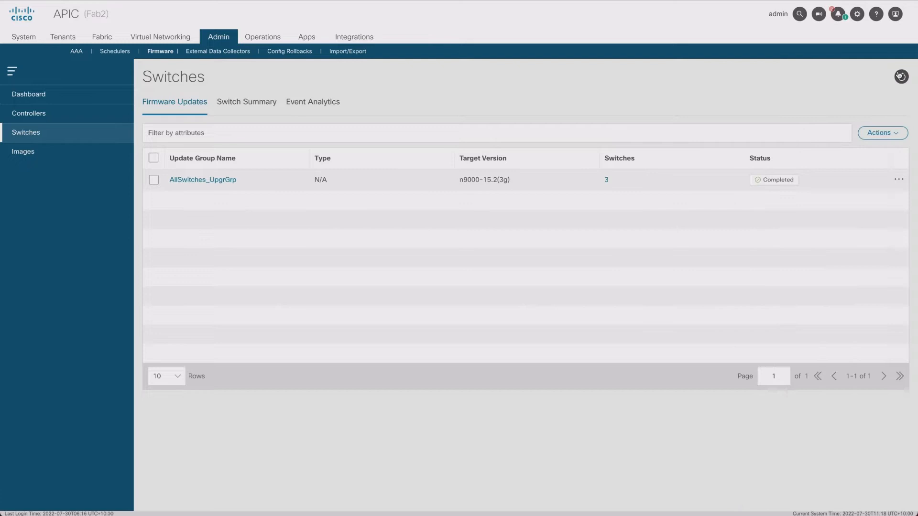
{"action": "mouse_move", "coordinate": [640, 113]}
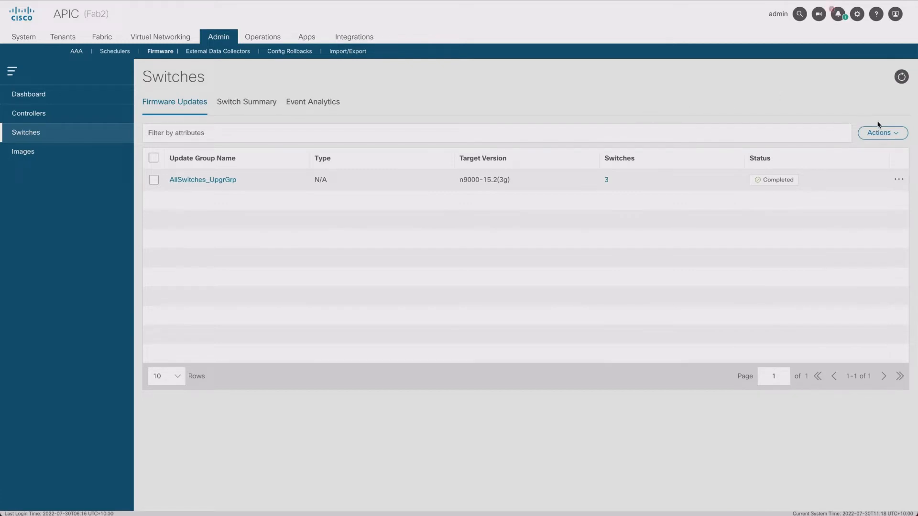
{"action": "left_click", "coordinate": [153, 180]}
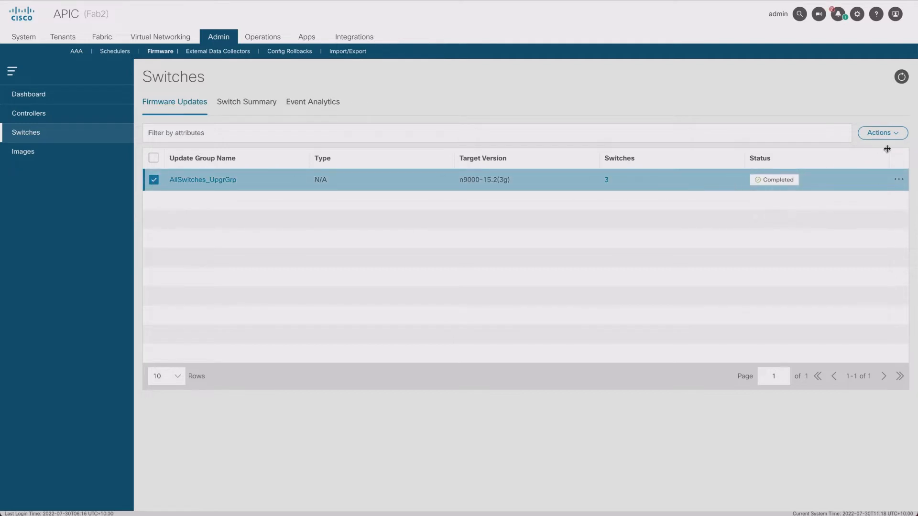
- Delete the AllSwitches_UpgrGrp update group and confirm the deletion
{"action": "left_click", "coordinate": [898, 179]}
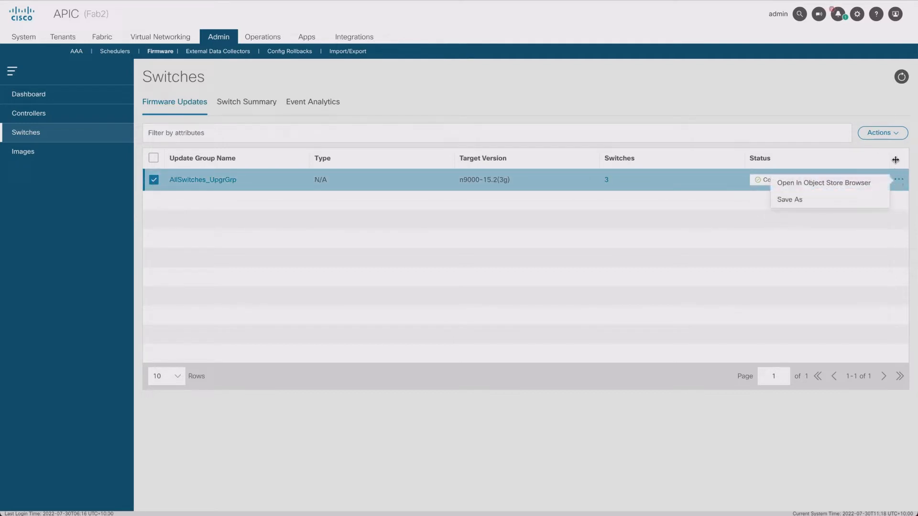
{"action": "left_click", "coordinate": [881, 133]}
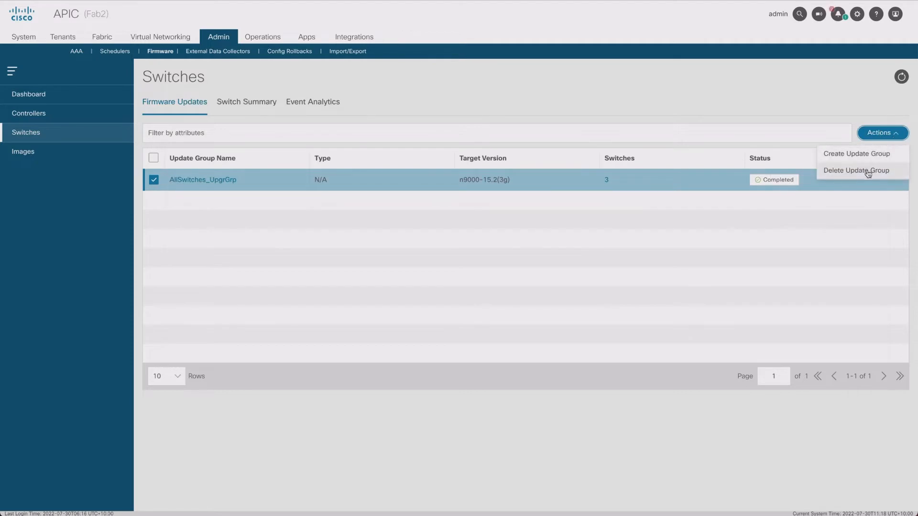
{"action": "left_click", "coordinate": [855, 170]}
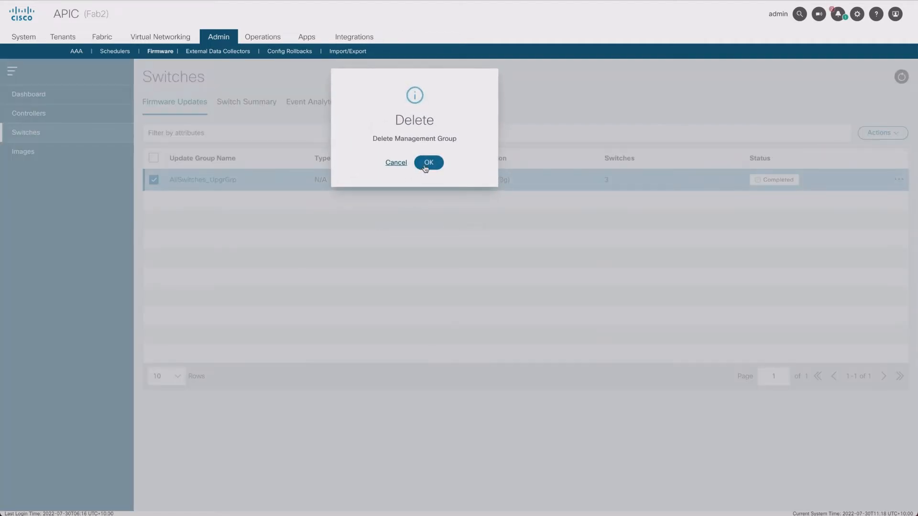
{"action": "left_click", "coordinate": [428, 163]}
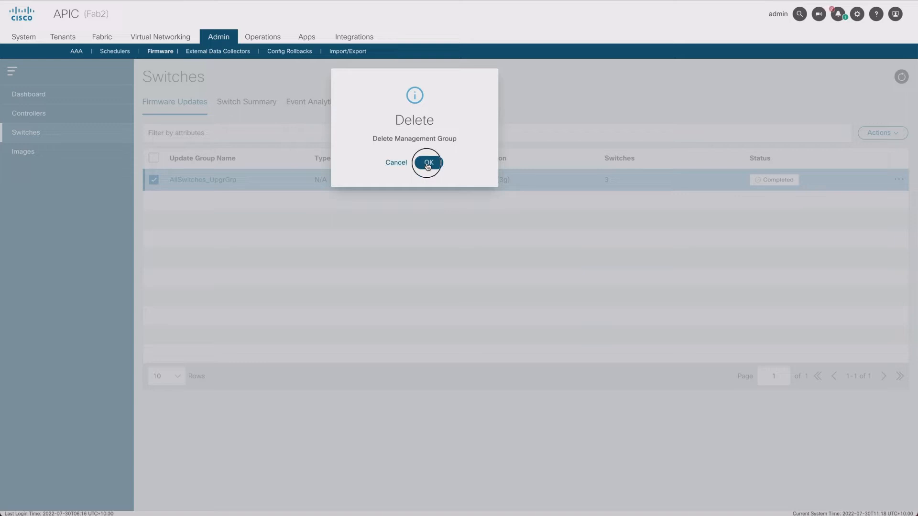
{"action": "left_click", "coordinate": [427, 163]}
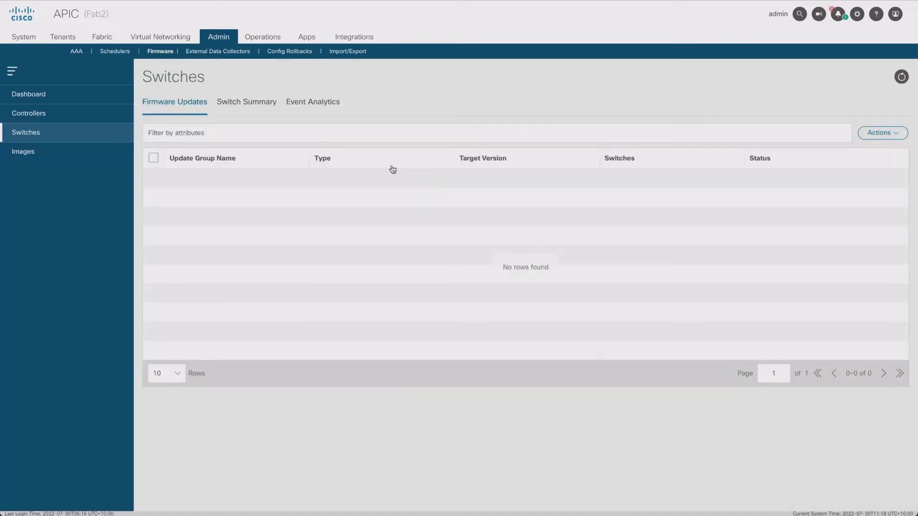
- Create a new switch update group and enter the name OddSwitch_UpgrGrp
{"action": "left_click", "coordinate": [882, 132]}
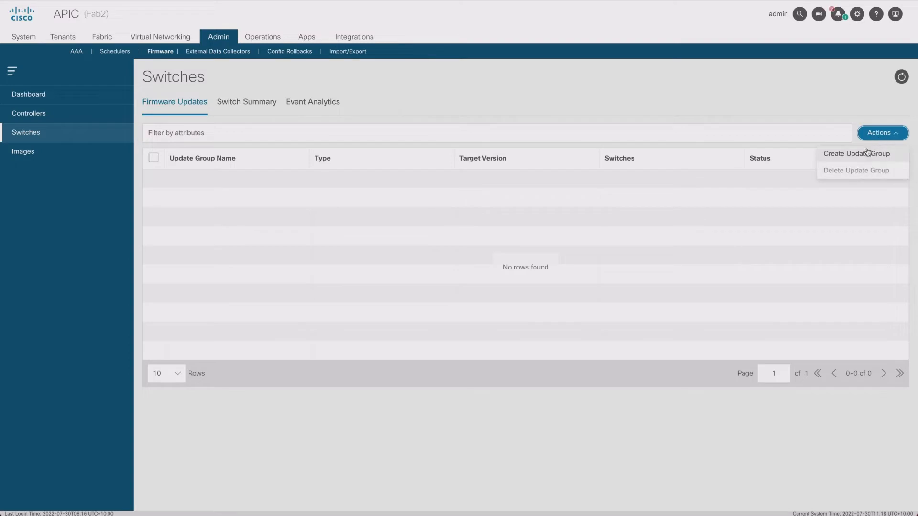
{"action": "left_click", "coordinate": [856, 154]}
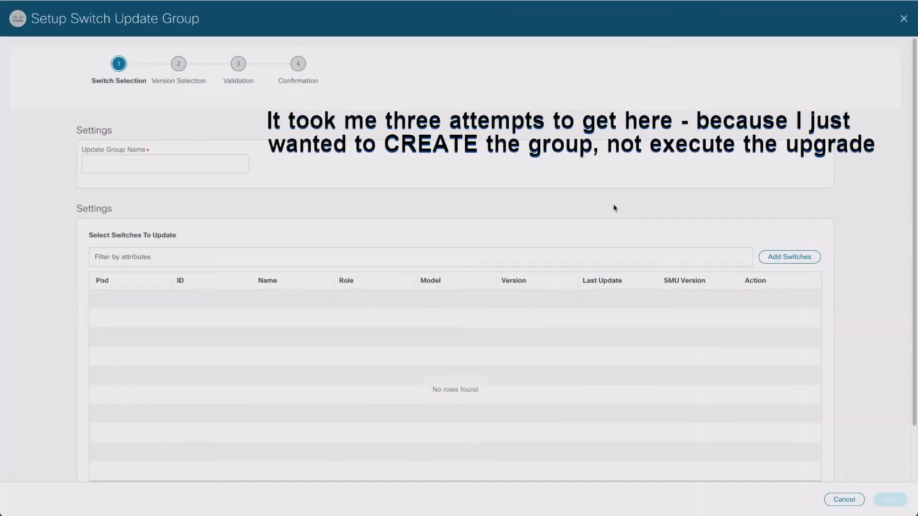
{"action": "left_click", "coordinate": [165, 164]}
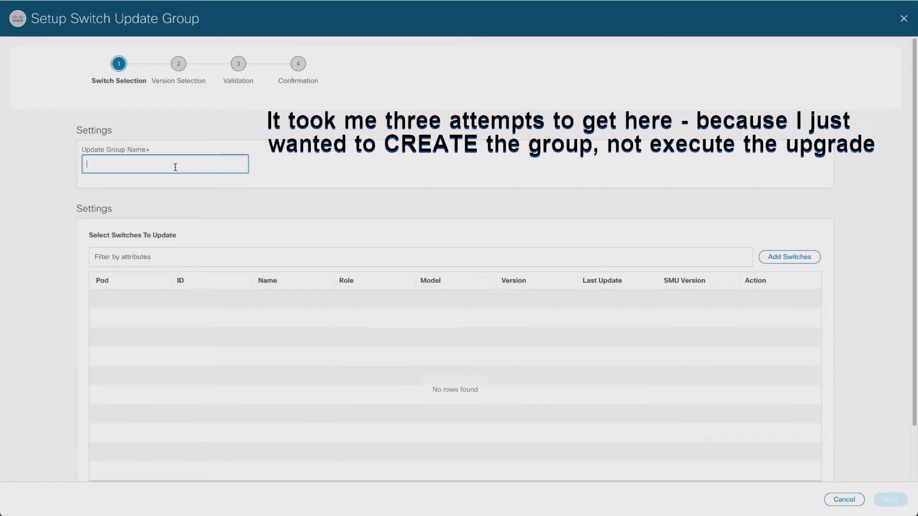
{"action": "type", "text": "OddSwitch_UpgrGrp"}
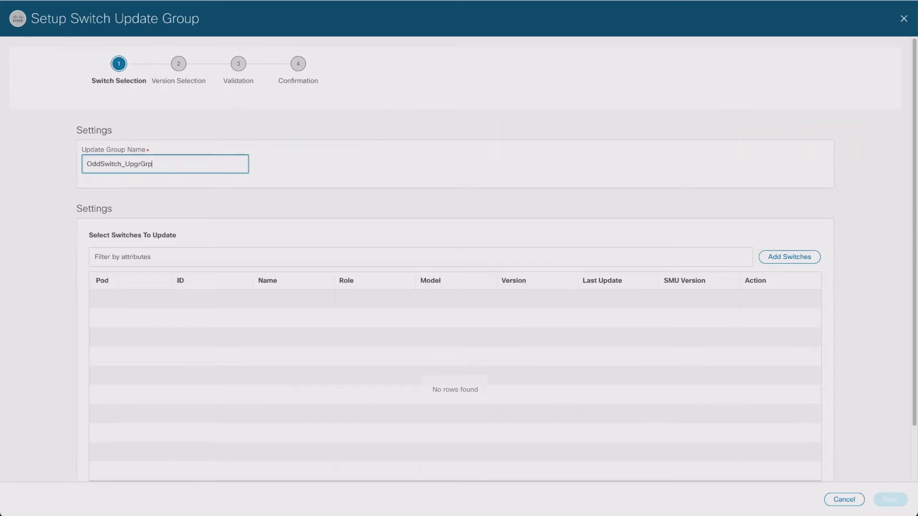
{"action": "triple_click", "coordinate": [123, 164]}
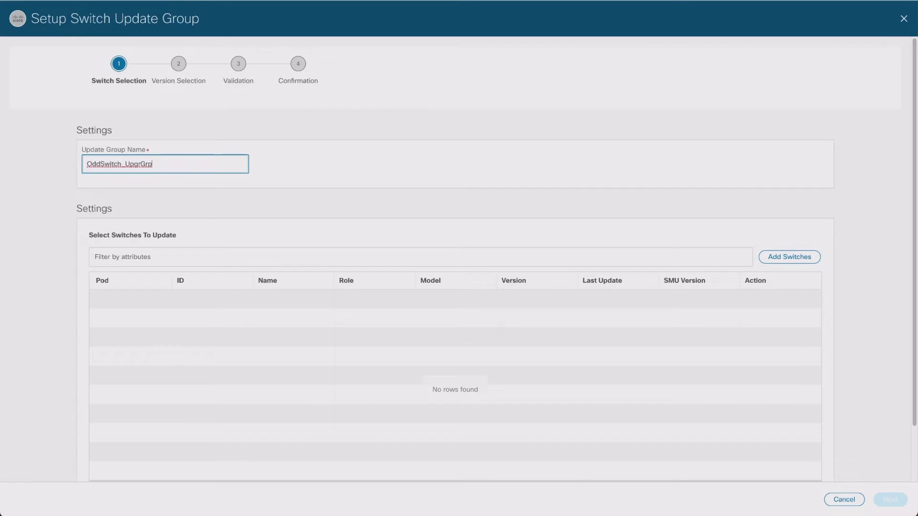
{"action": "mouse_move", "coordinate": [352, 175]}
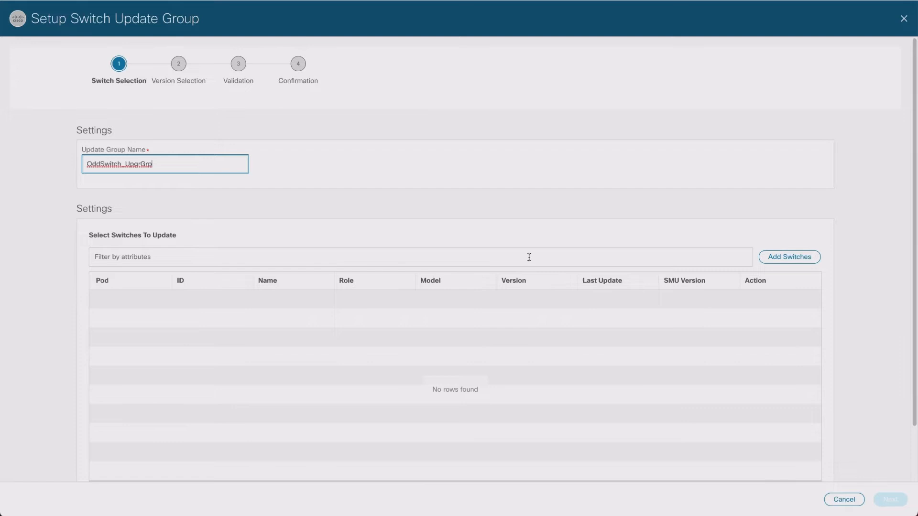
- Manually add Leaf2201 and Spine2101 to OddSwitch_UpgrGrp and advance to version selection
{"action": "left_click", "coordinate": [788, 256]}
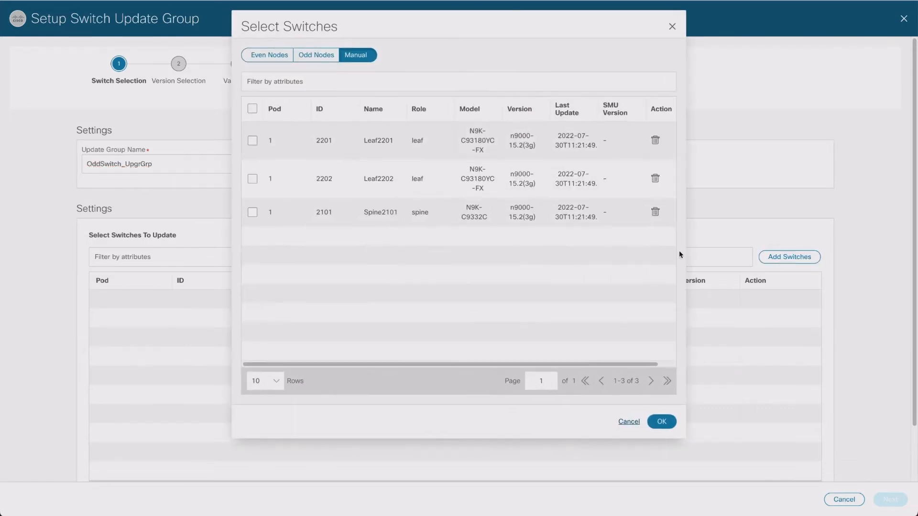
{"action": "left_click", "coordinate": [253, 140]}
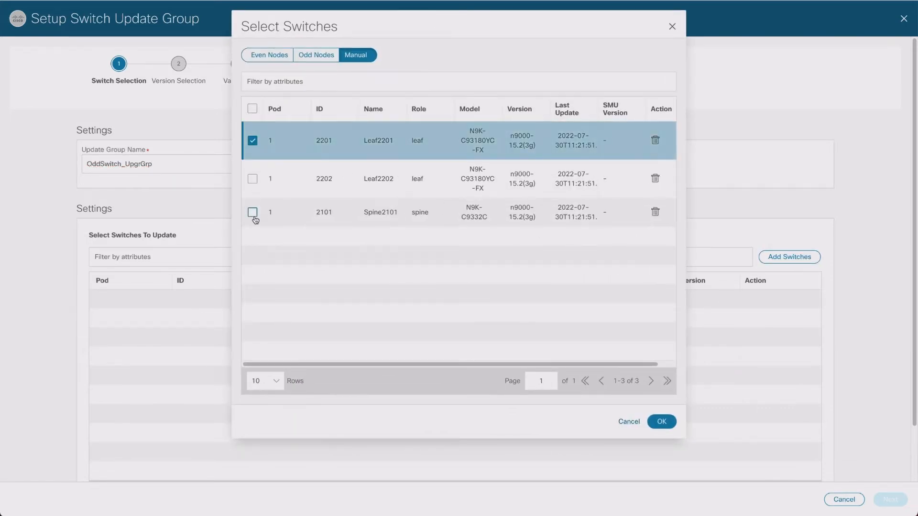
{"action": "left_click", "coordinate": [660, 421]}
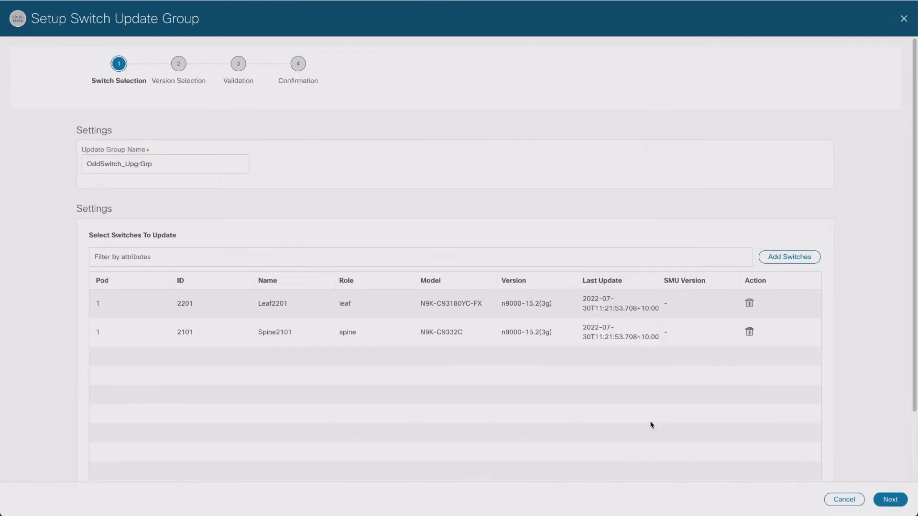
{"action": "scroll", "scroll_direction": "down", "scroll_amount": 3}
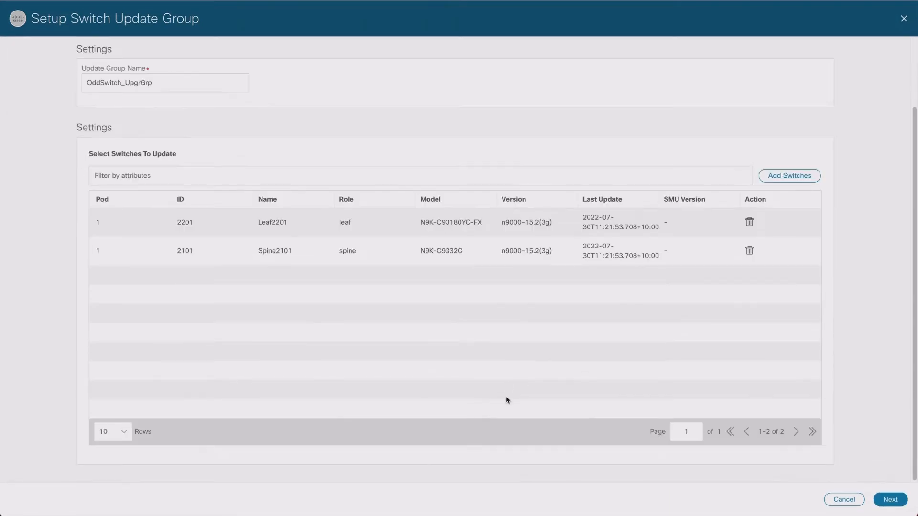
{"action": "left_click", "coordinate": [889, 499]}
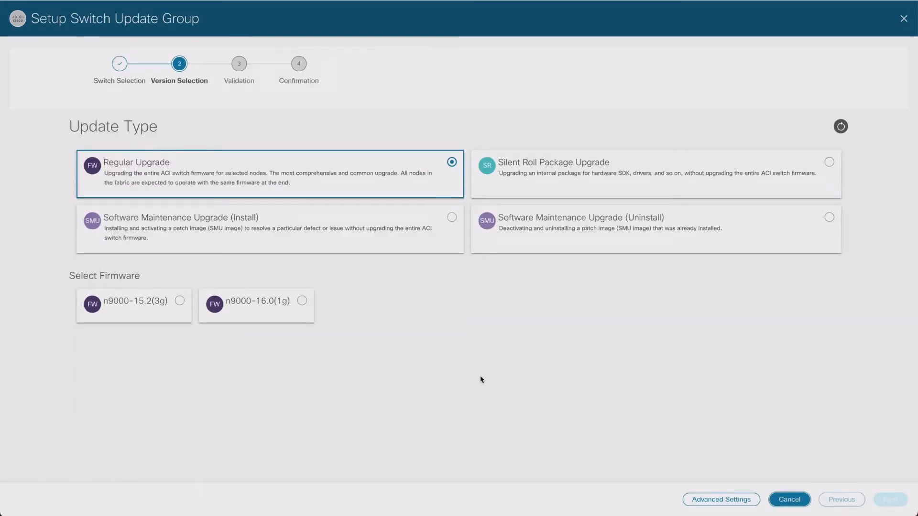
{"action": "mouse_move", "coordinate": [734, 465]}
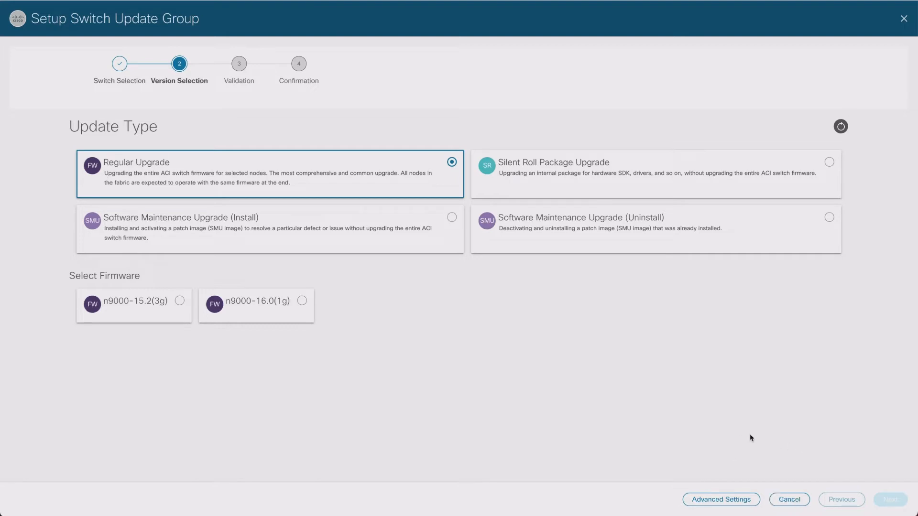
{"action": "mouse_move", "coordinate": [505, 300]}
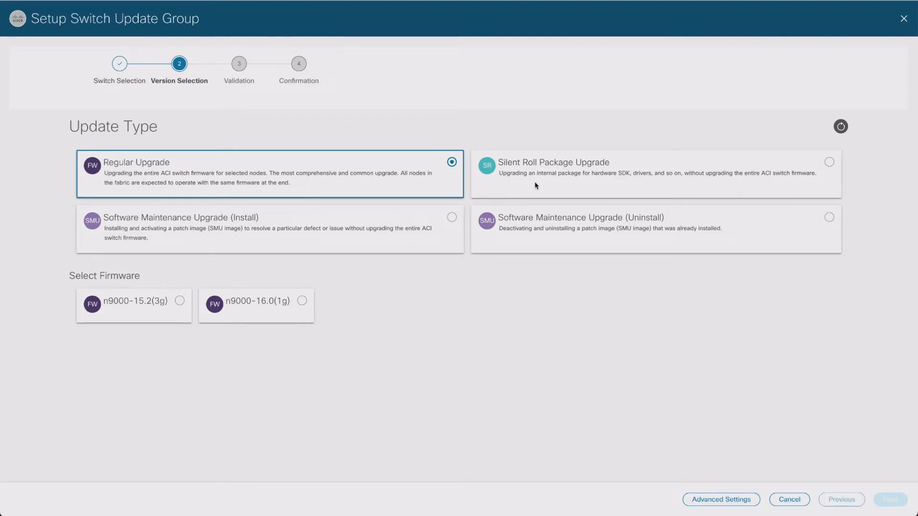
{"action": "mouse_move", "coordinate": [558, 161]}
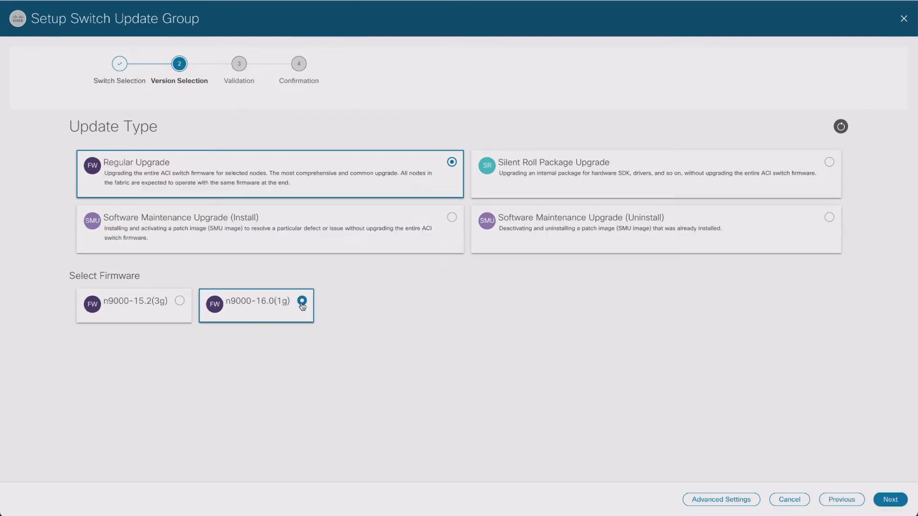
- Target firmware n9000-16.0(1g) for OddSwitch_UpgrGrp and run validation
{"action": "left_click", "coordinate": [303, 301]}
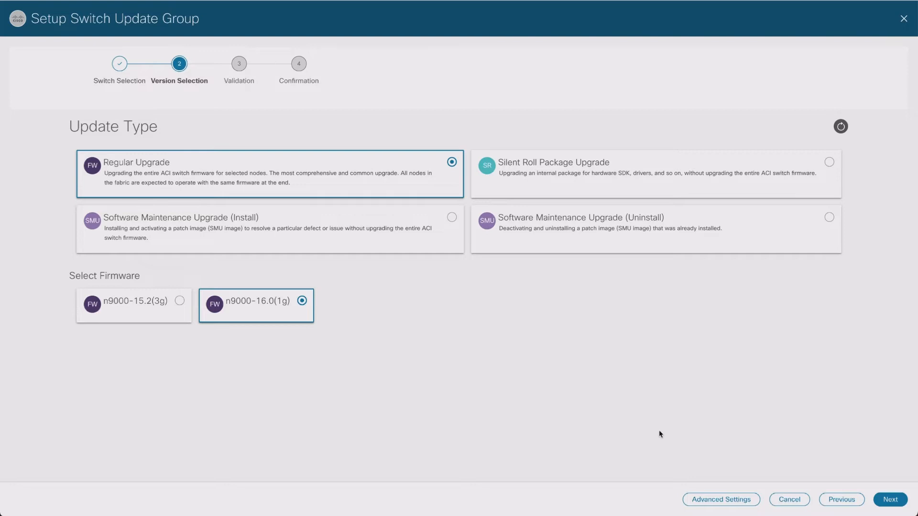
{"action": "left_click", "coordinate": [889, 499]}
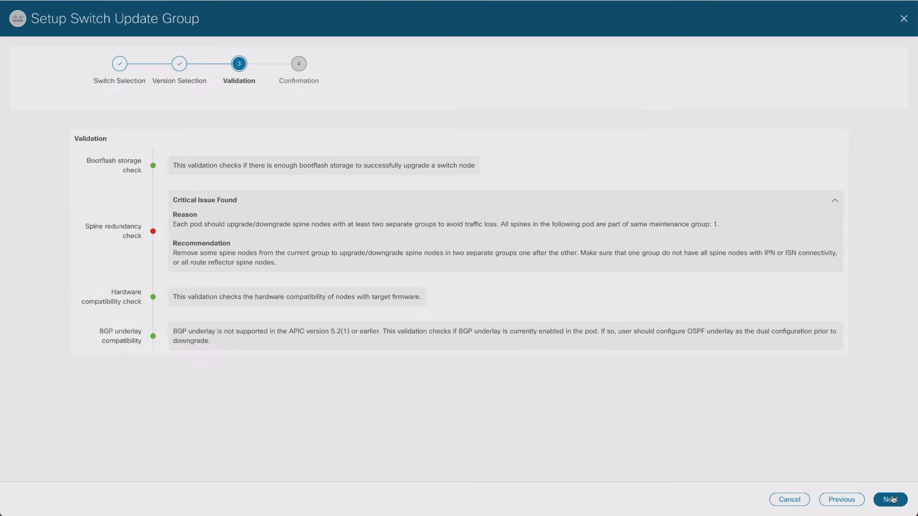
- Override the critical spine warning, begin OddSwitch_UpgrGrp's n9000-16.0(1g) download, and start another group
{"action": "left_click", "coordinate": [889, 499]}
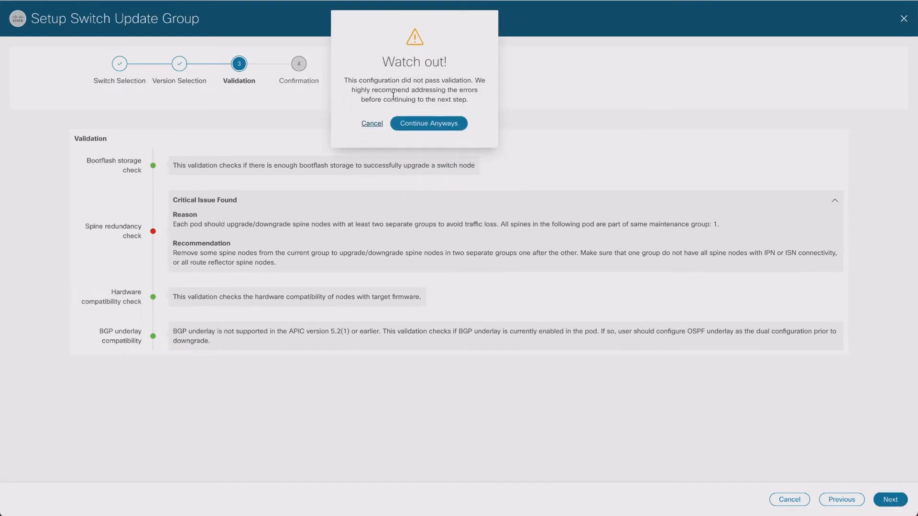
{"action": "left_click", "coordinate": [429, 123]}
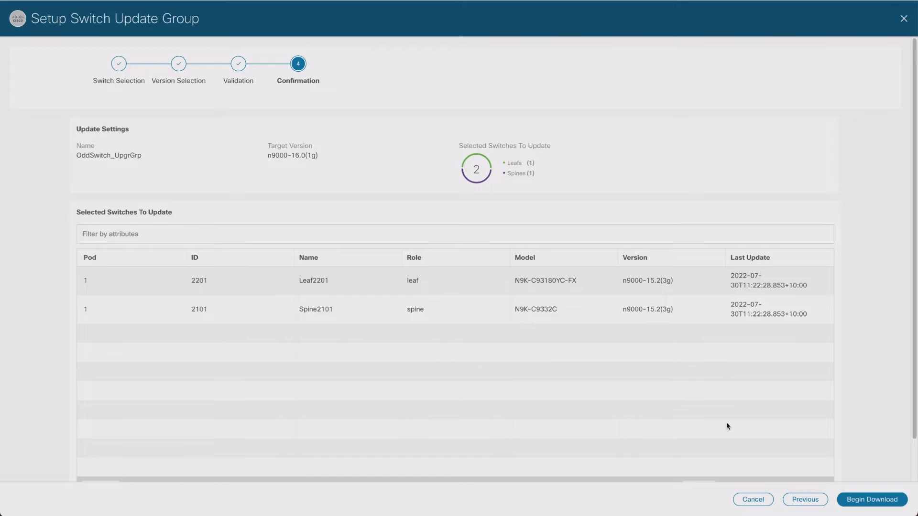
{"action": "scroll", "scroll_direction": "down", "scroll_amount": 3}
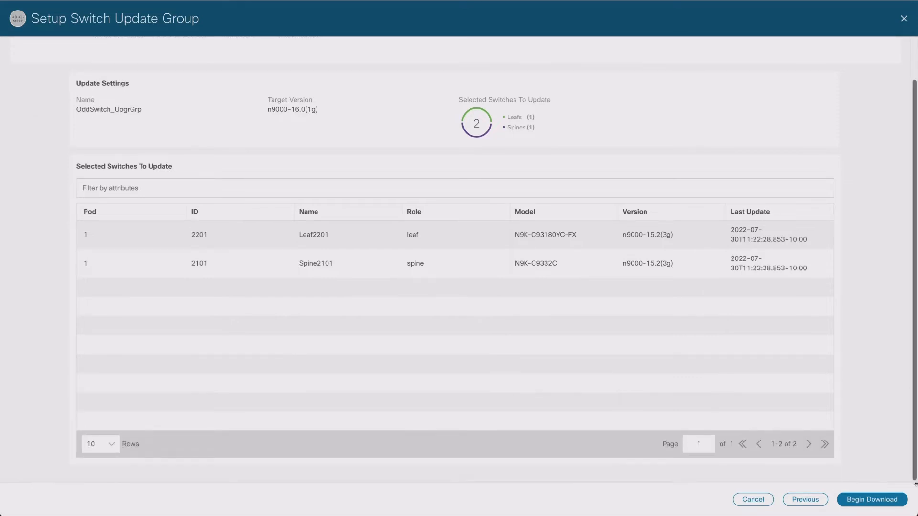
{"action": "left_click", "coordinate": [871, 499]}
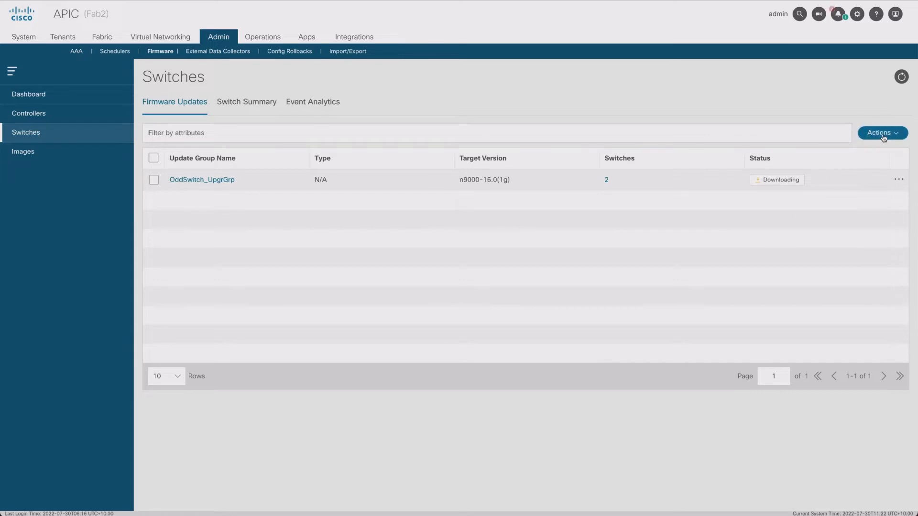
{"action": "left_click", "coordinate": [882, 132]}
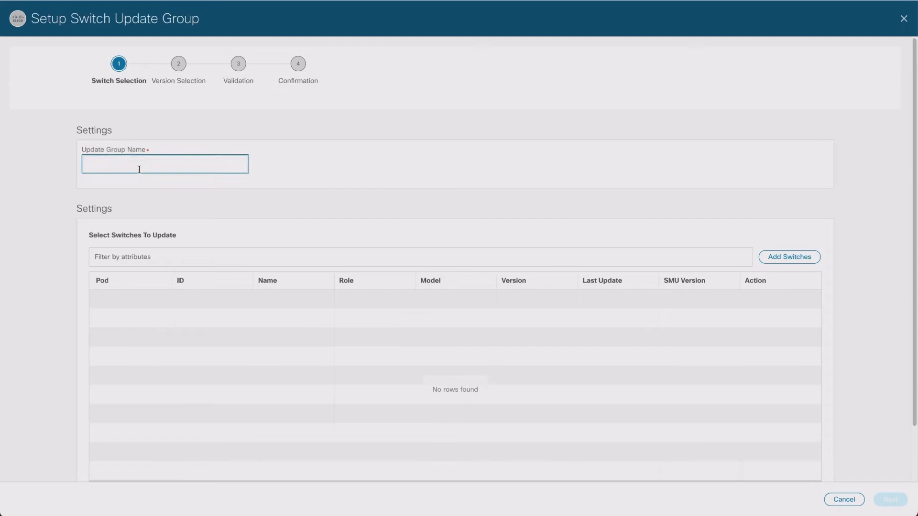
- Name the new group EvenSwitch_UpgrGrp, add Leaf2202, and advance to version selection
{"action": "type", "text": "EvenS"}
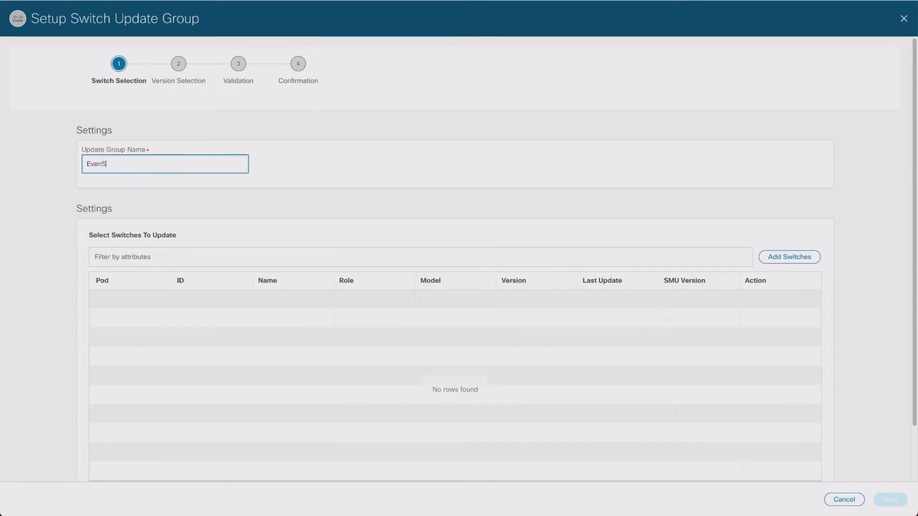
{"action": "type", "text": "Switv"}
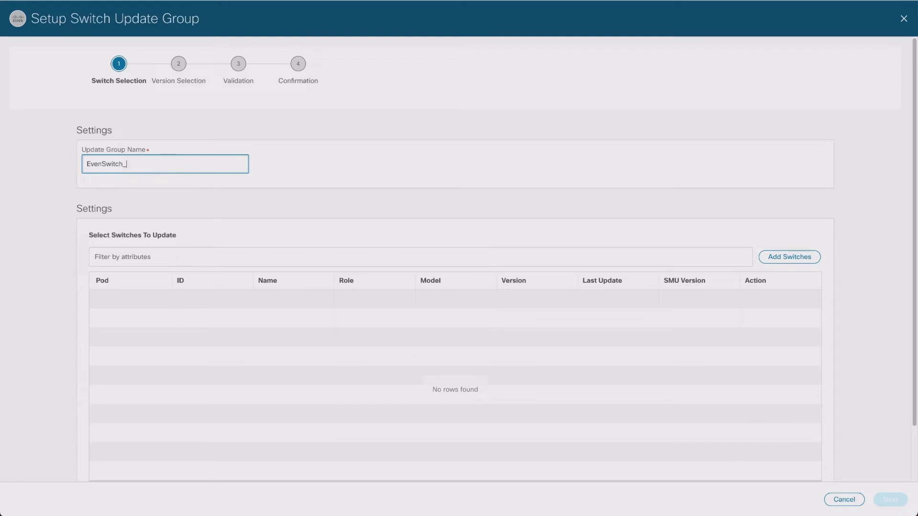
{"action": "type", "text": "UpgrGrp"}
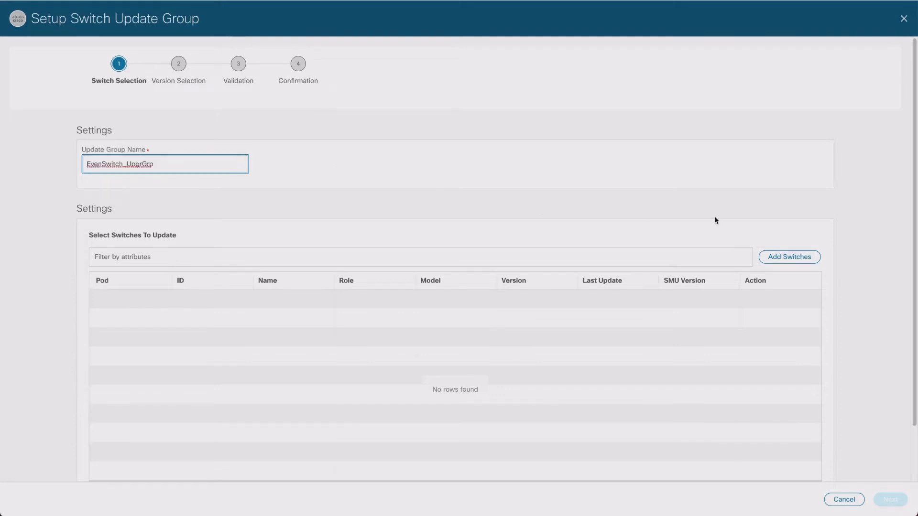
{"action": "left_click", "coordinate": [788, 256]}
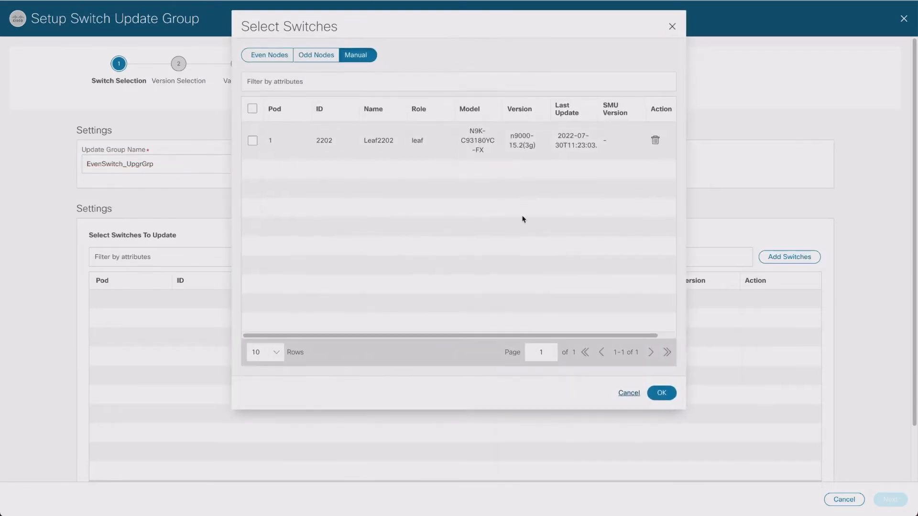
{"action": "left_click", "coordinate": [253, 140]}
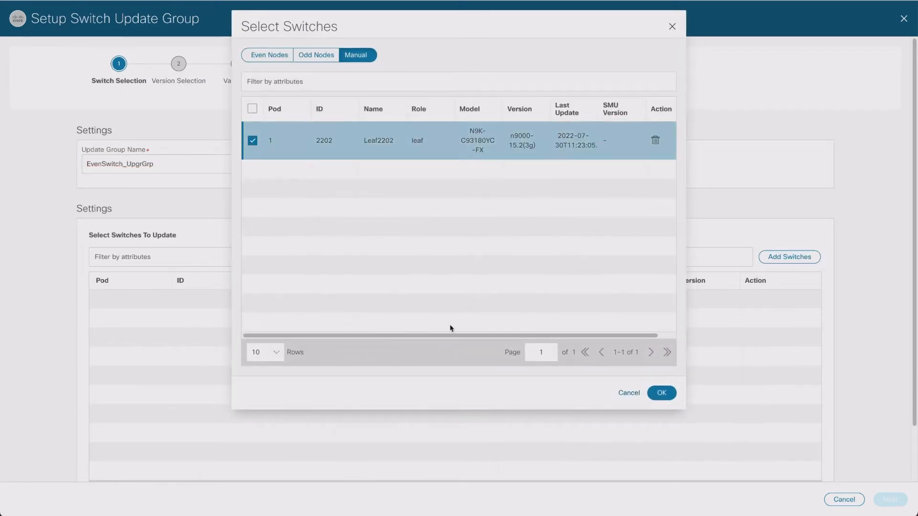
{"action": "left_click", "coordinate": [661, 393]}
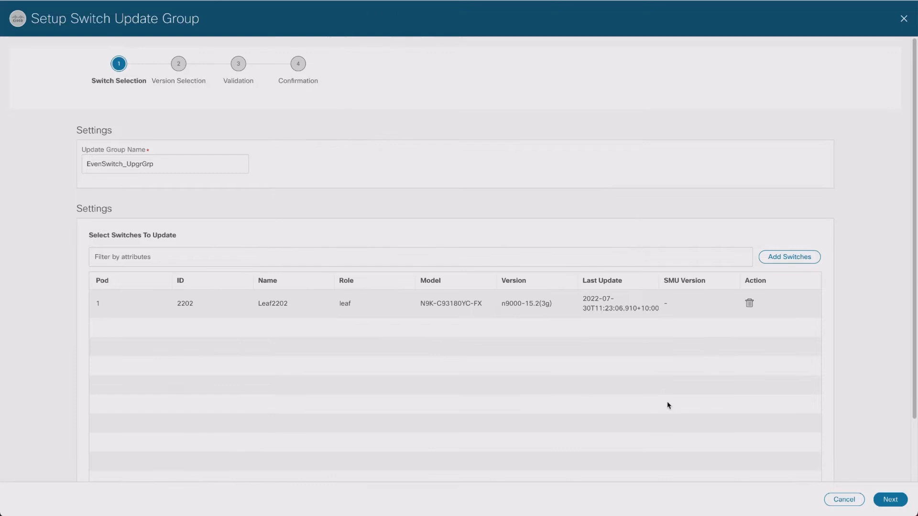
{"action": "left_click", "coordinate": [889, 499]}
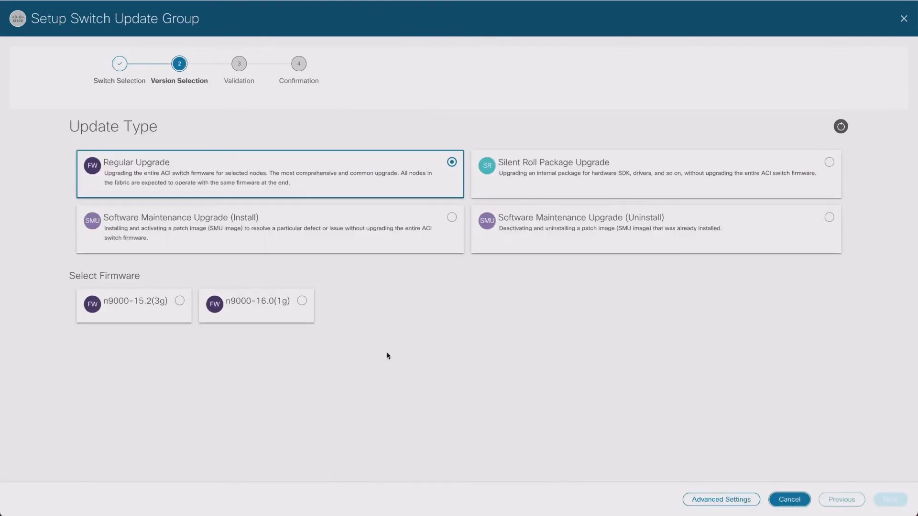
- Target n9000-16.0(1g) for EvenSwitch_UpgrGrp, pass validation, and begin its firmware download
{"action": "left_click", "coordinate": [302, 301]}
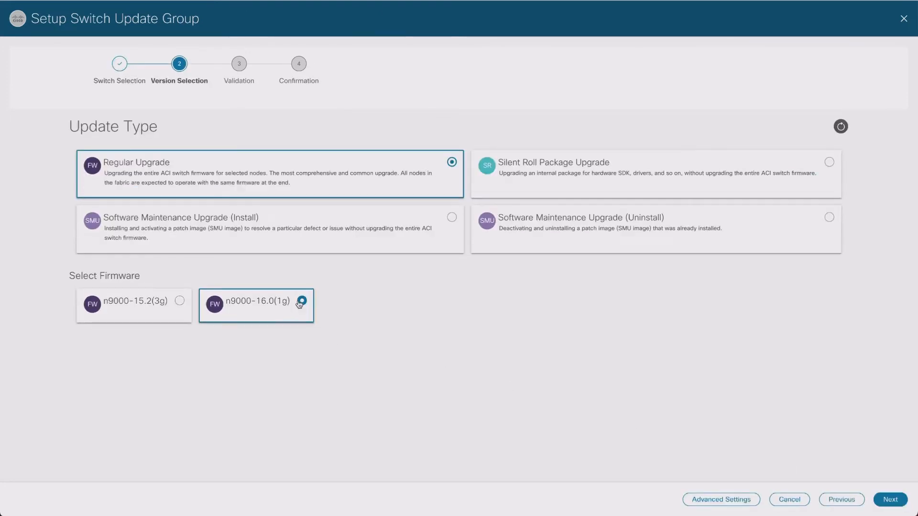
{"action": "left_click", "coordinate": [890, 499]}
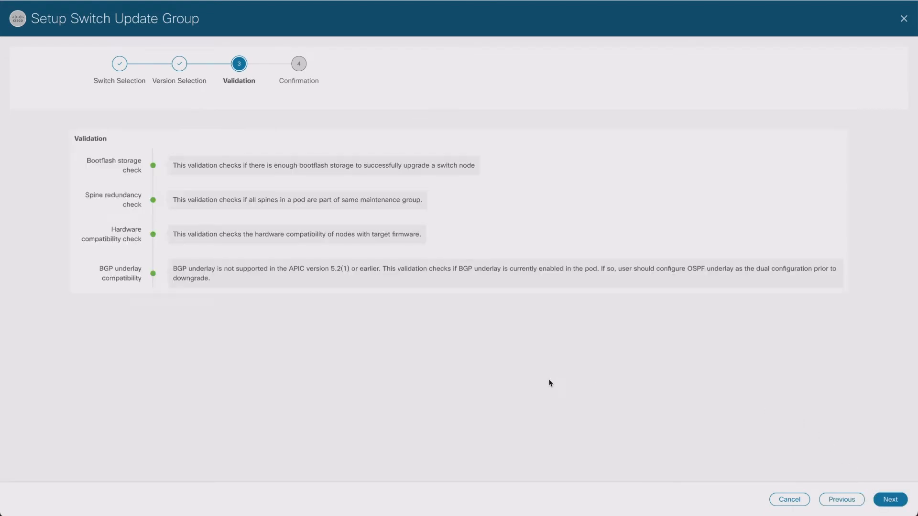
{"action": "mouse_move", "coordinate": [485, 383]}
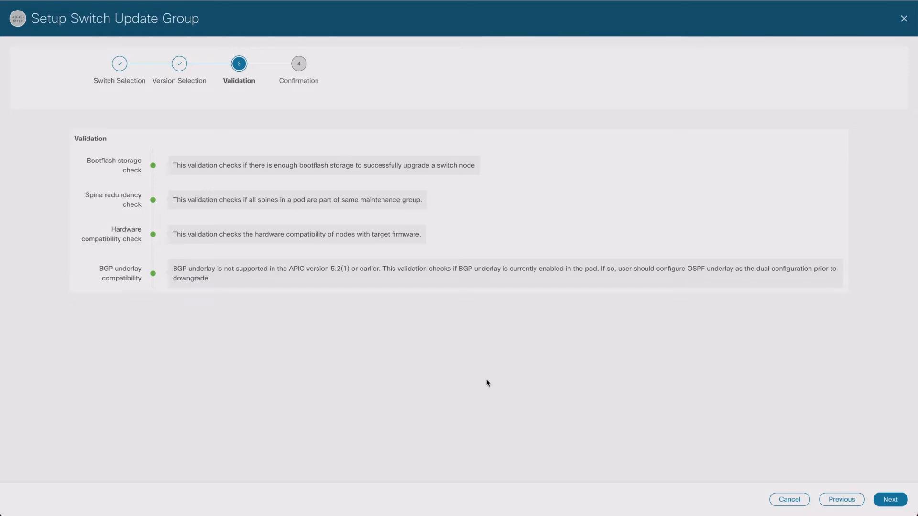
{"action": "left_click", "coordinate": [889, 499]}
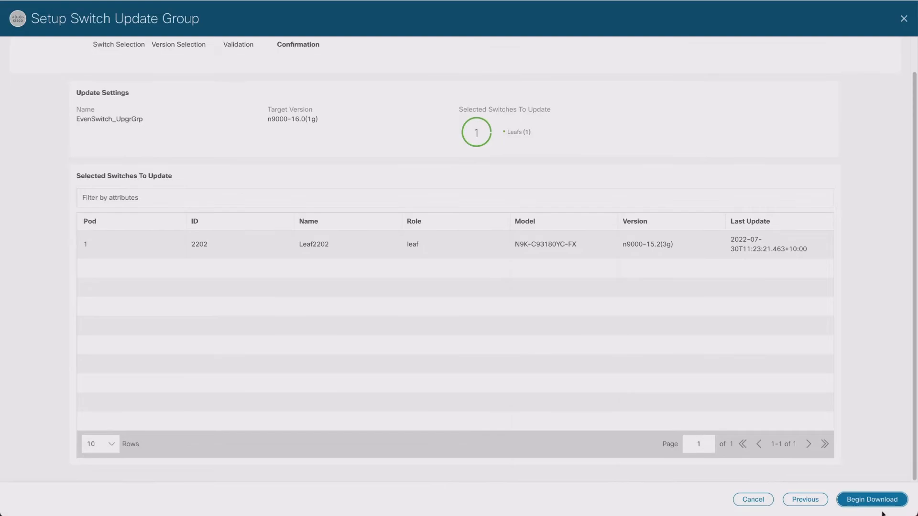
{"action": "left_click", "coordinate": [871, 499]}
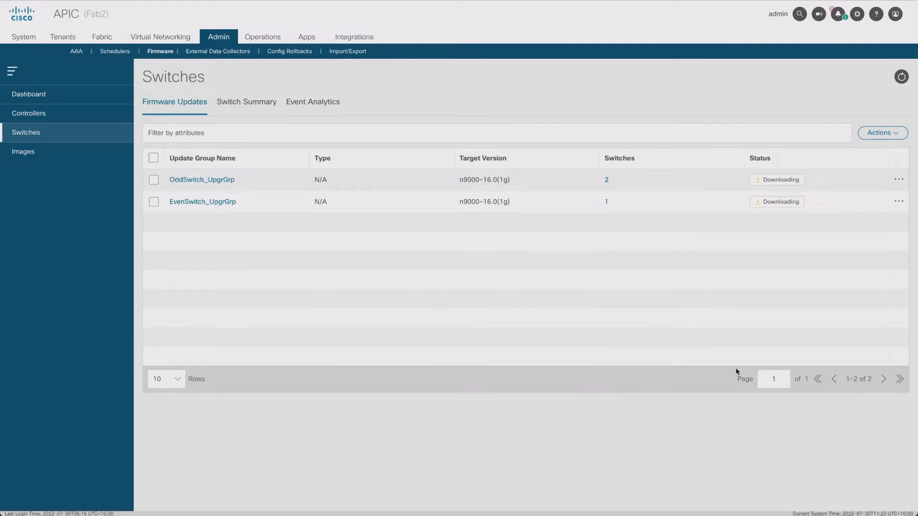
{"action": "mouse_move", "coordinate": [629, 294]}
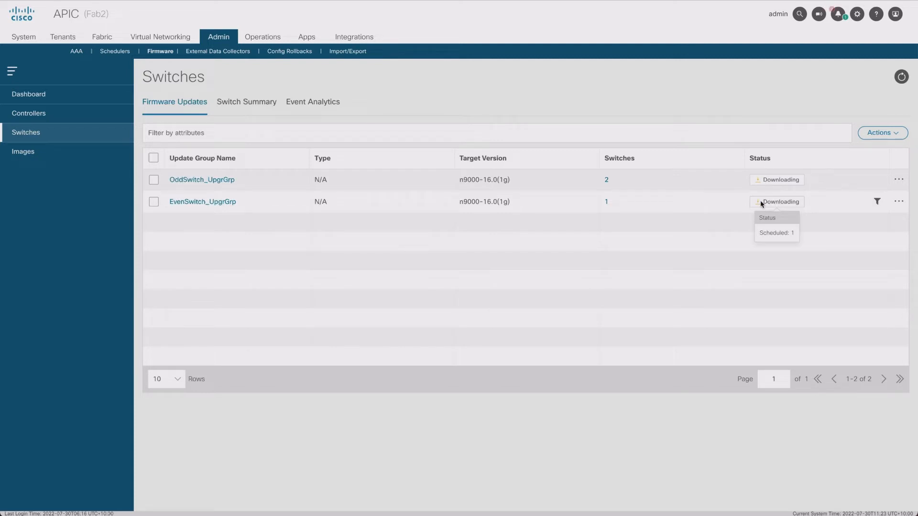
{"action": "mouse_move", "coordinate": [620, 212]}
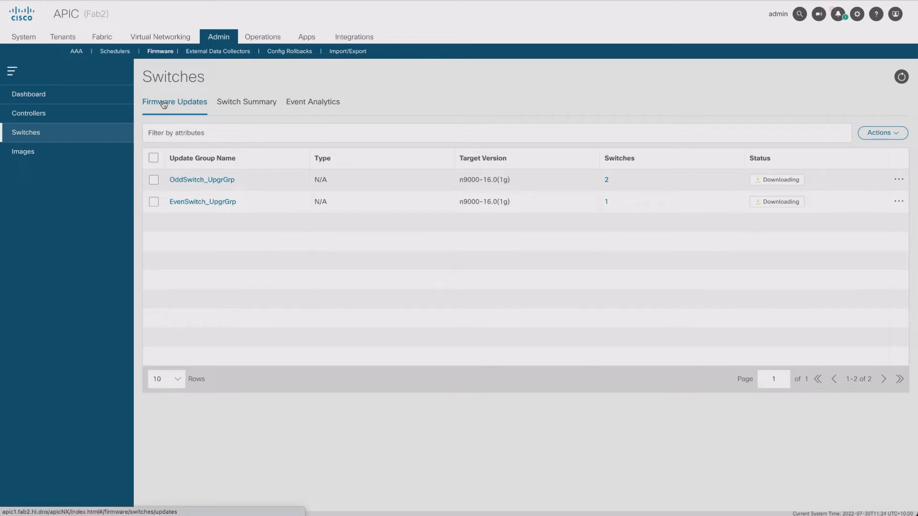
{"action": "left_click", "coordinate": [154, 180]}
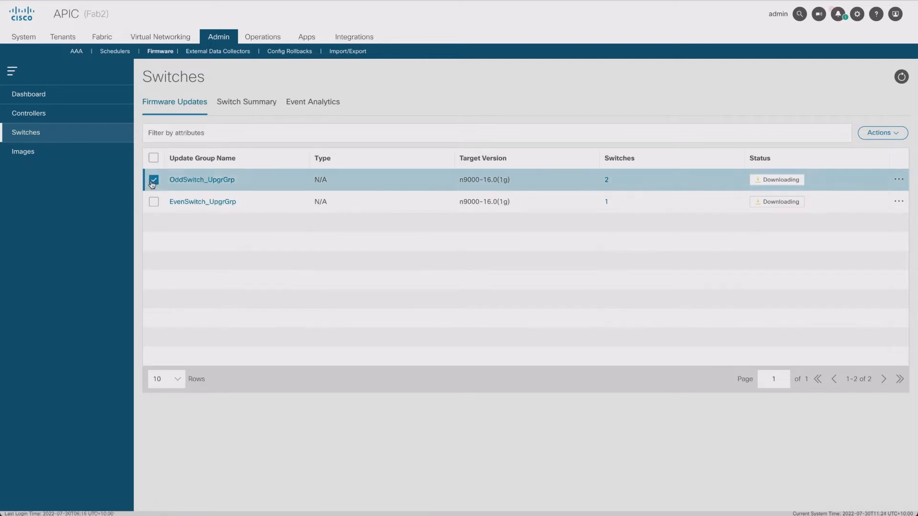
{"action": "left_click", "coordinate": [154, 201]}
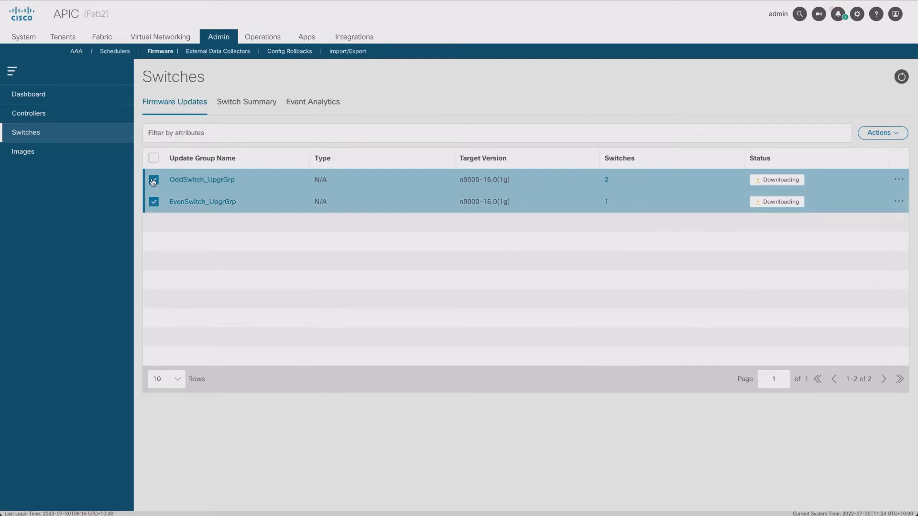
{"action": "left_click", "coordinate": [154, 179]}
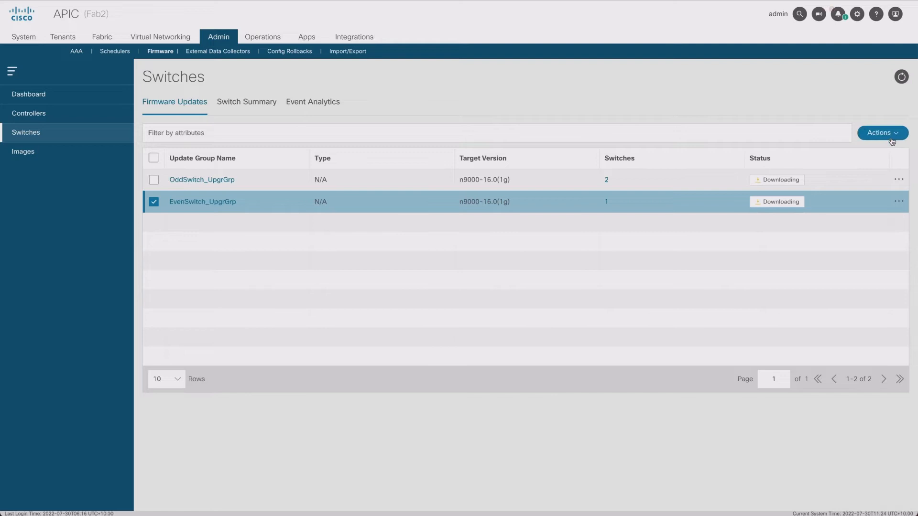
{"action": "mouse_move", "coordinate": [820, 109]}
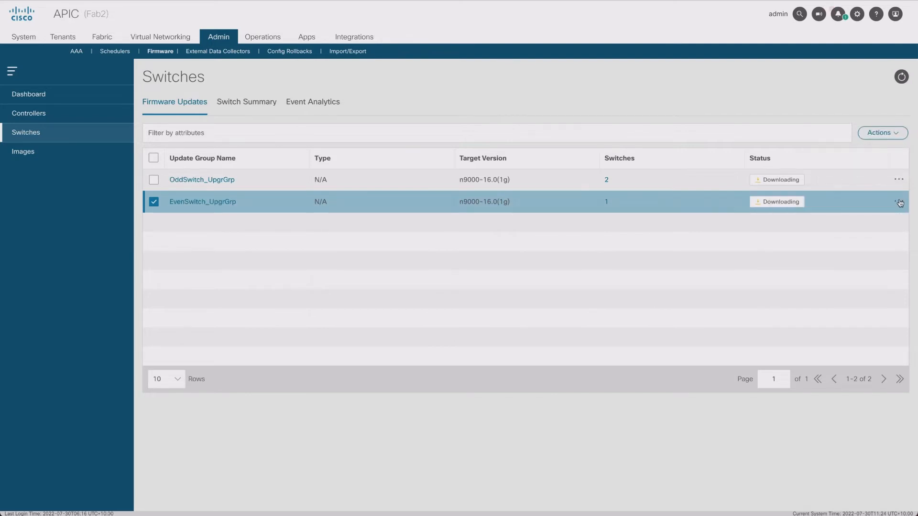
{"action": "left_click", "coordinate": [899, 201]}
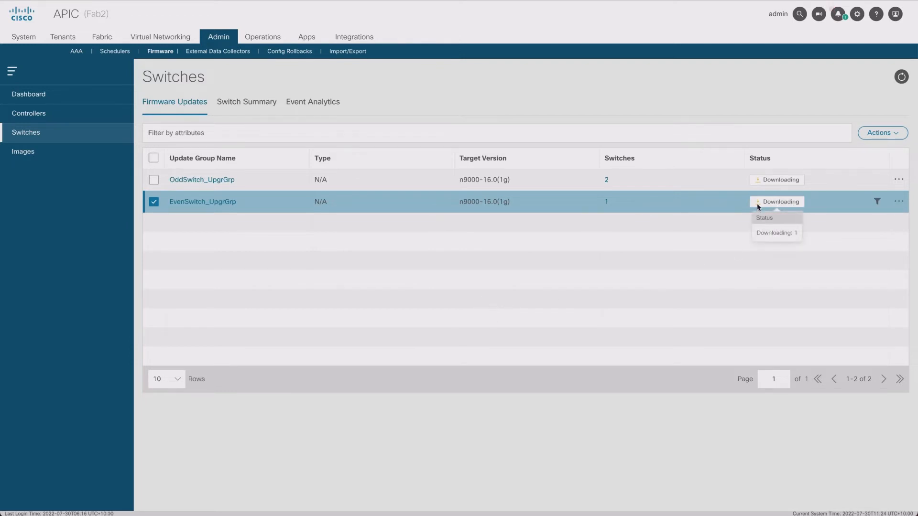
{"action": "mouse_move", "coordinate": [777, 180]}
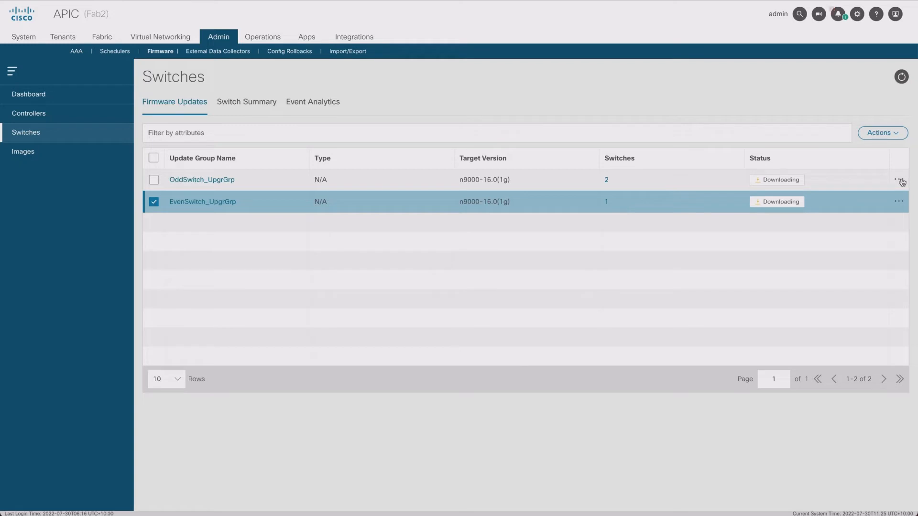
{"action": "mouse_move", "coordinate": [573, 221]}
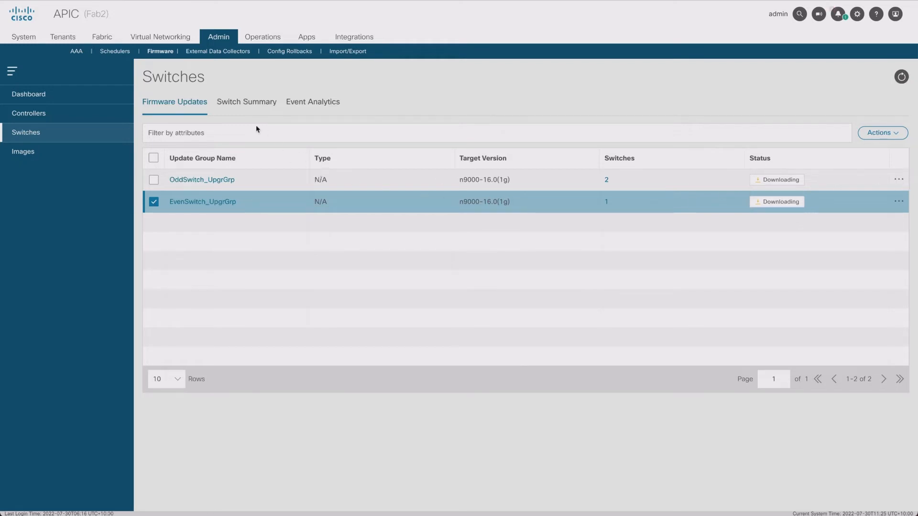
{"action": "left_click", "coordinate": [246, 101]}
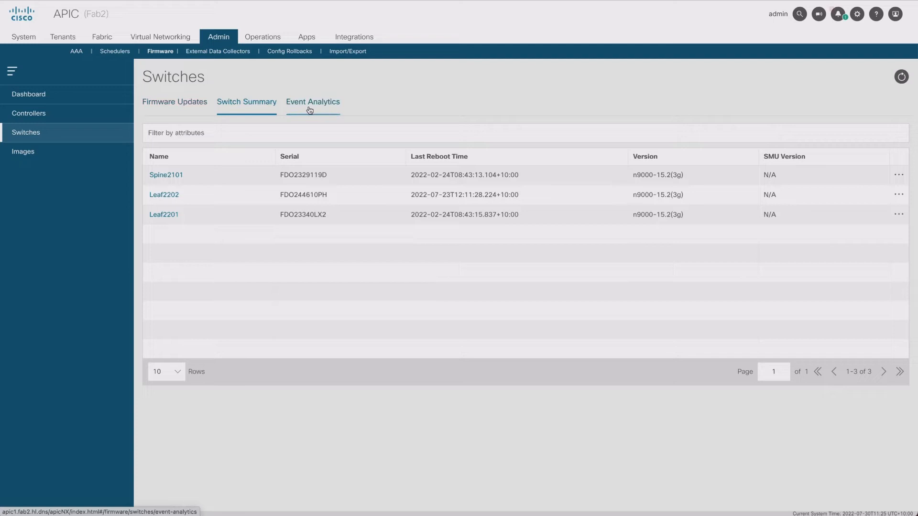
- Check the firmware event log, then view apic1's completed controller update to 6.0(1g)
{"action": "left_click", "coordinate": [313, 101]}
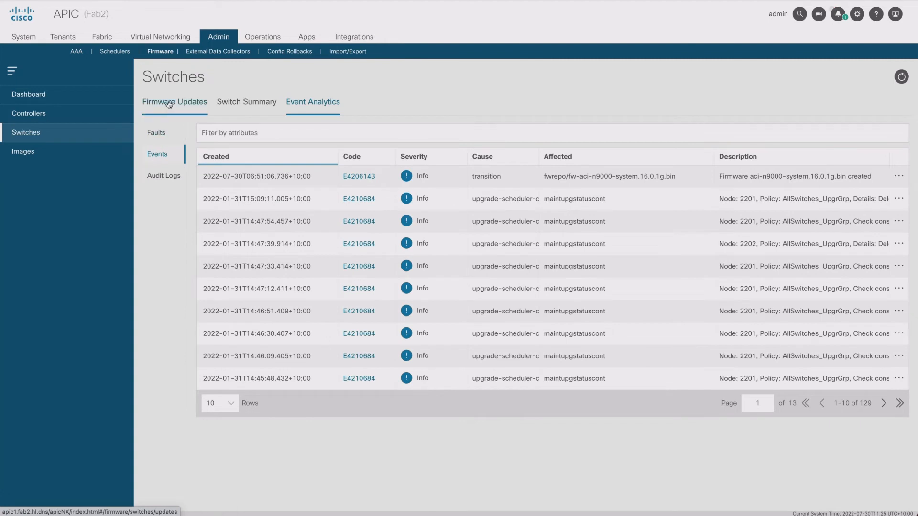
{"action": "left_click", "coordinate": [174, 101]}
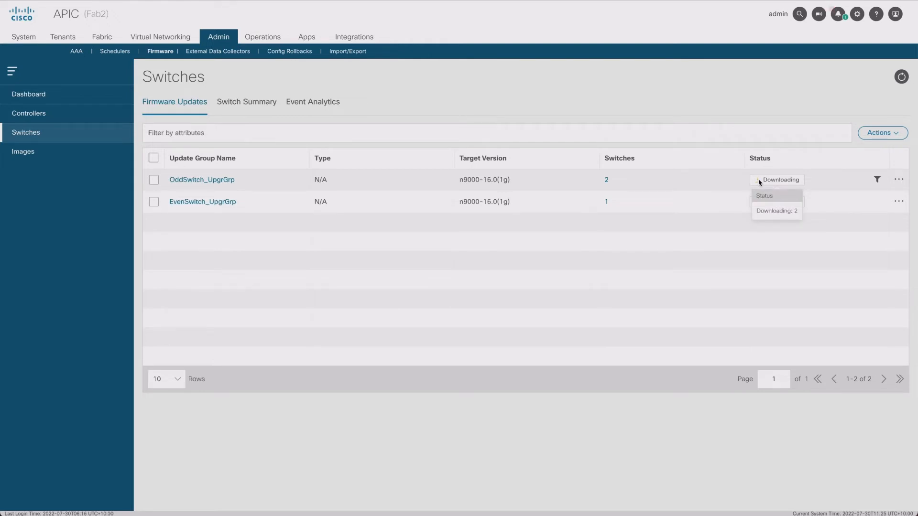
{"action": "left_click", "coordinate": [29, 113]}
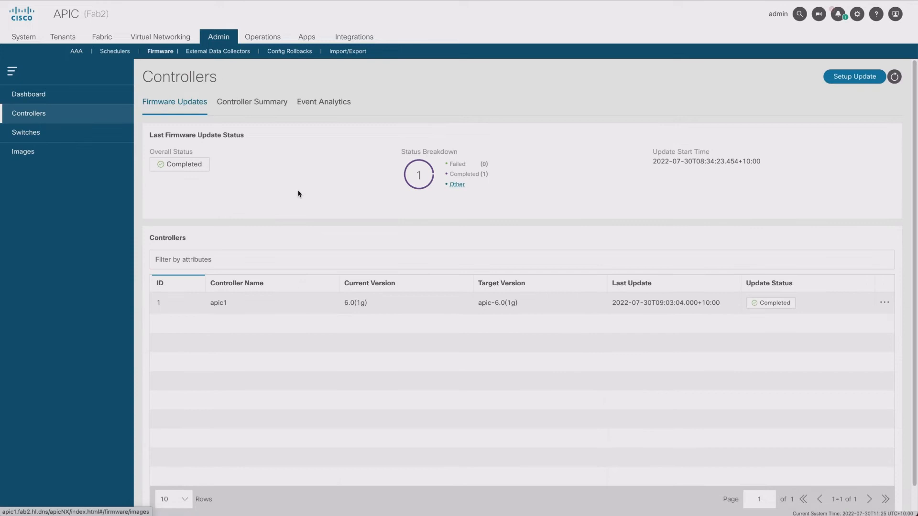
{"action": "mouse_move", "coordinate": [649, 200]}
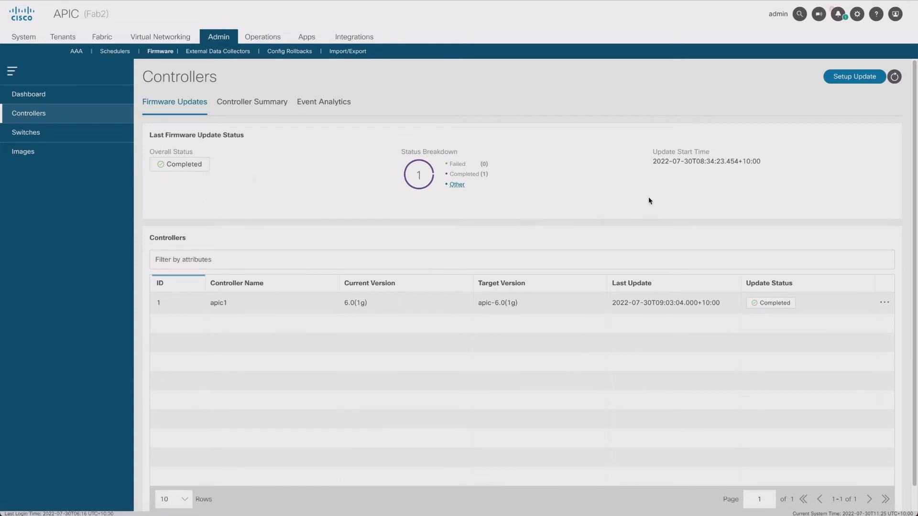
{"action": "mouse_move", "coordinate": [82, 133]}
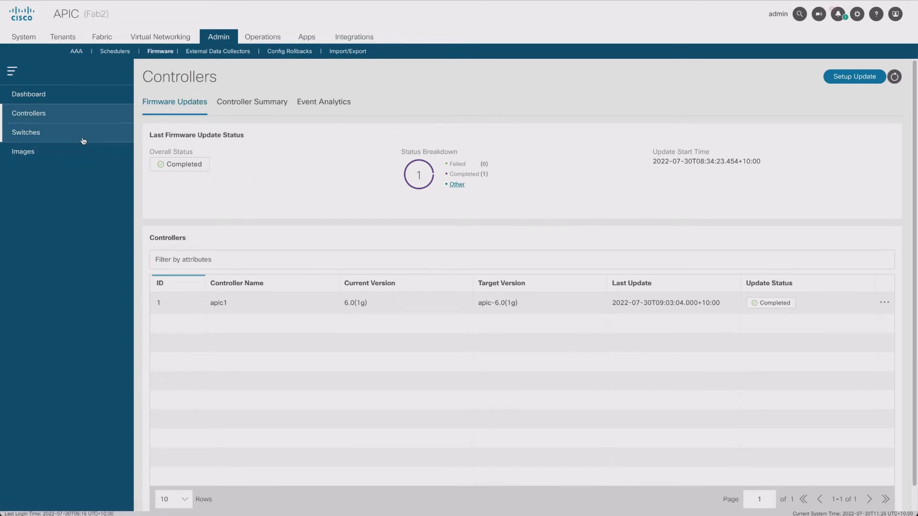
- Return to the switch update groups list showing OddSwitch_UpgrGrp Ready to Install
{"action": "left_click", "coordinate": [26, 132]}
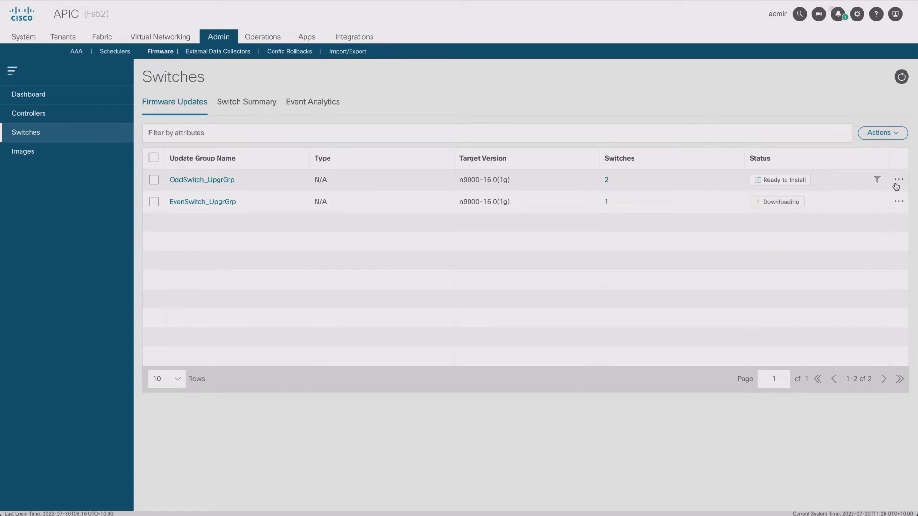
- Wait until both groups read Ready to Install, then open OddSwitch_UpgrGrp's details
{"action": "left_click", "coordinate": [900, 179]}
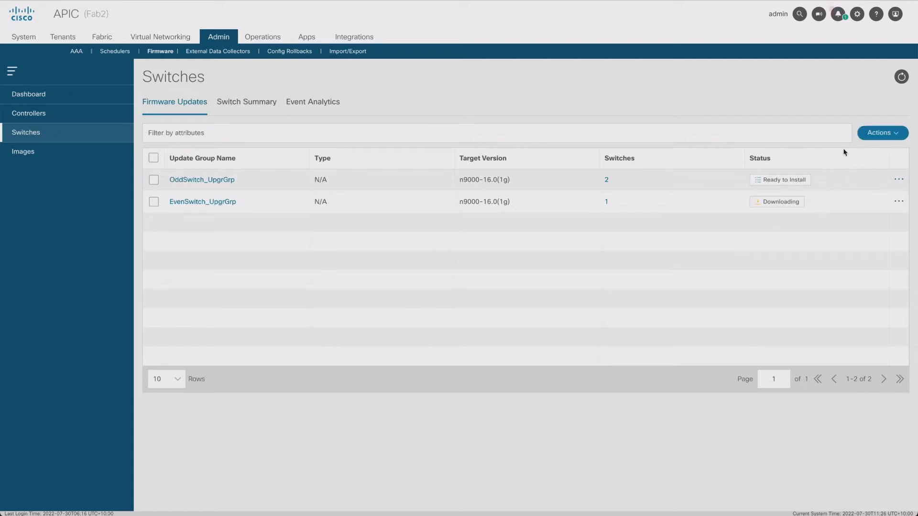
{"action": "left_click", "coordinate": [153, 180]}
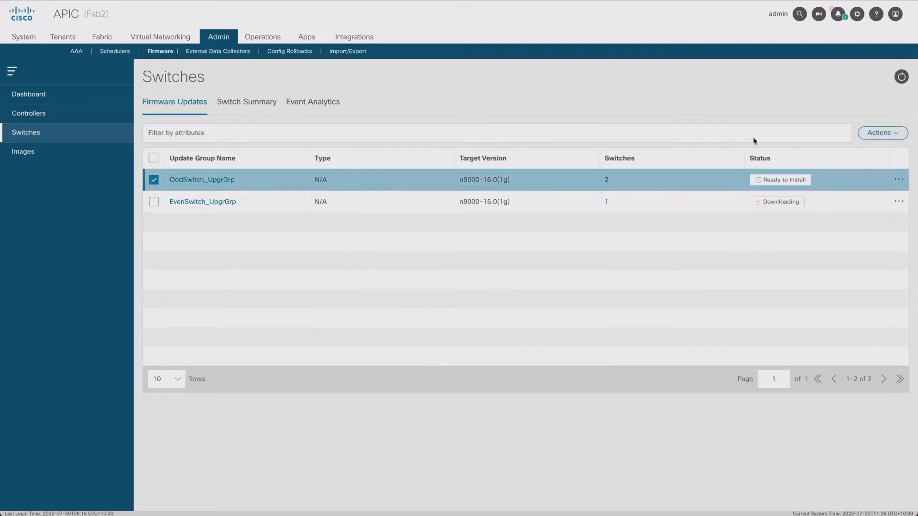
{"action": "left_click", "coordinate": [882, 133]}
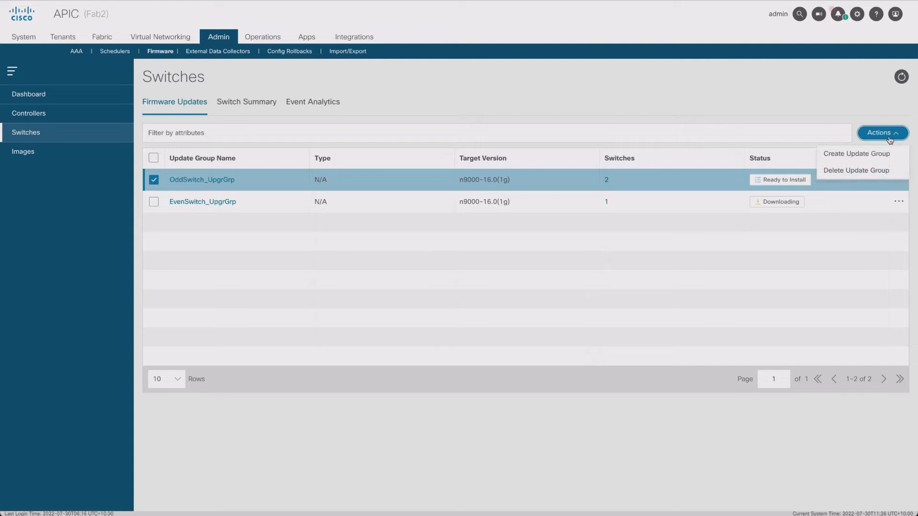
{"action": "left_click", "coordinate": [485, 287]}
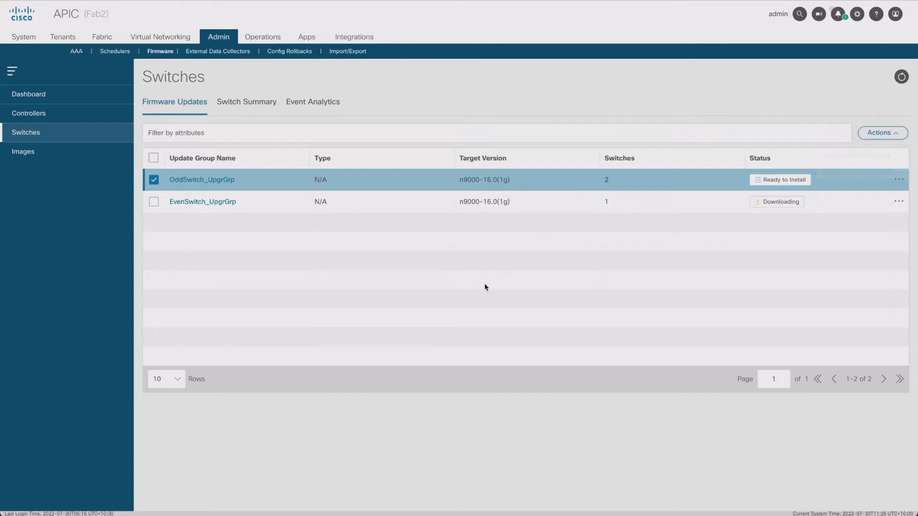
{"action": "left_click", "coordinate": [153, 180]}
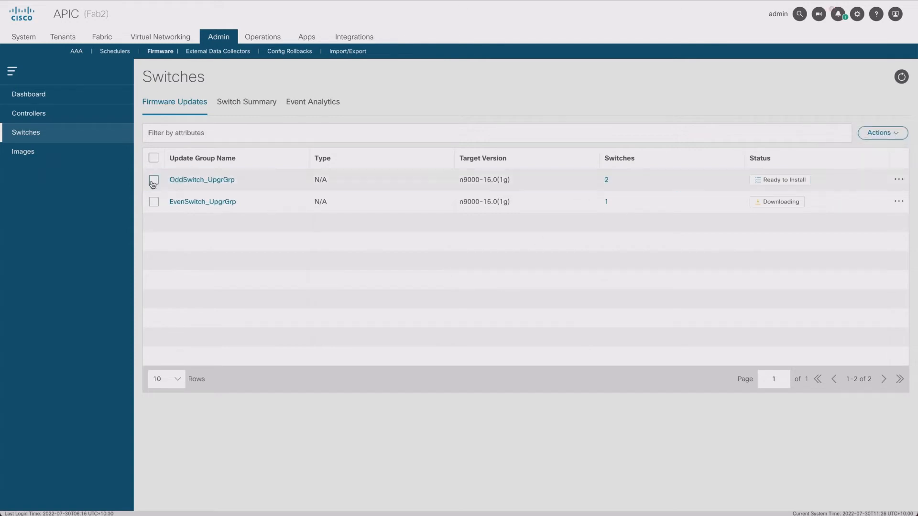
{"action": "mouse_move", "coordinate": [781, 202]}
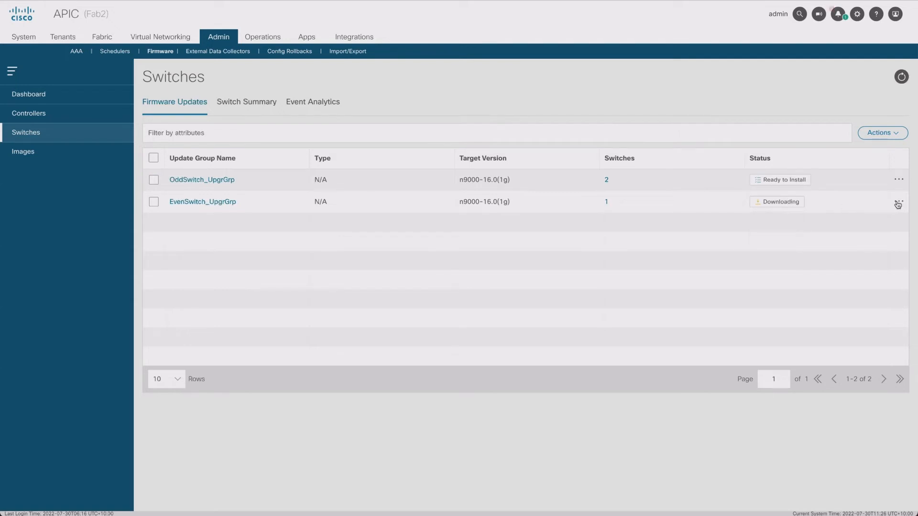
{"action": "left_click", "coordinate": [897, 205]}
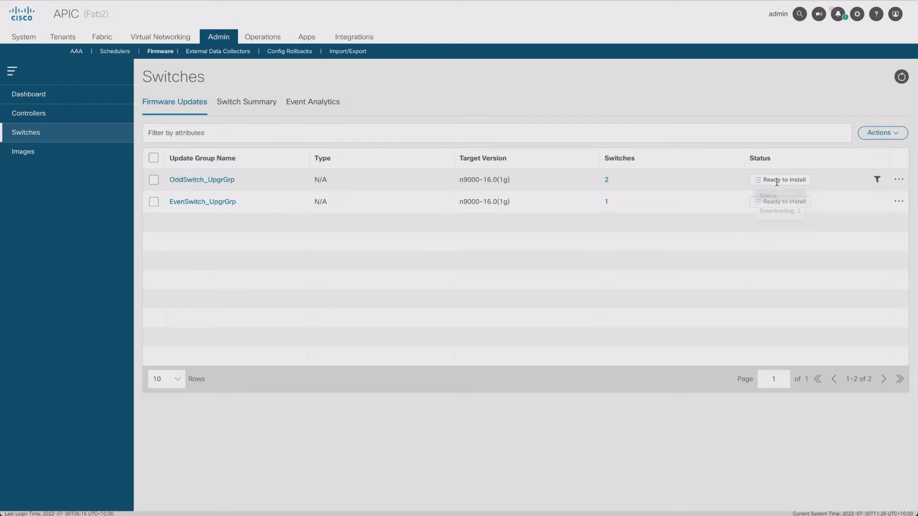
{"action": "left_click", "coordinate": [201, 180]}
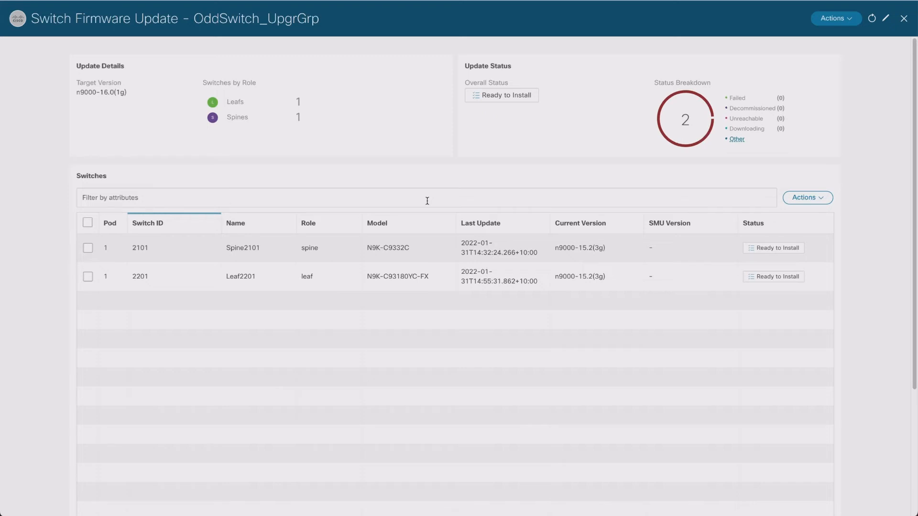
{"action": "mouse_move", "coordinate": [411, 196]}
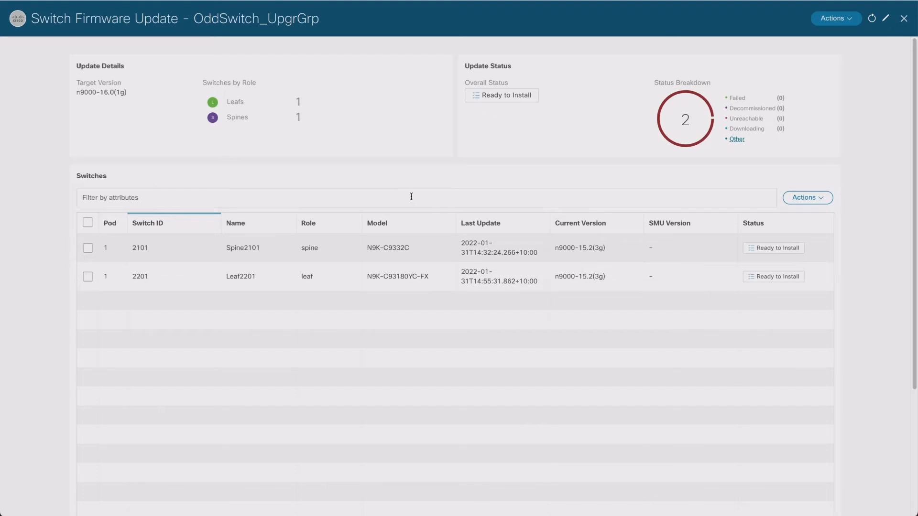
- Close the OddSwitch_UpgrGrp details after confirming Spine2101 and Leaf2201 are Ready to Install
{"action": "left_click", "coordinate": [903, 18]}
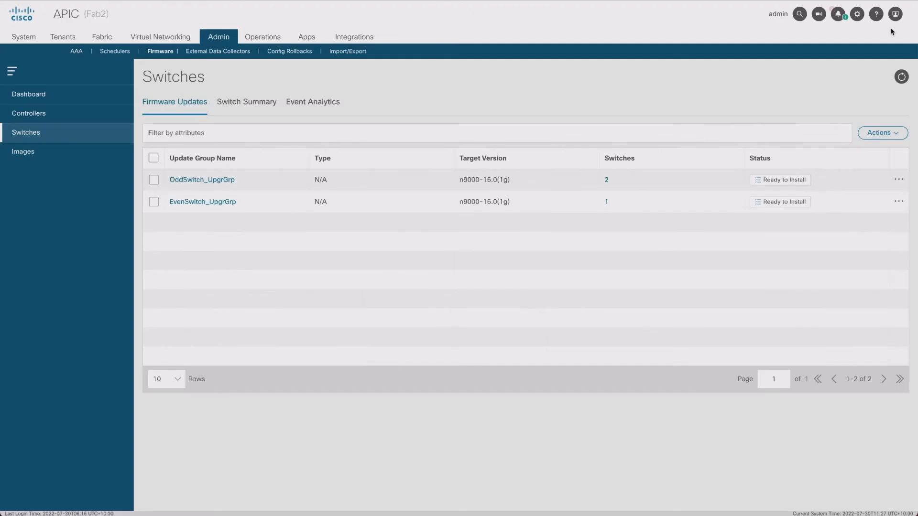
{"action": "left_click", "coordinate": [28, 113]}
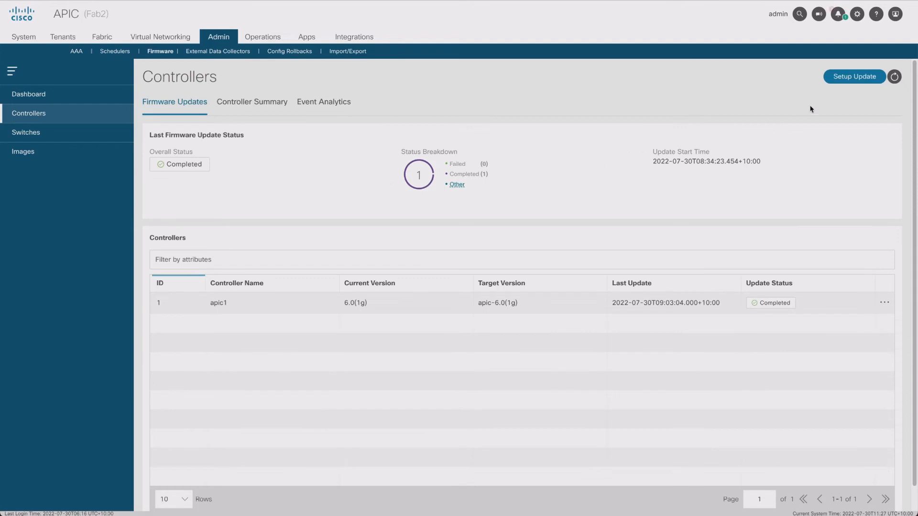
{"action": "mouse_move", "coordinate": [26, 133]}
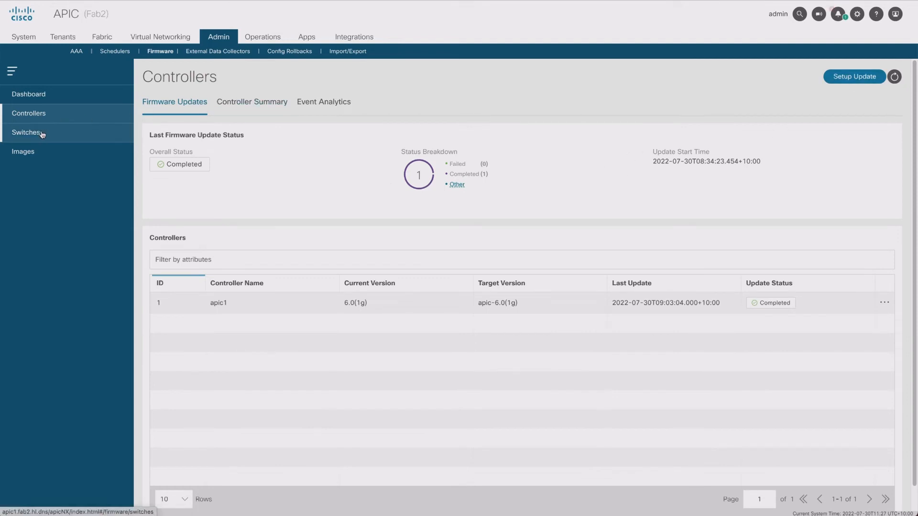
{"action": "left_click", "coordinate": [26, 132]}
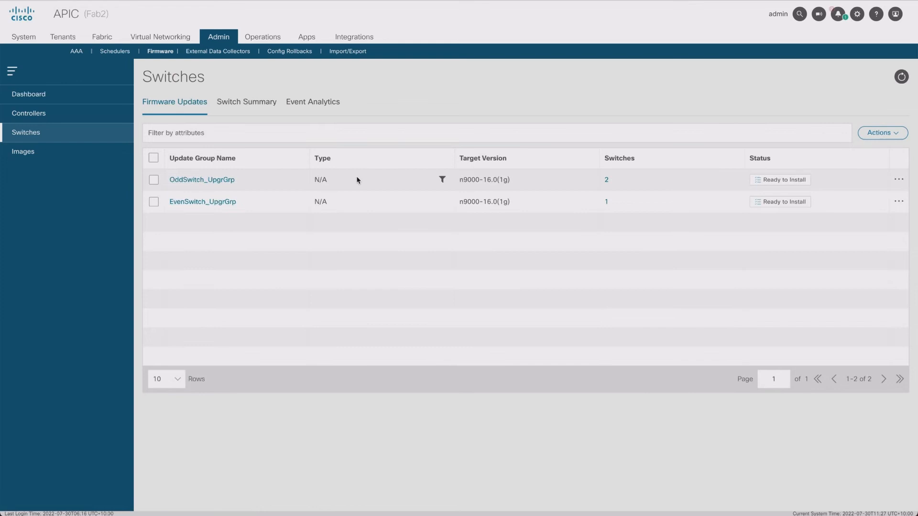
{"action": "mouse_move", "coordinate": [732, 185]}
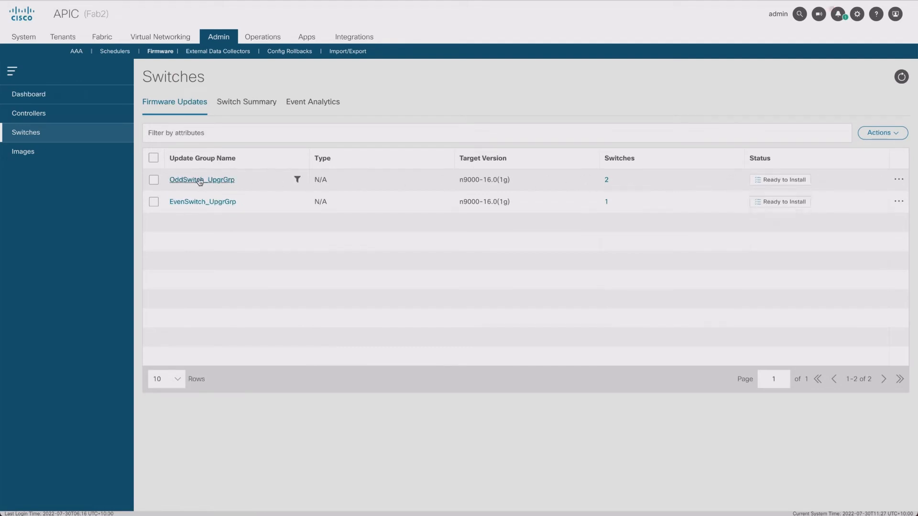
- Open the OddSwitch_UpgrGrp update group details, close them, and reopen the group
{"action": "left_click", "coordinate": [201, 180]}
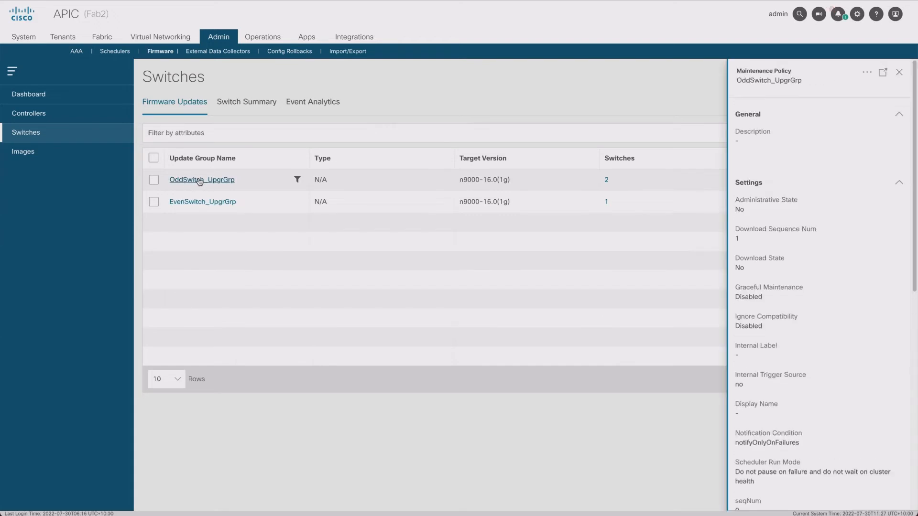
{"action": "left_click", "coordinate": [900, 72]}
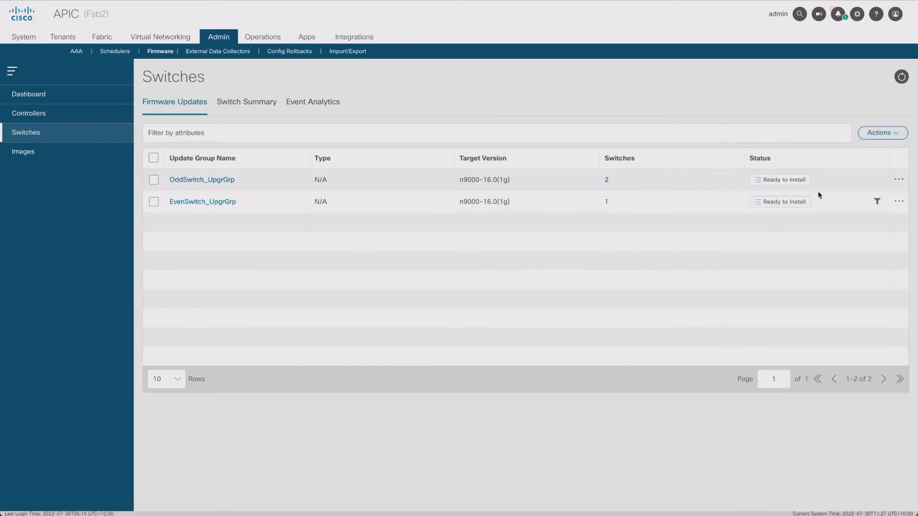
{"action": "left_click", "coordinate": [201, 180]}
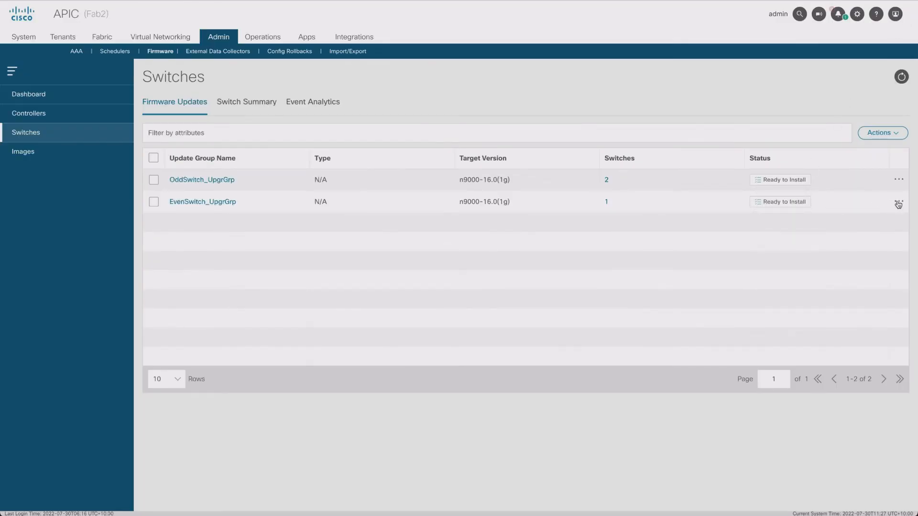
- Select EvenSwitch_UpgrGrp, review its Actions list, then open its Leaf2202 update details
{"action": "left_click", "coordinate": [898, 202]}
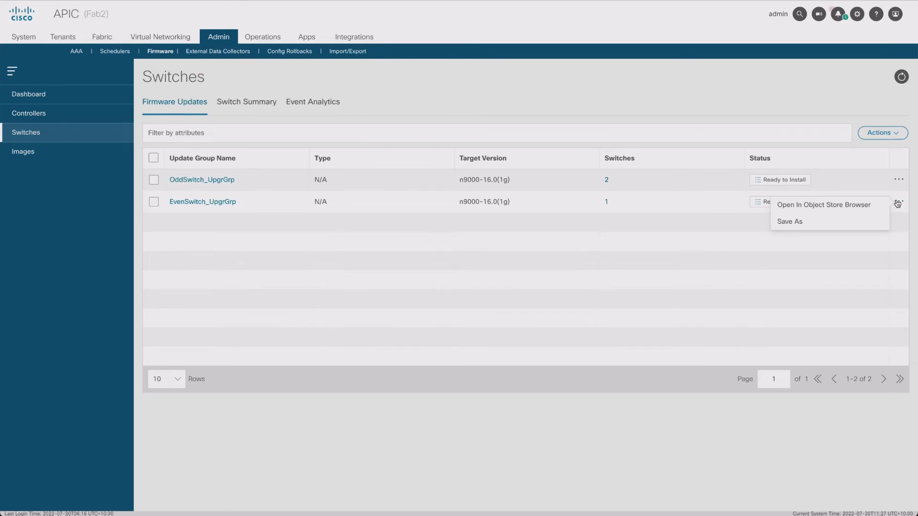
{"action": "left_click", "coordinate": [154, 201]}
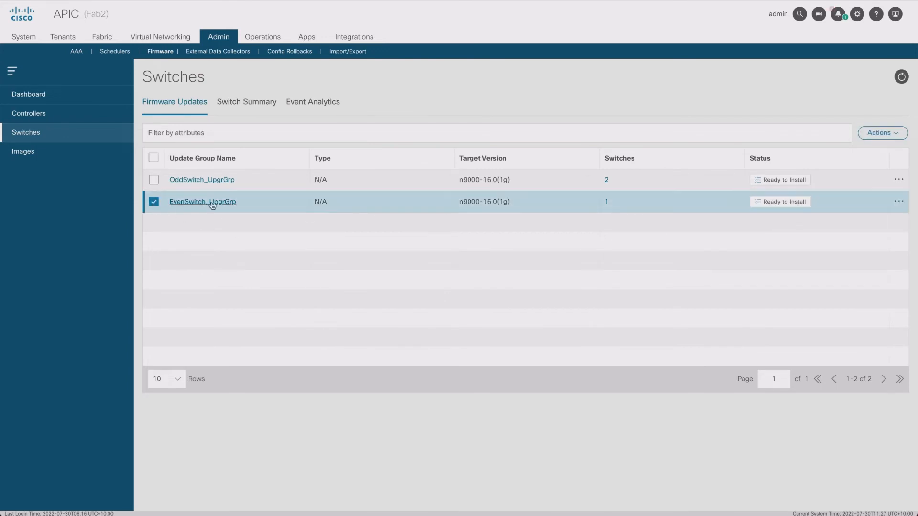
{"action": "left_click", "coordinate": [882, 133]}
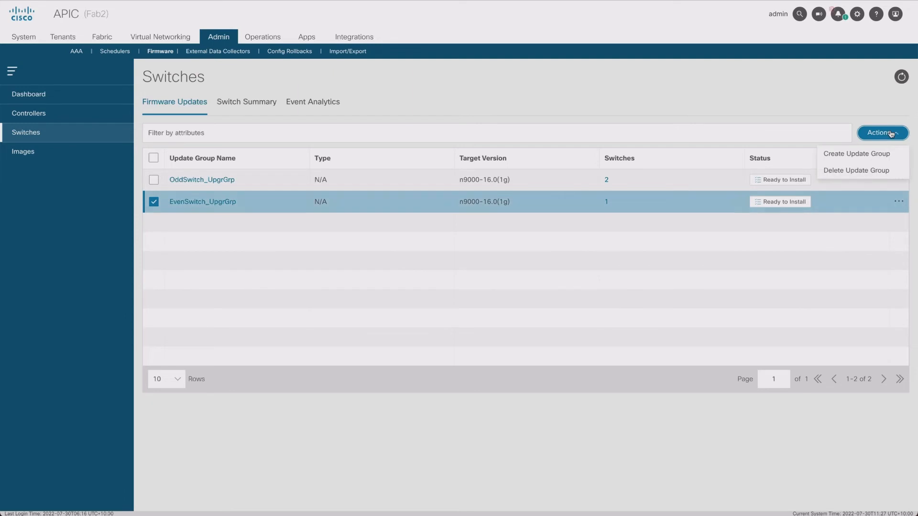
{"action": "left_click", "coordinate": [882, 133]}
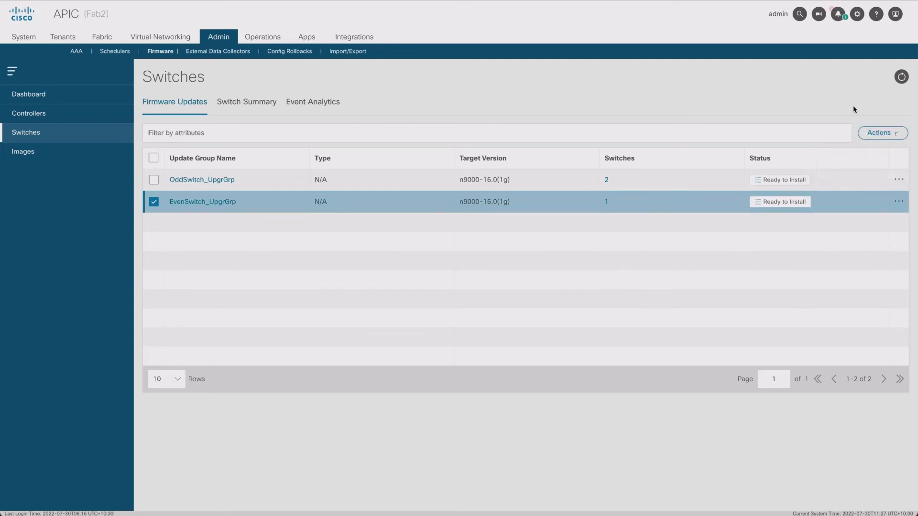
{"action": "left_click", "coordinate": [203, 201]}
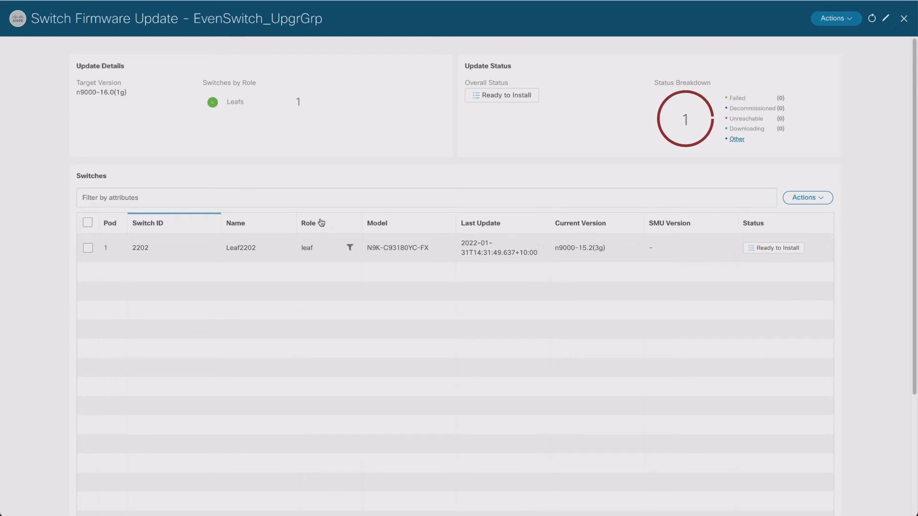
{"action": "mouse_move", "coordinate": [470, 99]}
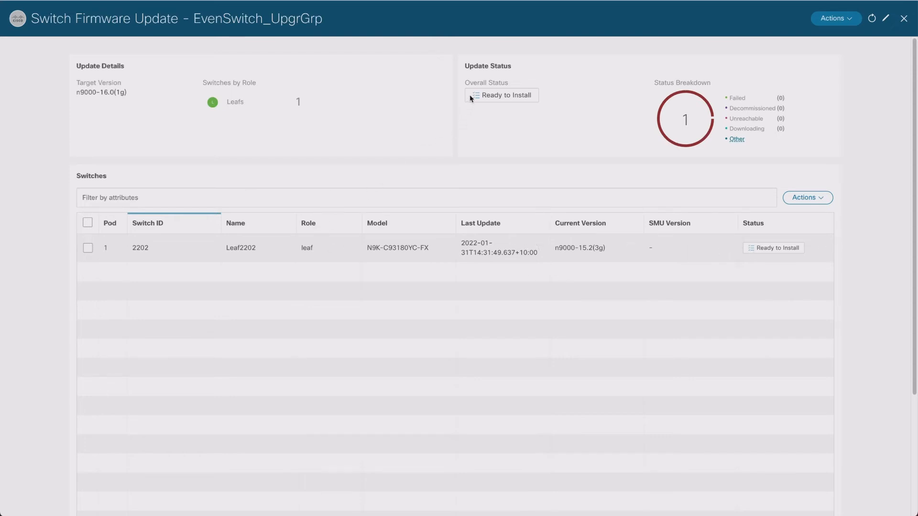
- Tick Leaf2202 and review its switch Actions list before dismissing it
{"action": "left_click", "coordinate": [88, 248]}
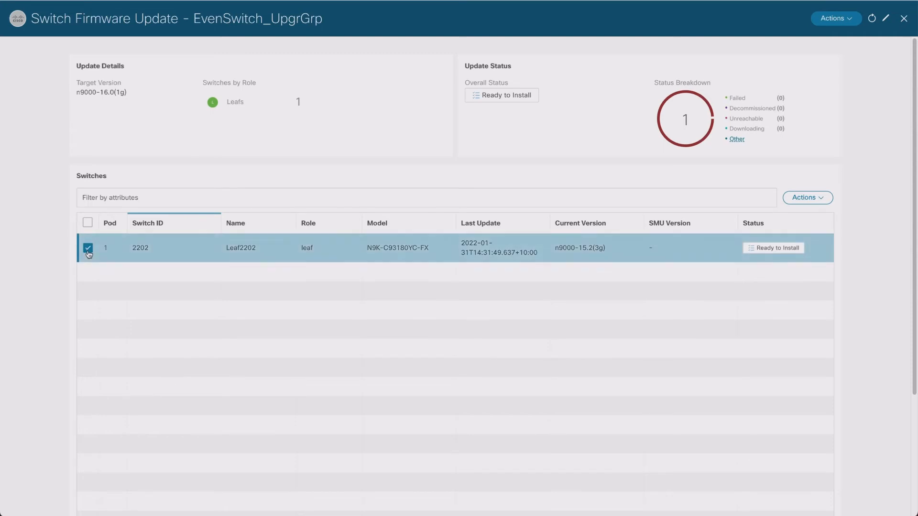
{"action": "left_click", "coordinate": [808, 198]}
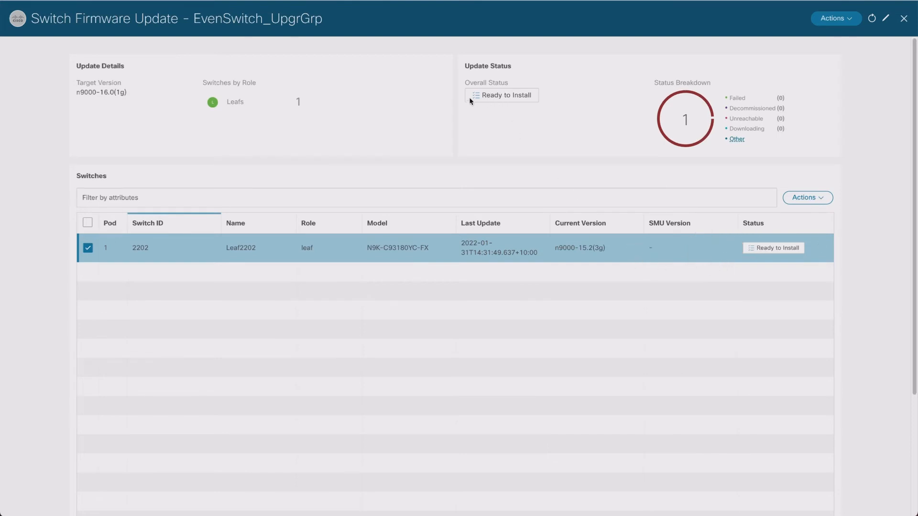
{"action": "mouse_move", "coordinate": [248, 278]}
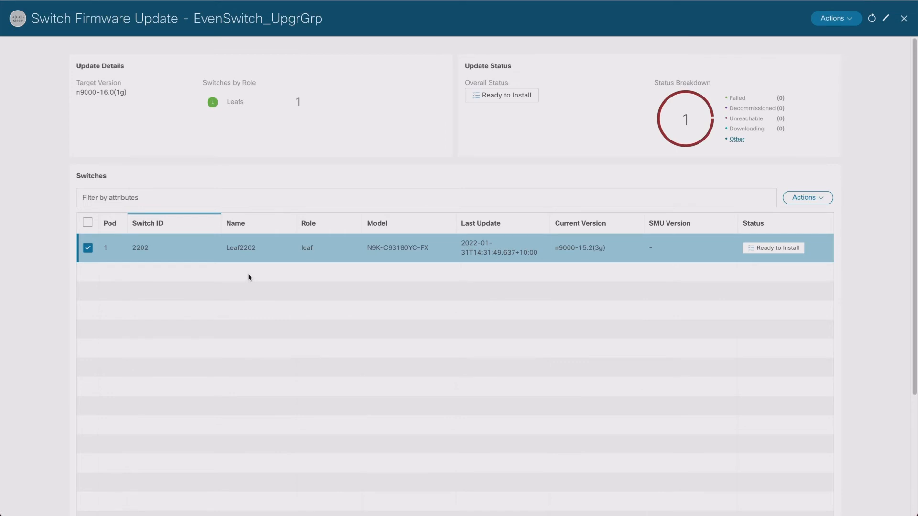
{"action": "left_click", "coordinate": [808, 197]}
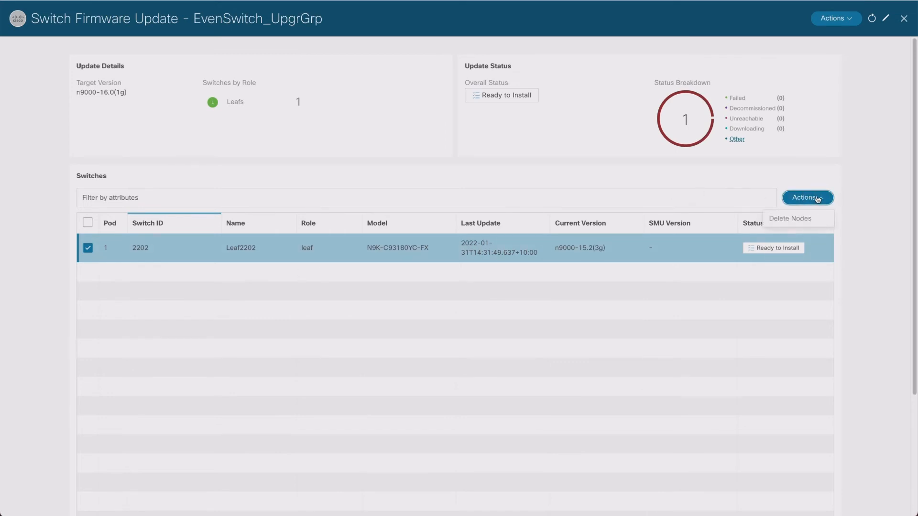
{"action": "left_click", "coordinate": [773, 247]}
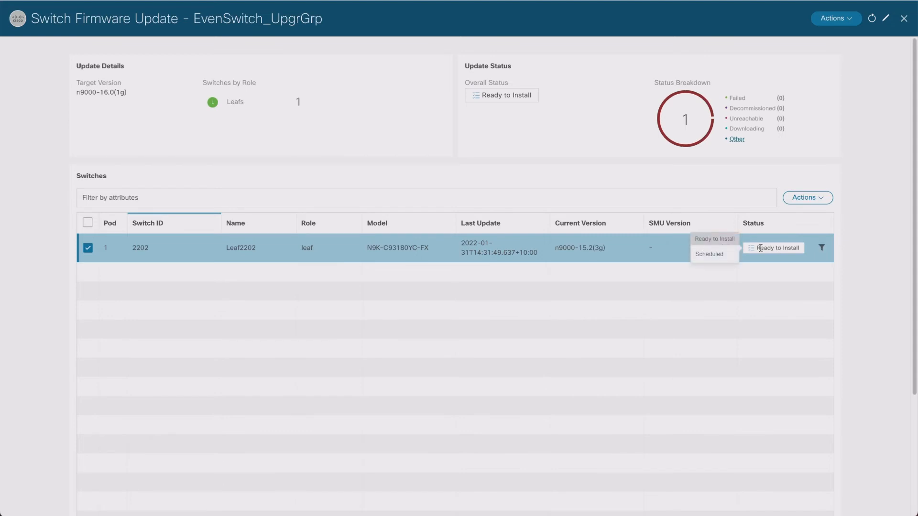
{"action": "mouse_move", "coordinate": [622, 261]}
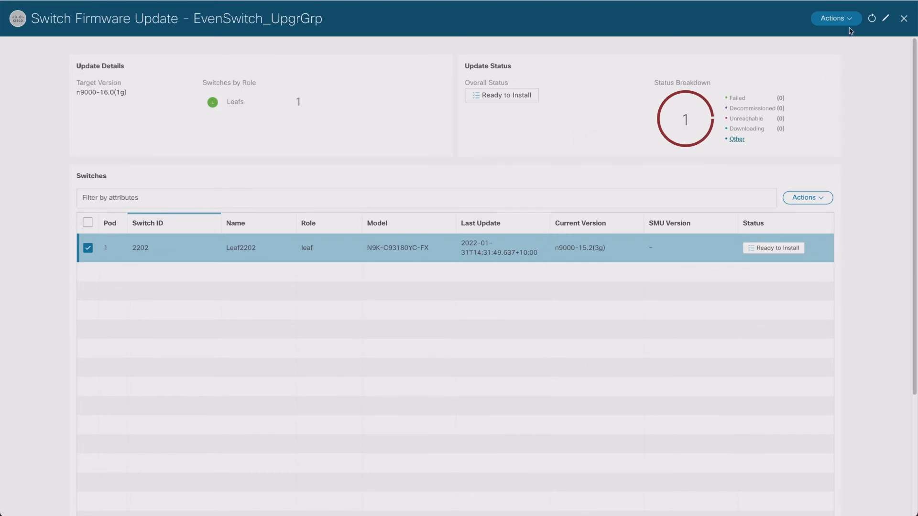
- Bring up the group-level Actions dropdown offering Begin Install for EvenSwitch_UpgrGrp
{"action": "left_click", "coordinate": [834, 19]}
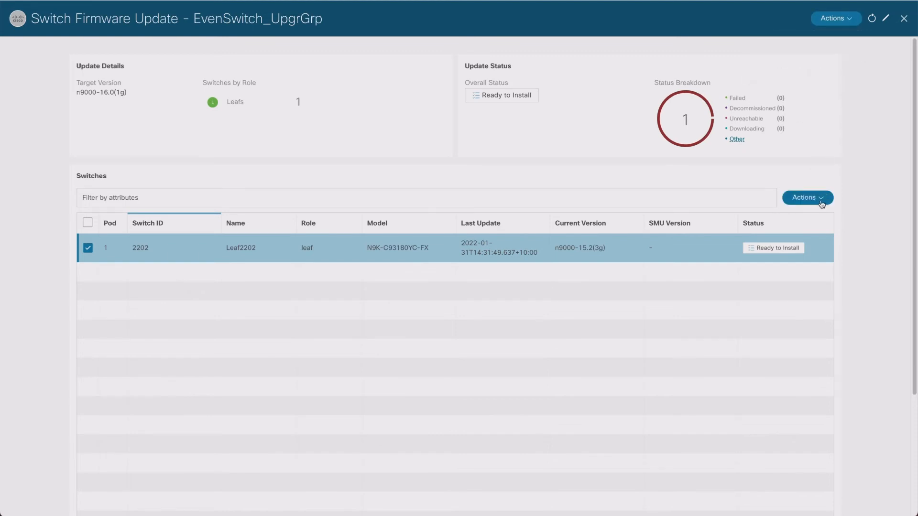
{"action": "left_click", "coordinate": [806, 197]}
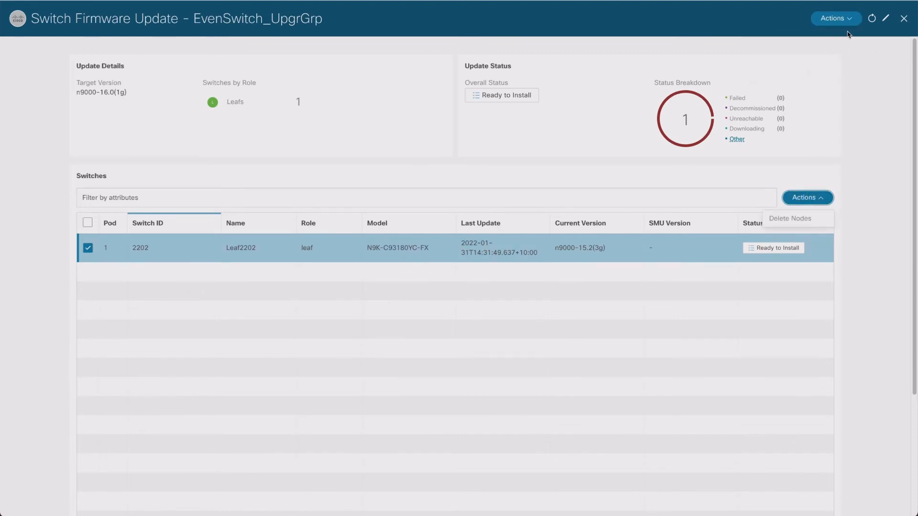
{"action": "left_click", "coordinate": [835, 18]}
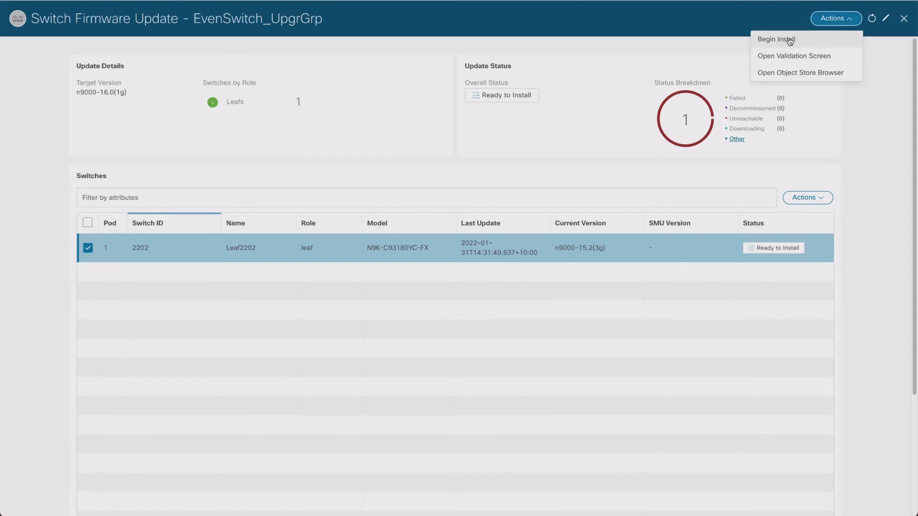
- Begin installing n9000-16.0(1g) on EvenSwitch_UpgrGrp's Leaf2202
{"action": "left_click", "coordinate": [775, 38]}
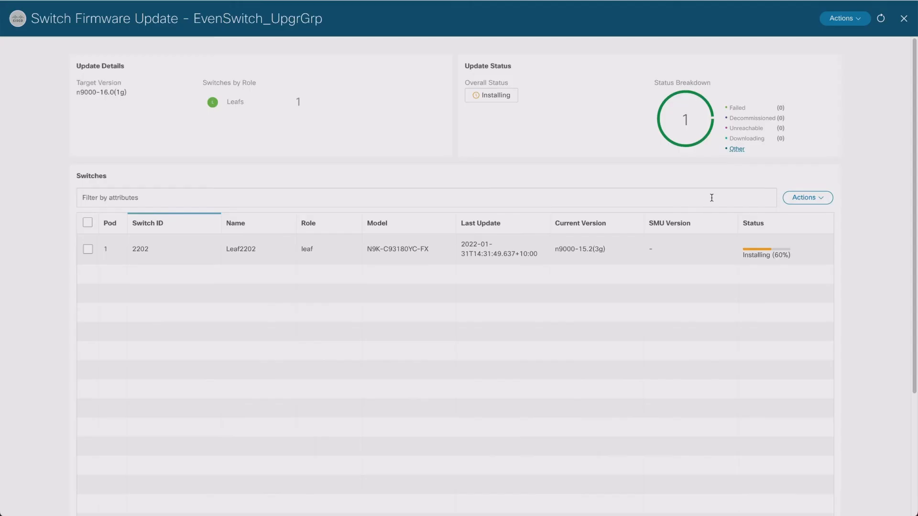
{"action": "mouse_move", "coordinate": [663, 192]}
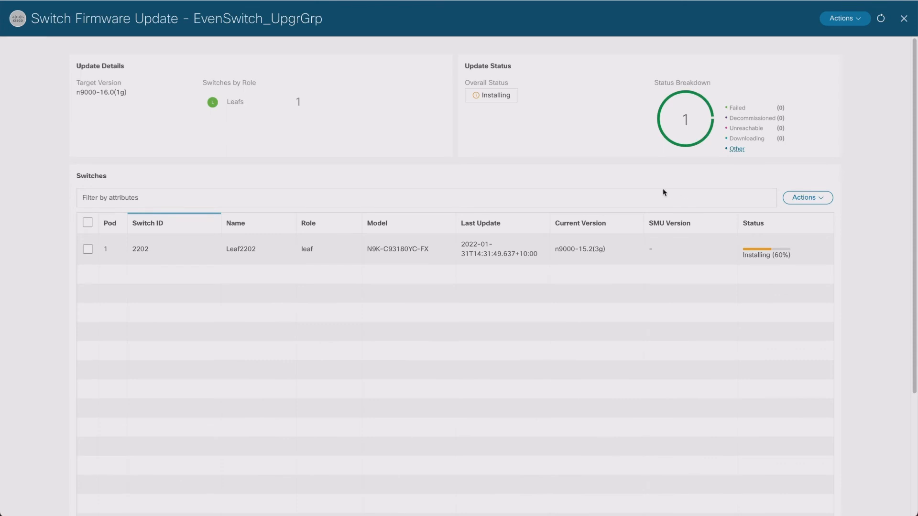
{"action": "mouse_move", "coordinate": [744, 253]}
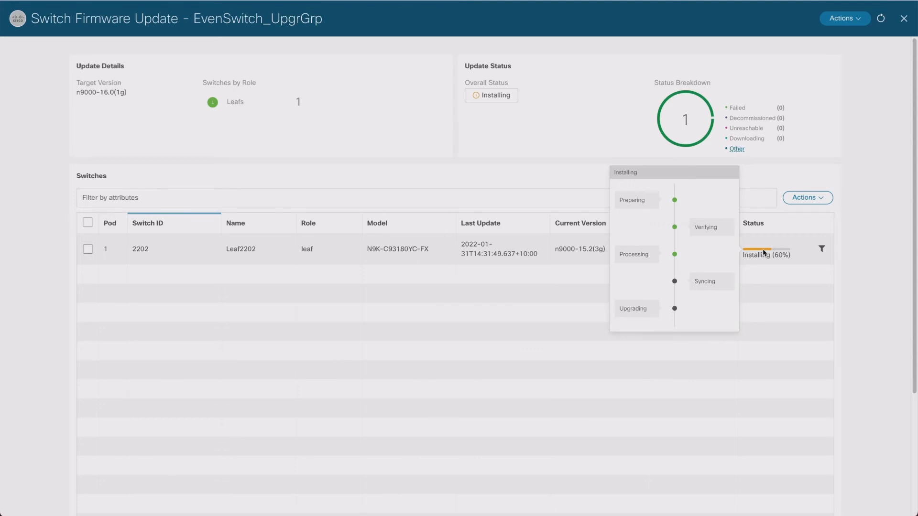
{"action": "mouse_move", "coordinate": [736, 274]}
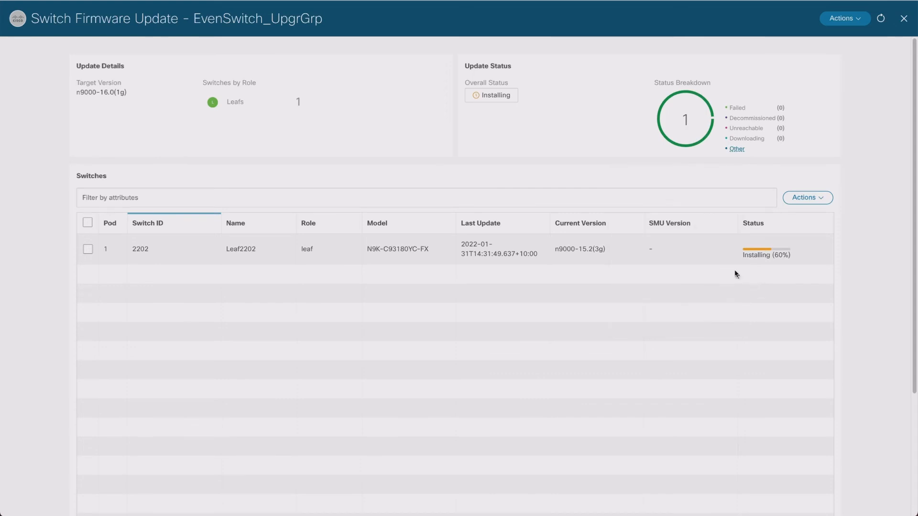
{"action": "mouse_move", "coordinate": [765, 255]}
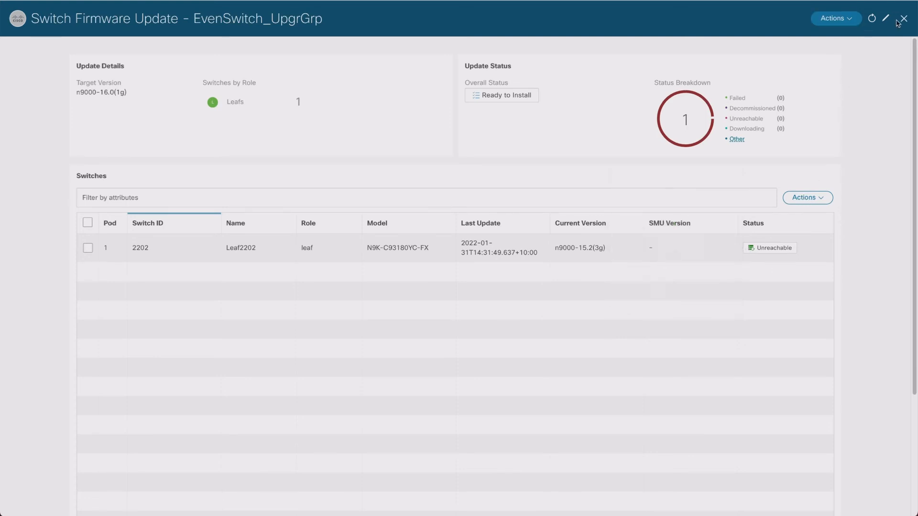
- Close, reopen and close EvenSwitch_UpgrGrp's details, returning to the update groups list
{"action": "left_click", "coordinate": [904, 18]}
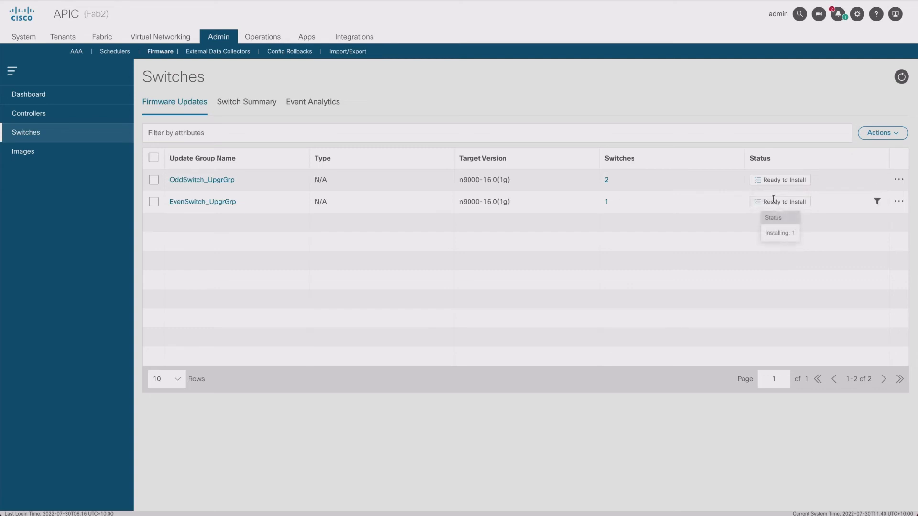
{"action": "mouse_move", "coordinate": [728, 216]}
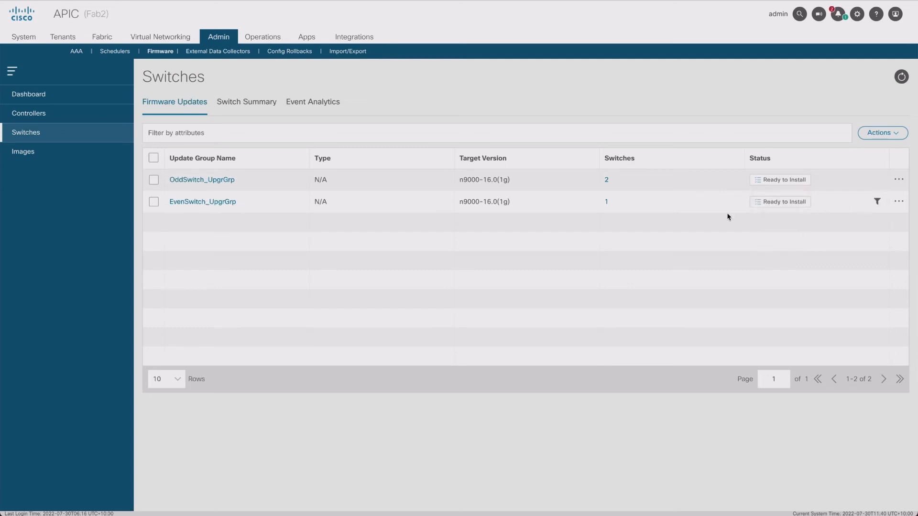
{"action": "mouse_move", "coordinate": [531, 222]}
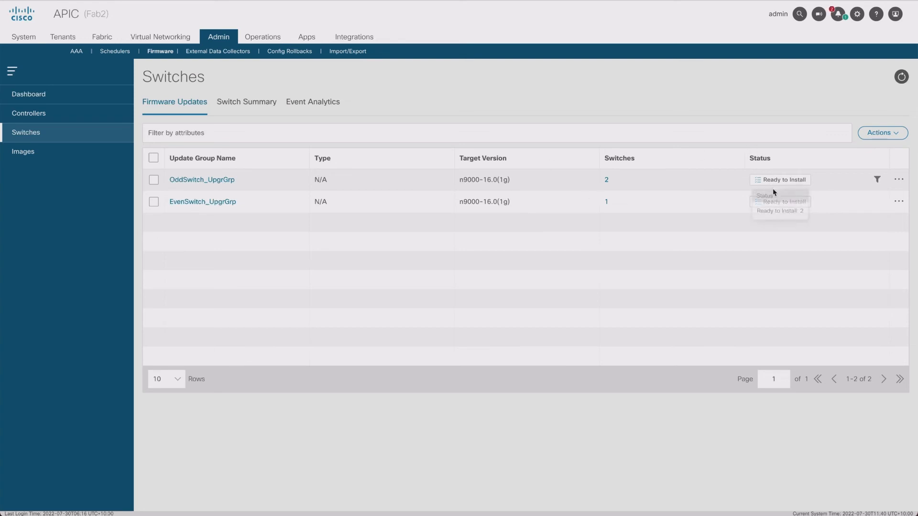
{"action": "left_click", "coordinate": [203, 202]}
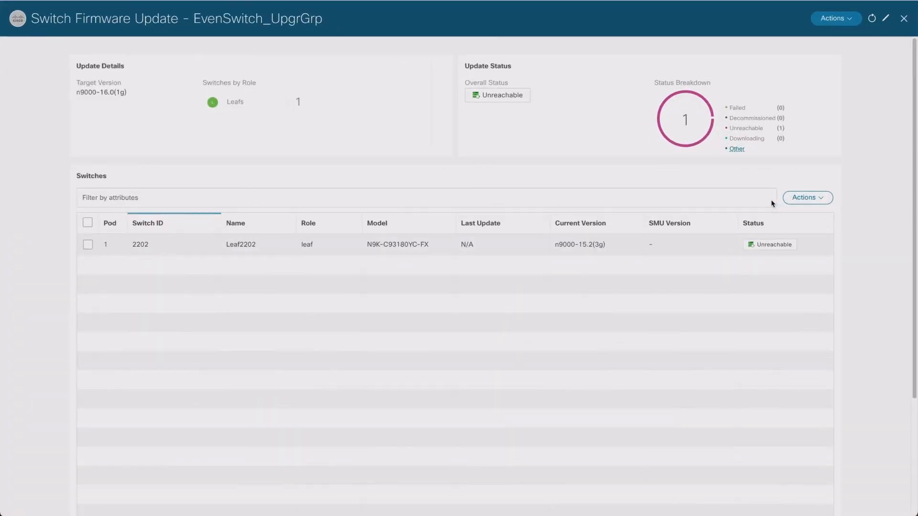
{"action": "mouse_move", "coordinate": [772, 244]}
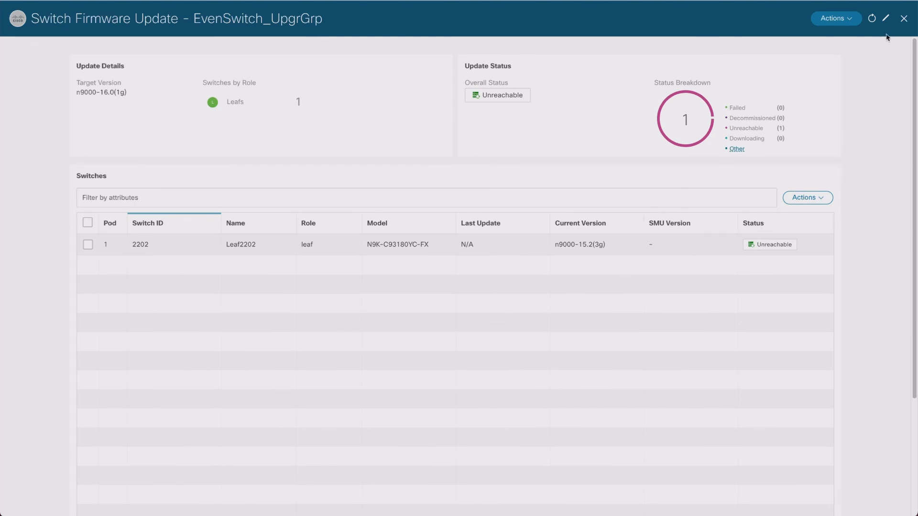
{"action": "left_click", "coordinate": [903, 18]}
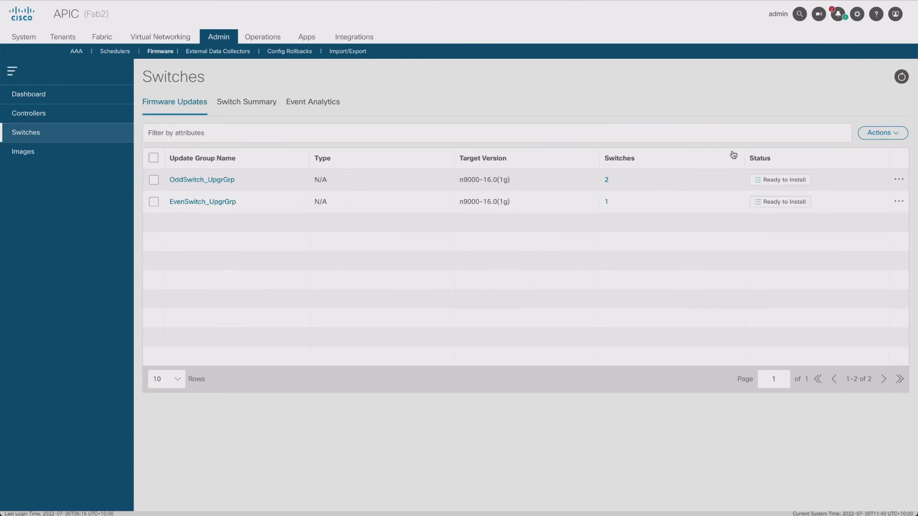
{"action": "mouse_move", "coordinate": [478, 162]}
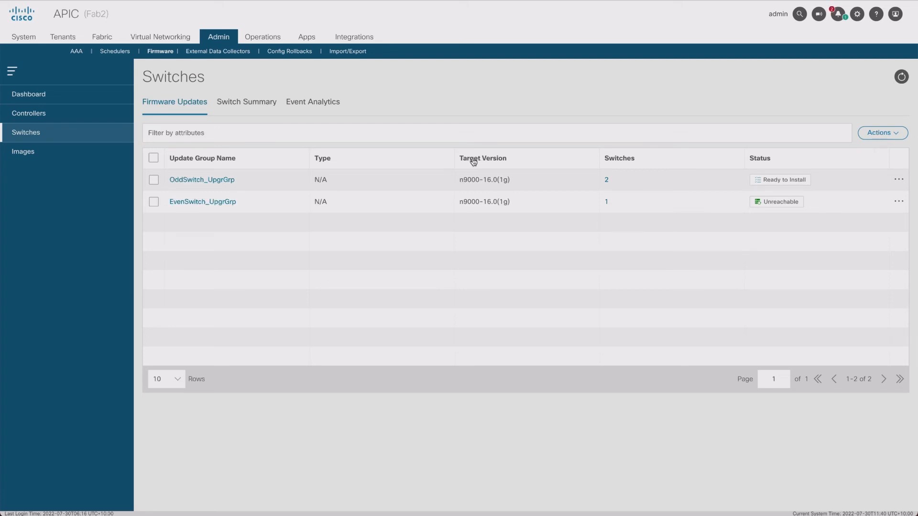
{"action": "mouse_move", "coordinate": [24, 37]}
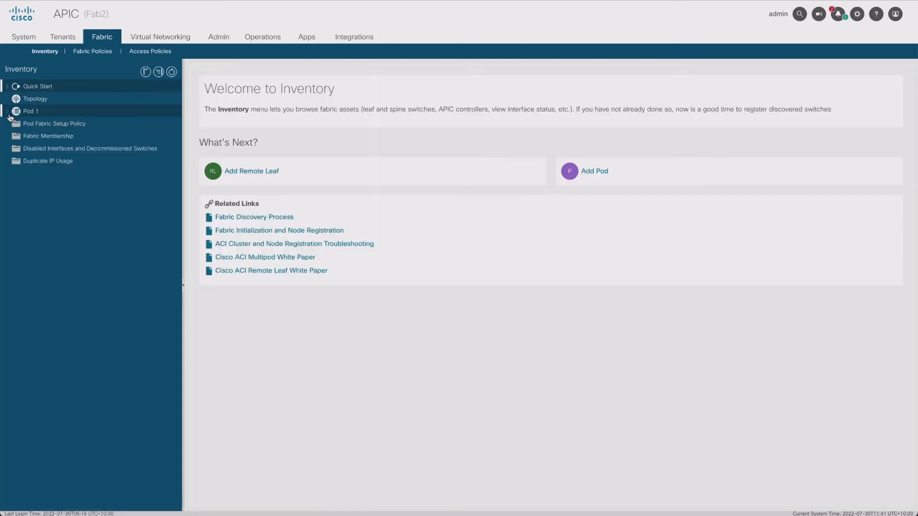
- Expand Pod 1 and refresh the inventory to confirm nodes Active, then reach firmware management
{"action": "left_click", "coordinate": [10, 110]}
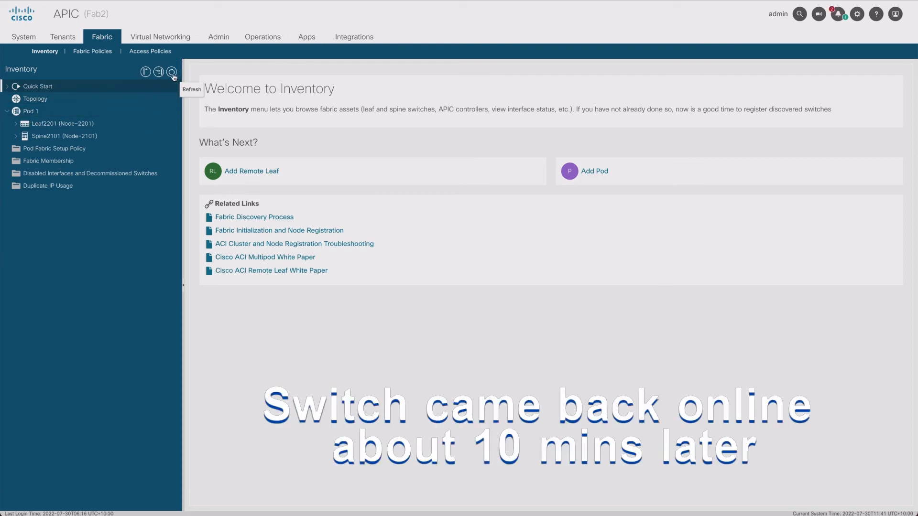
{"action": "left_click", "coordinate": [47, 162]}
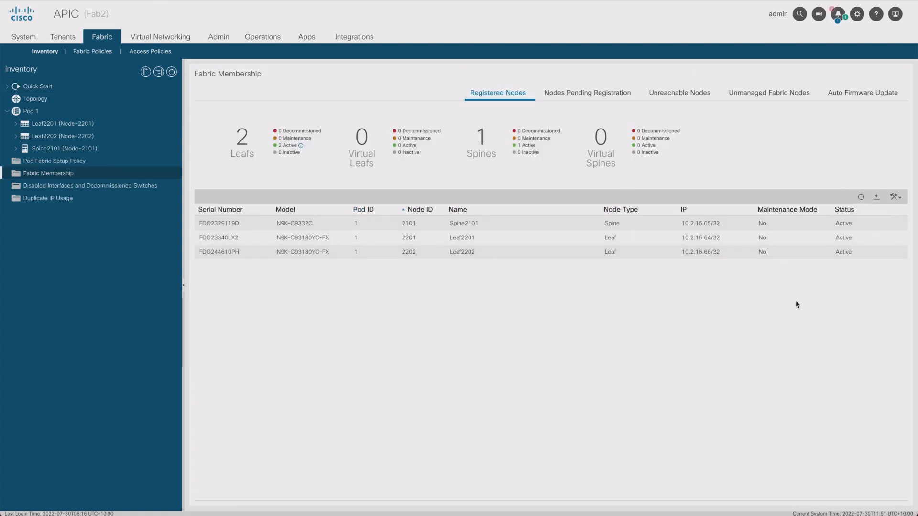
{"action": "mouse_move", "coordinate": [229, 47]}
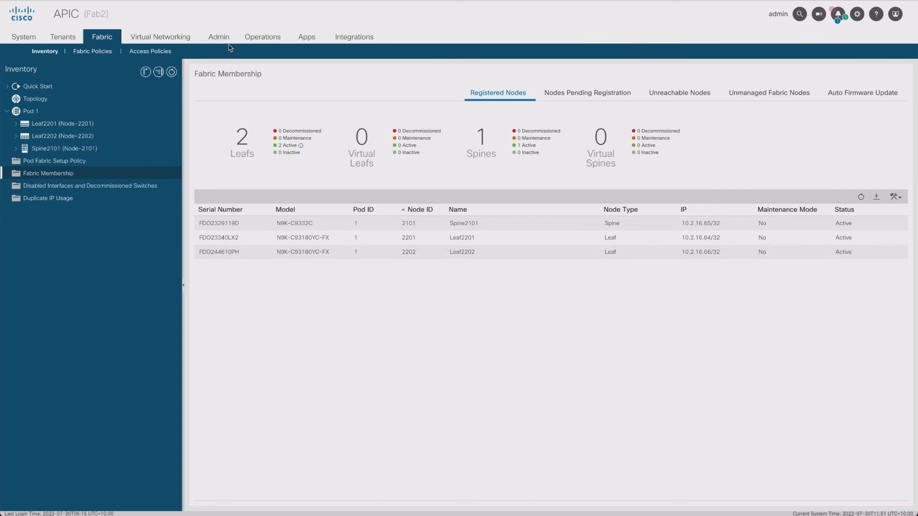
{"action": "left_click", "coordinate": [218, 36]}
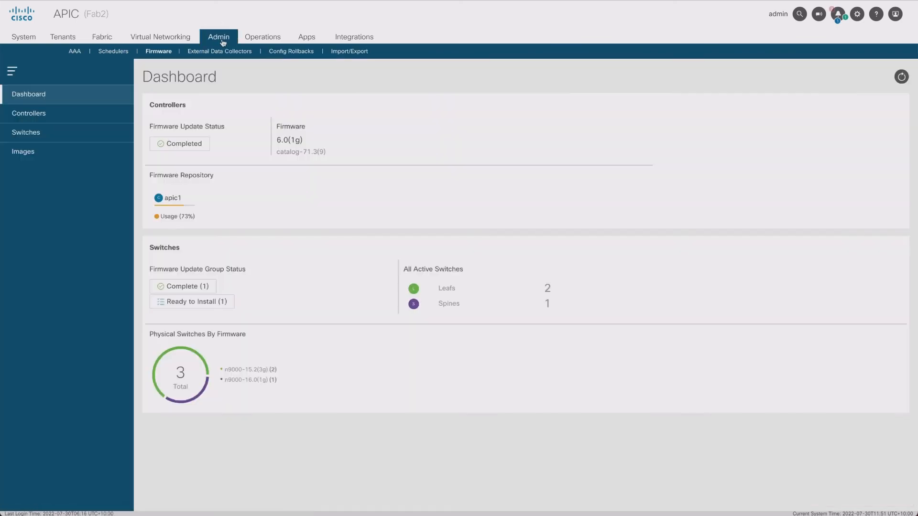
- Open OddSwitch_UpgrGrp from the switch update groups list, showing Spine2101 and Leaf2201
{"action": "left_click", "coordinate": [26, 132]}
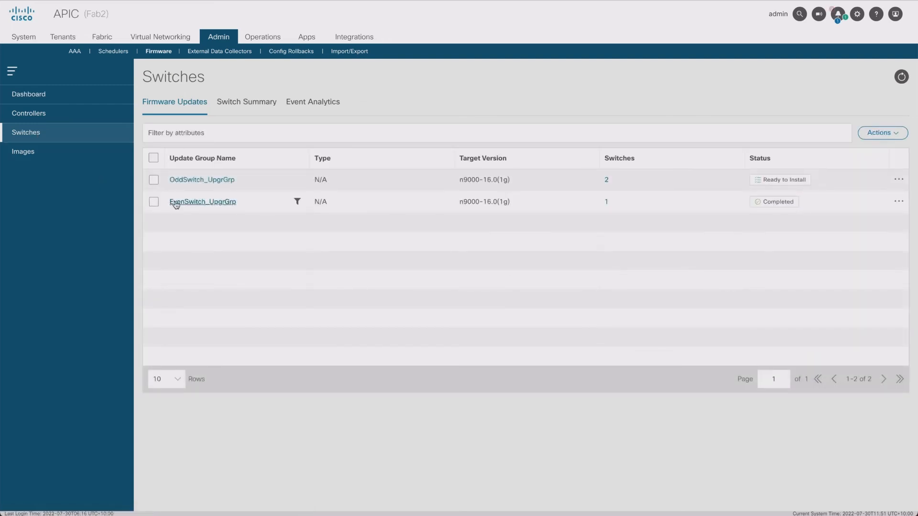
{"action": "mouse_move", "coordinate": [779, 202]}
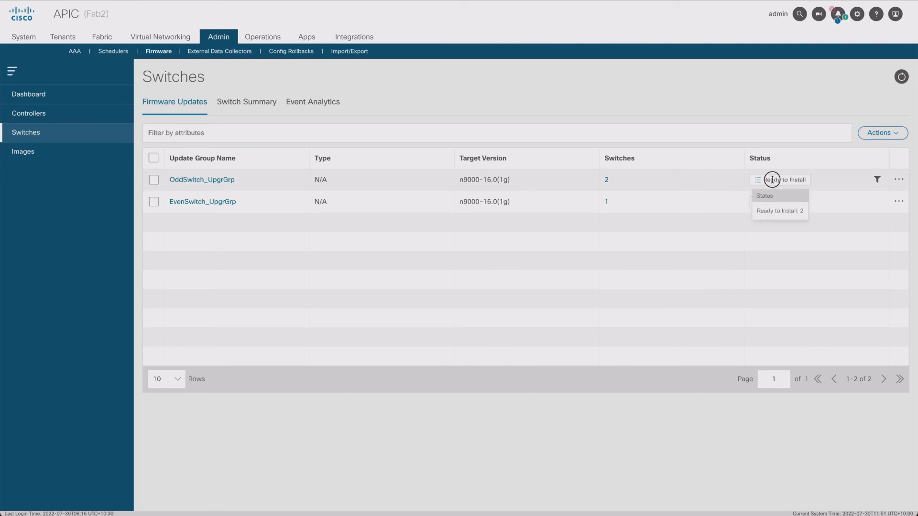
{"action": "left_click", "coordinate": [202, 180]}
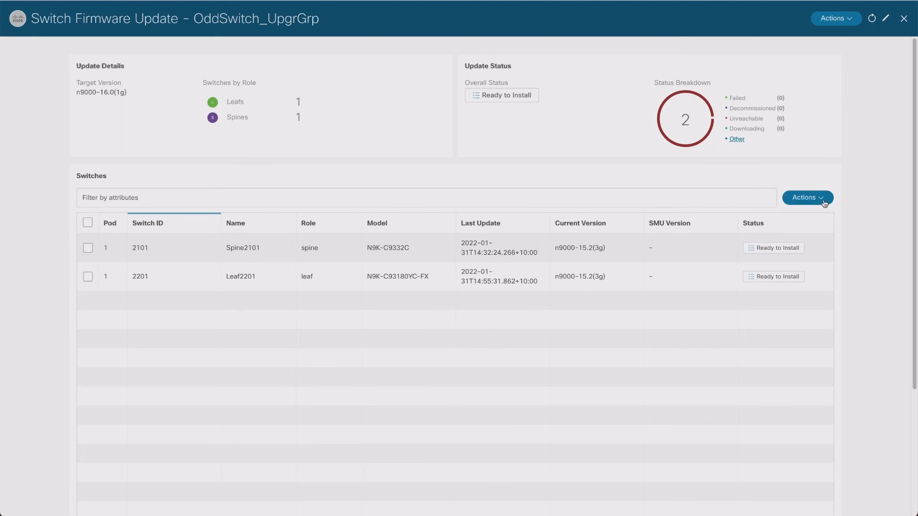
{"action": "mouse_move", "coordinate": [840, 71]}
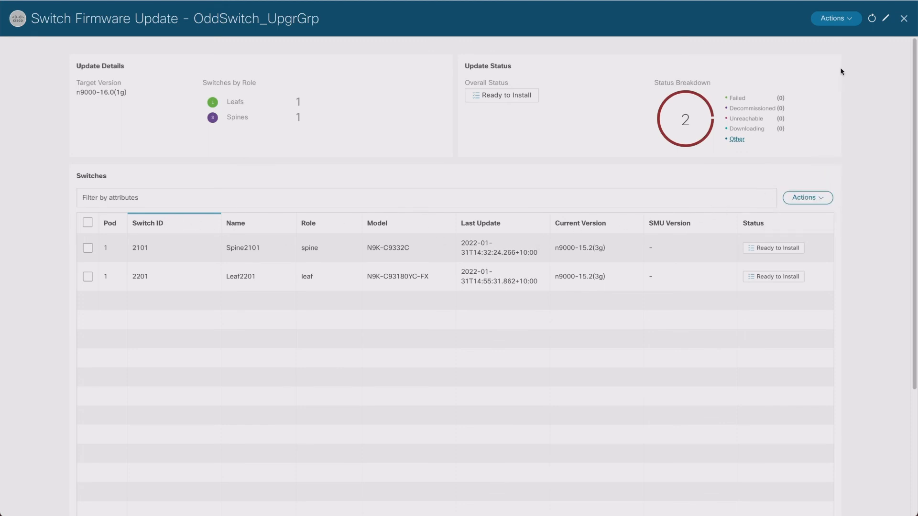
- Bring up the OddSwitch_UpgrGrp Actions menu to start its firmware install
{"action": "left_click", "coordinate": [835, 18]}
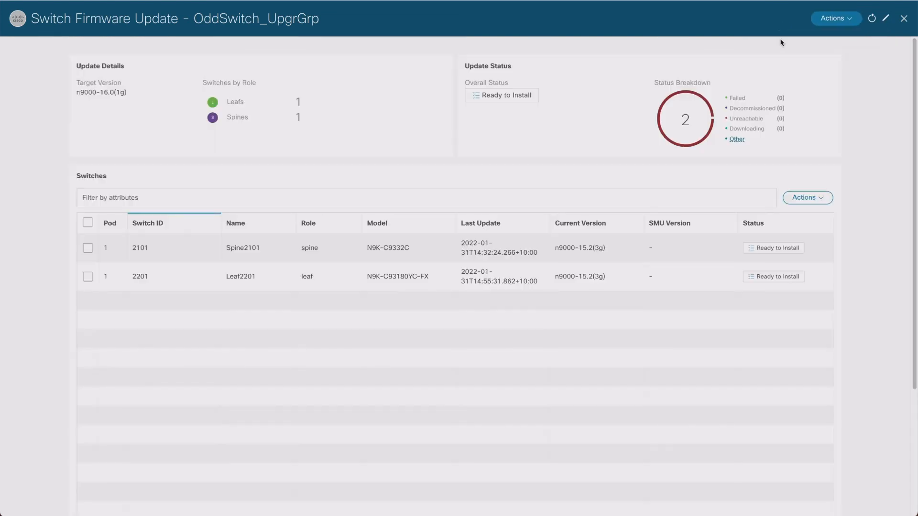
{"action": "mouse_move", "coordinate": [736, 258]}
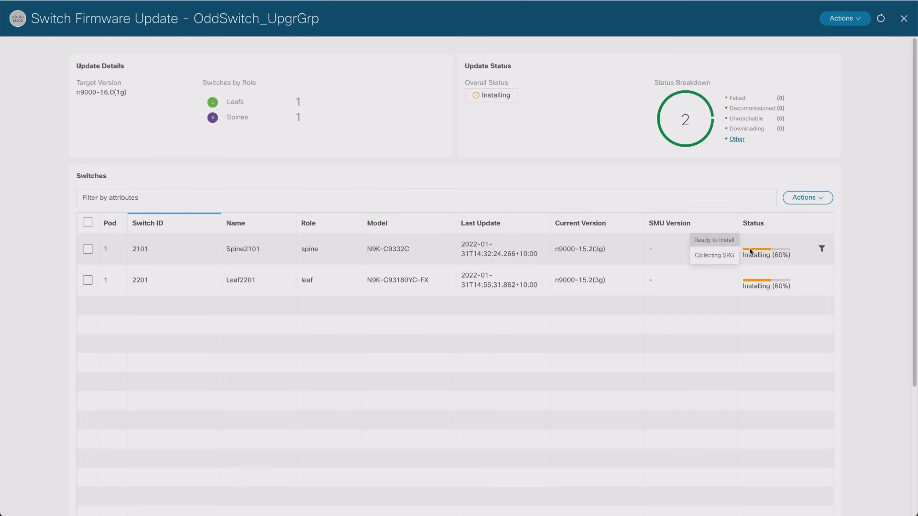
{"action": "mouse_move", "coordinate": [748, 283]}
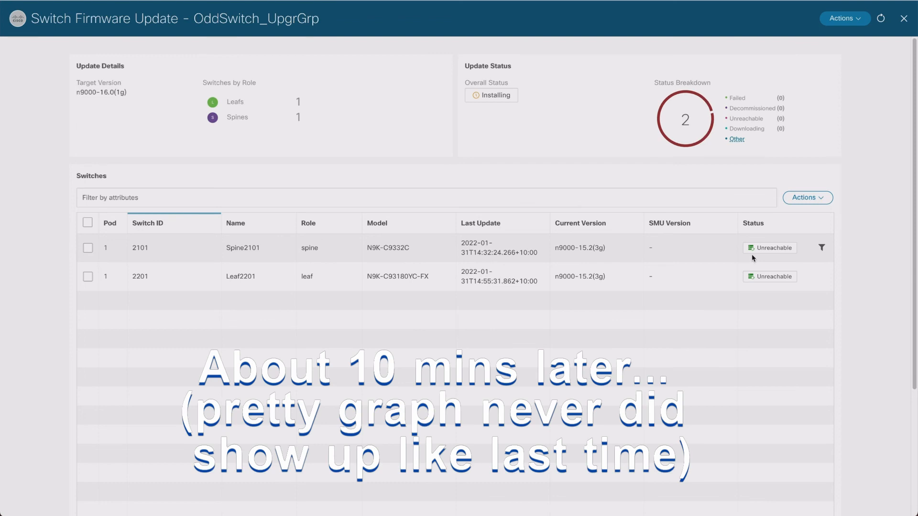
{"action": "mouse_move", "coordinate": [752, 248]}
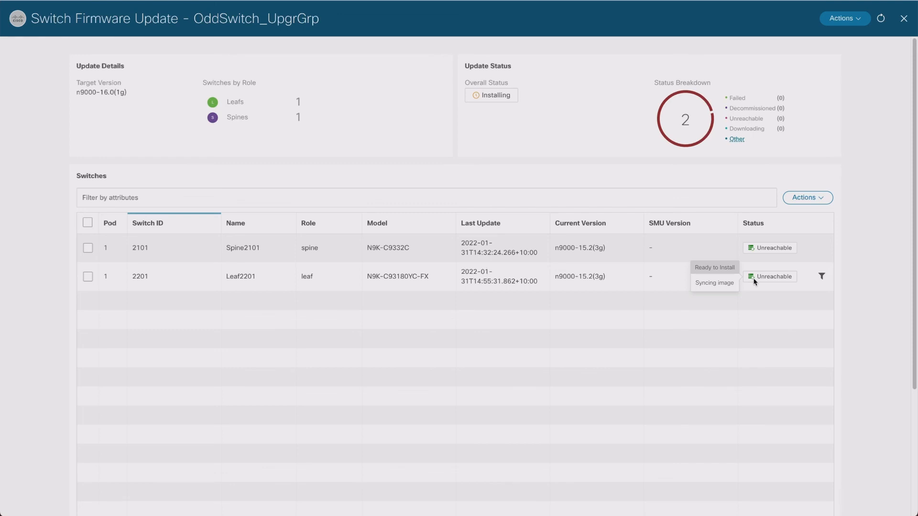
{"action": "mouse_move", "coordinate": [751, 300]}
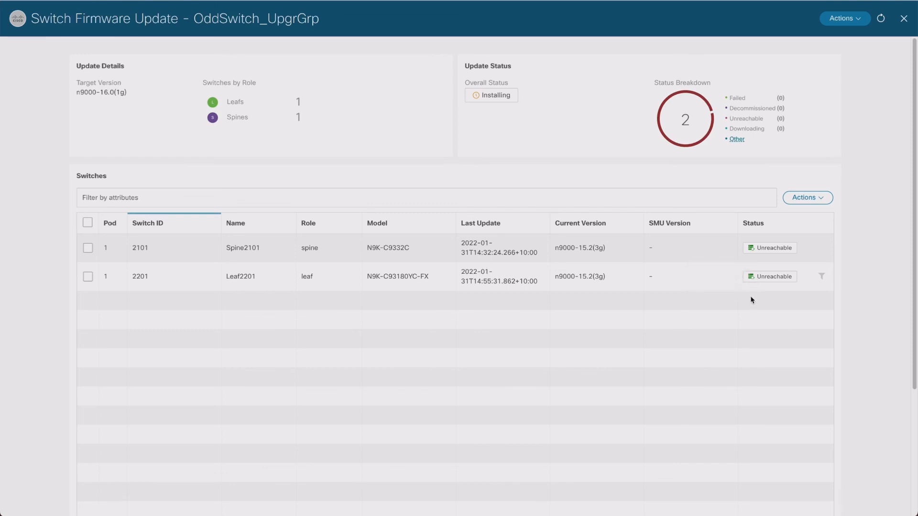
{"action": "mouse_move", "coordinate": [772, 248]}
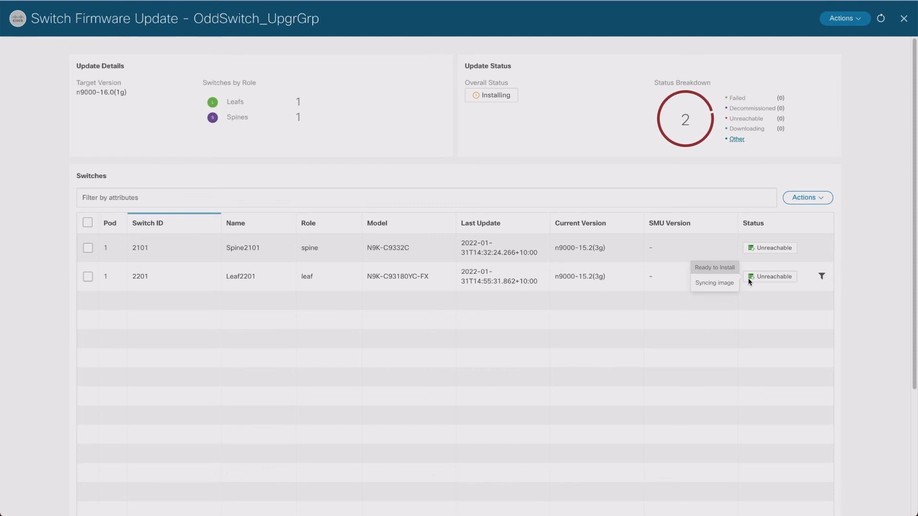
{"action": "mouse_move", "coordinate": [751, 247]}
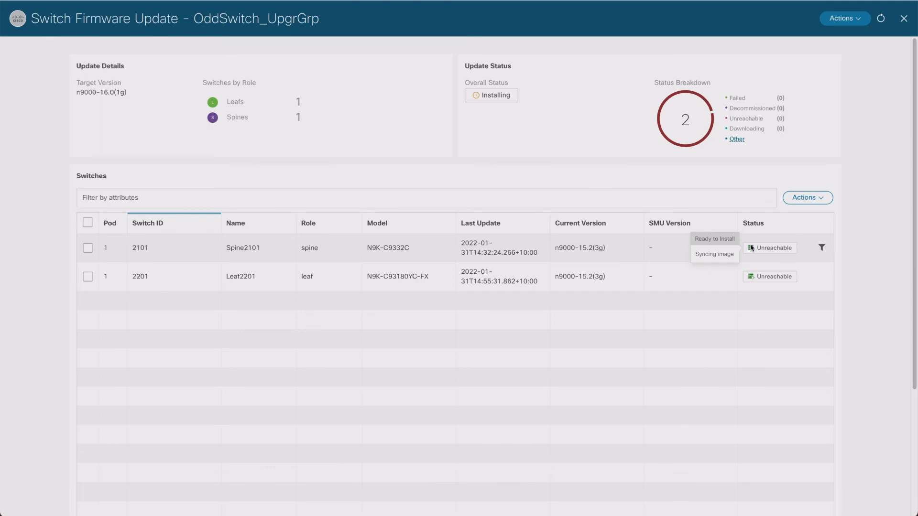
{"action": "mouse_move", "coordinate": [751, 250]}
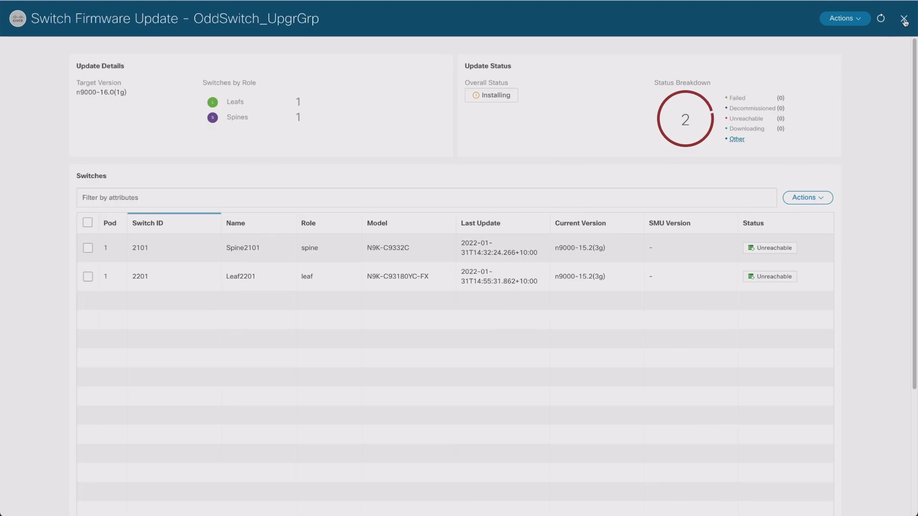
- Check Pod 1 node status in Fabric Membership, expanding Leaf2202, and refresh the list
{"action": "left_click", "coordinate": [905, 18]}
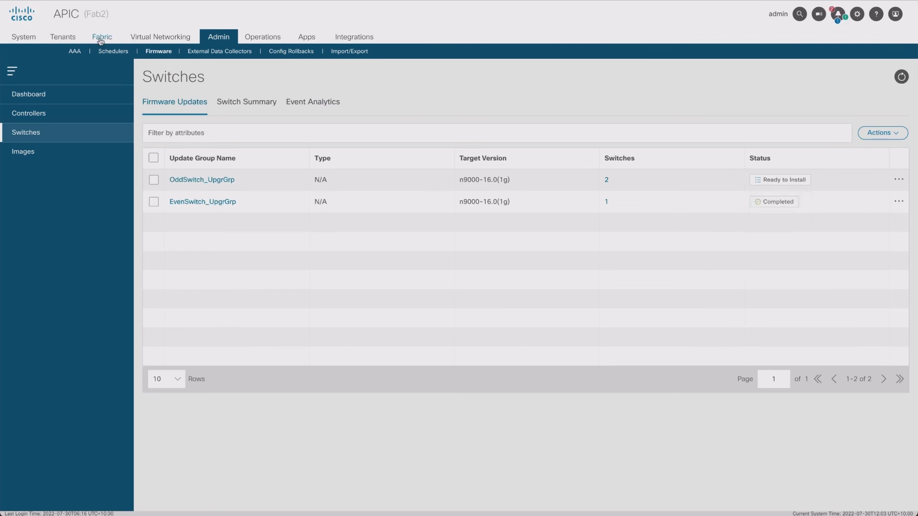
{"action": "left_click", "coordinate": [102, 36]}
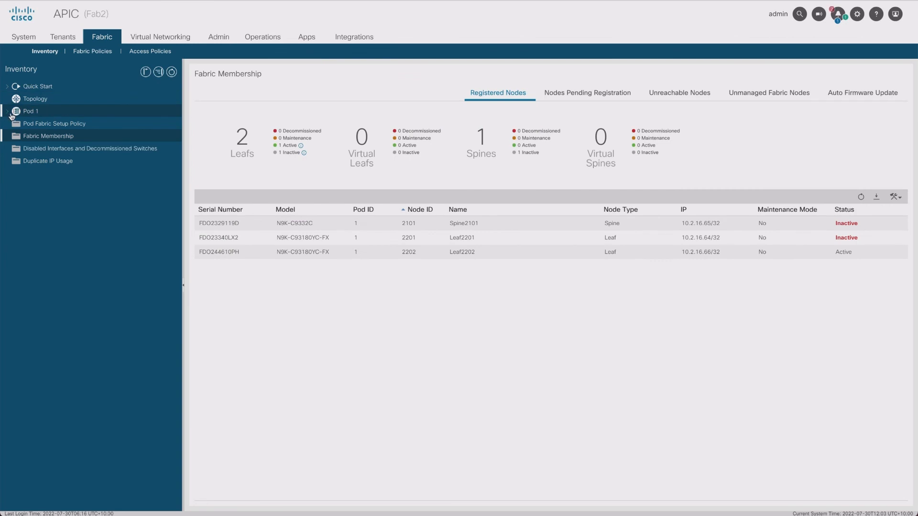
{"action": "left_click", "coordinate": [10, 112]}
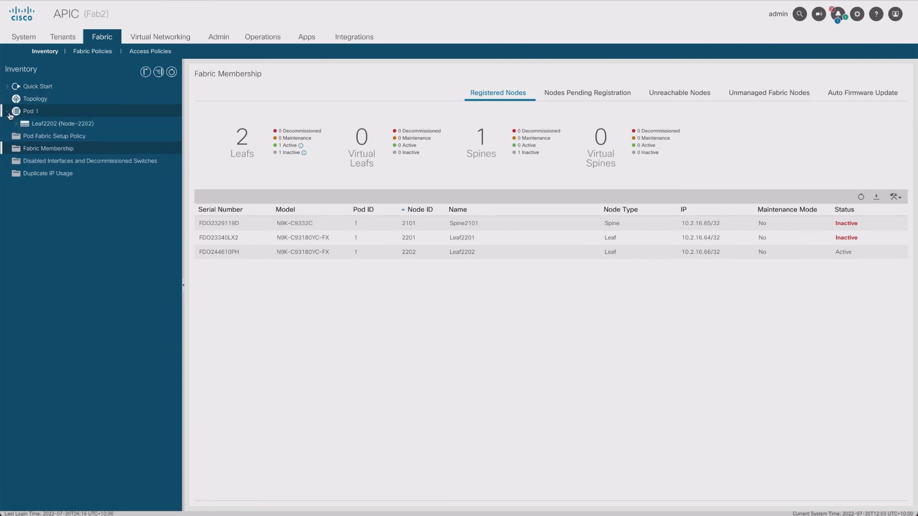
{"action": "left_click", "coordinate": [24, 123]}
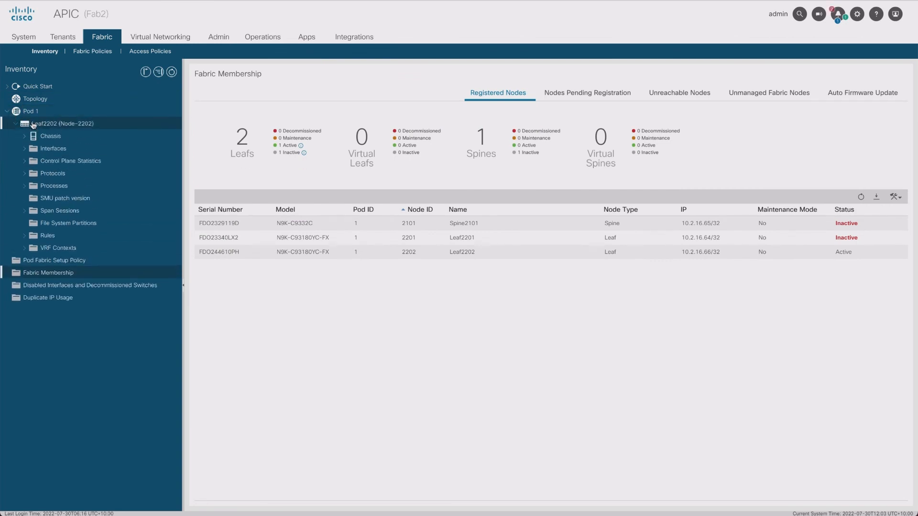
{"action": "left_click", "coordinate": [18, 123]}
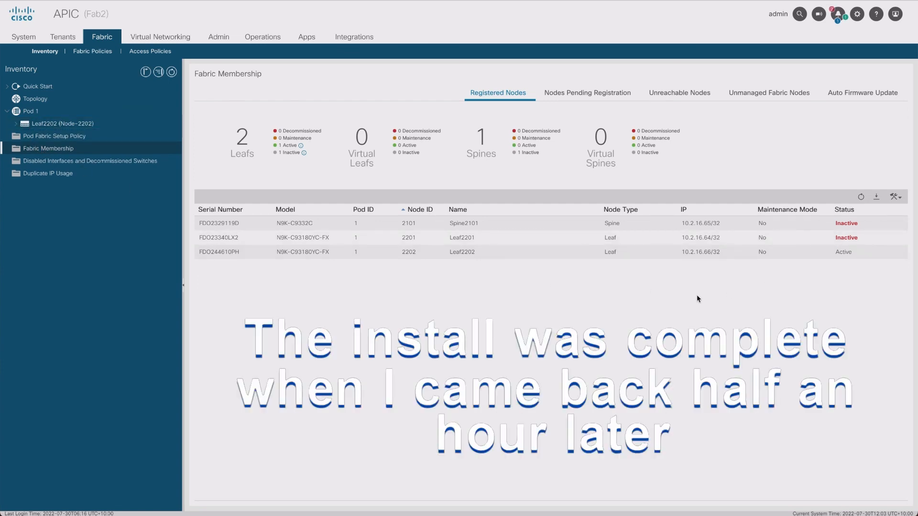
{"action": "left_click", "coordinate": [9, 111]}
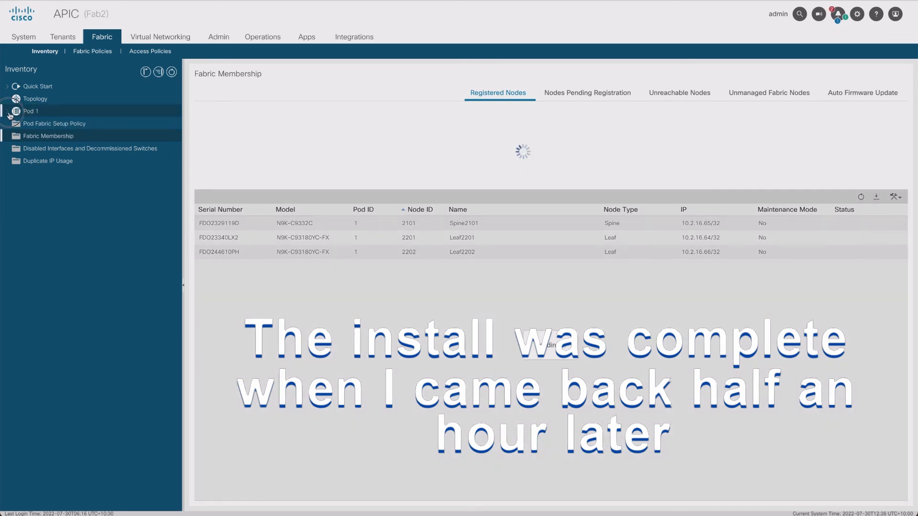
{"action": "mouse_move", "coordinate": [8, 115]}
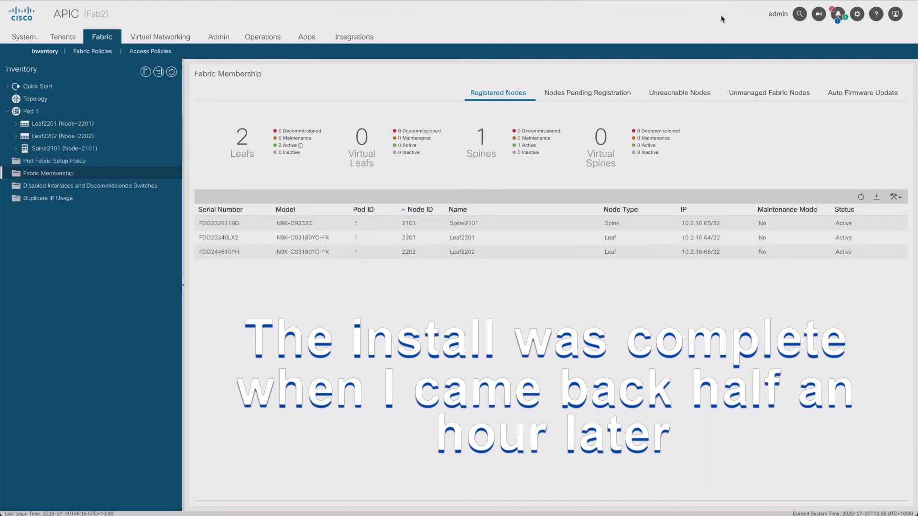
{"action": "mouse_move", "coordinate": [161, 37]}
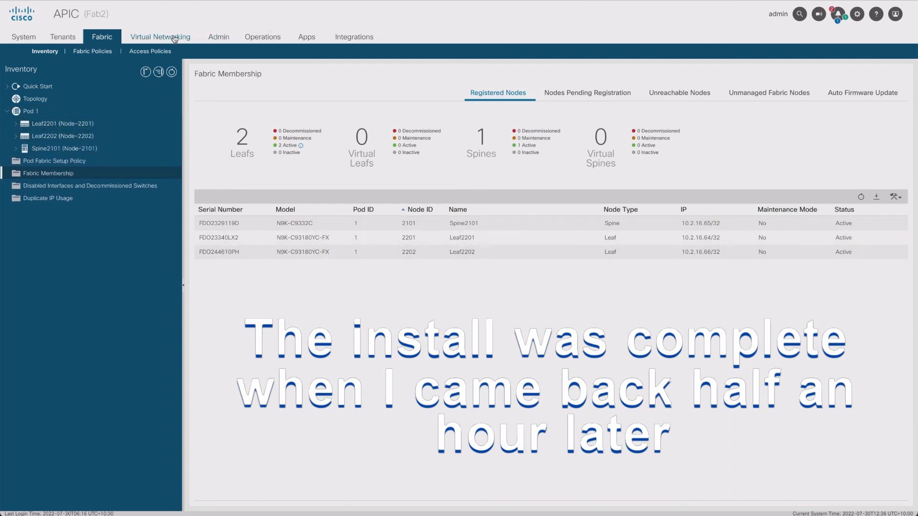